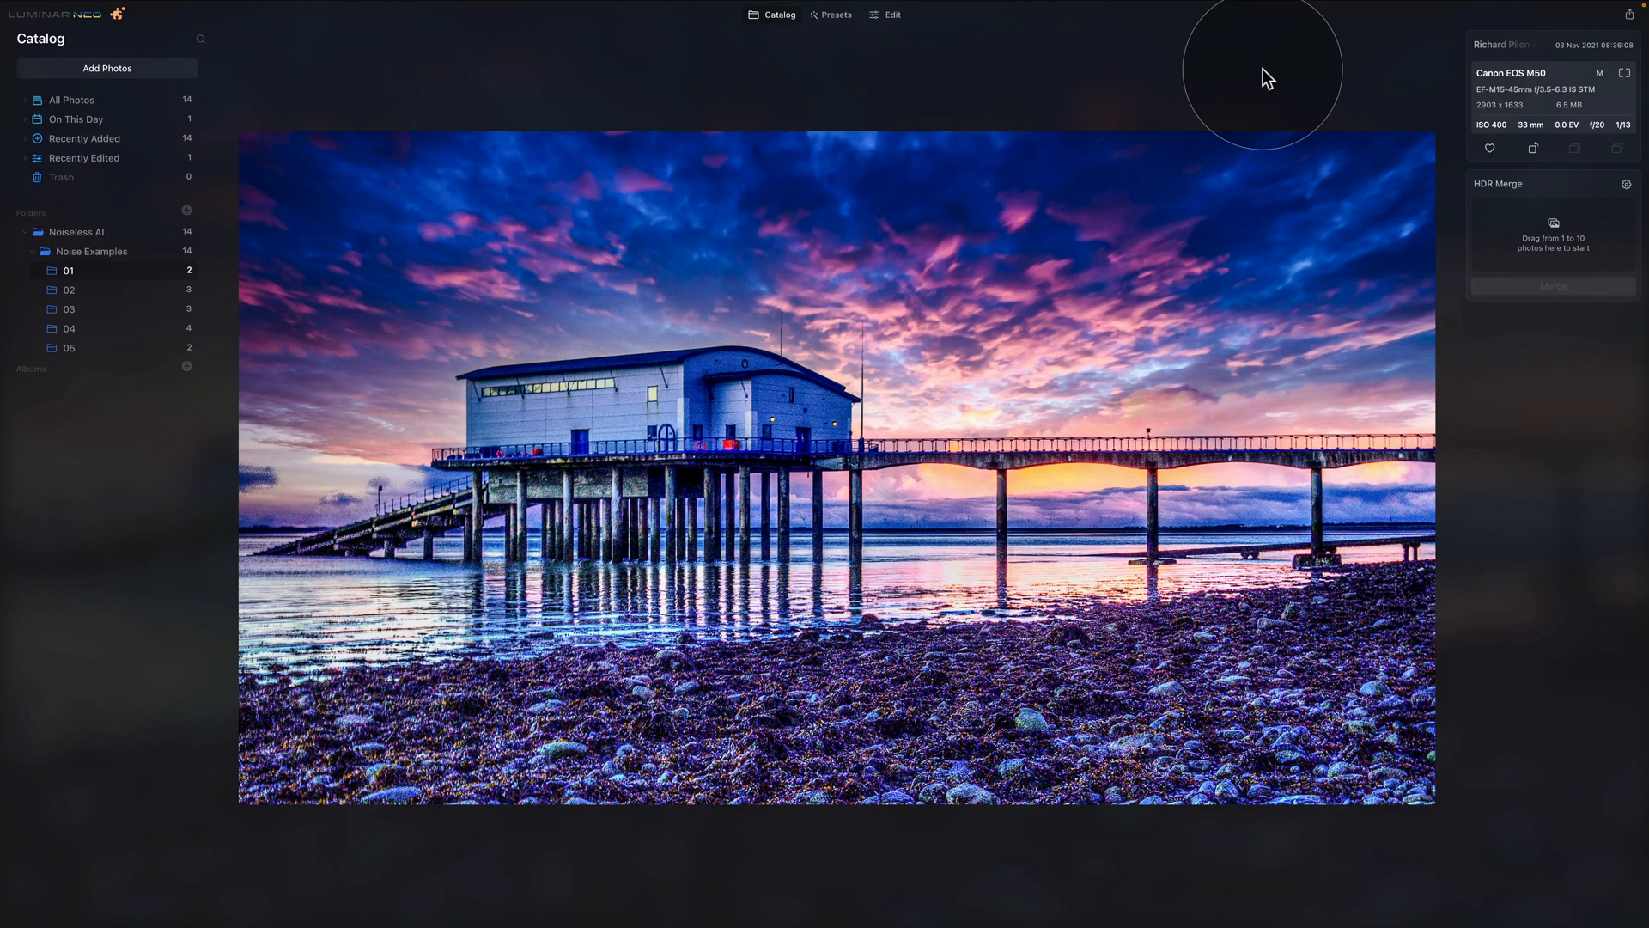
pyautogui.moveTo(926, 548)
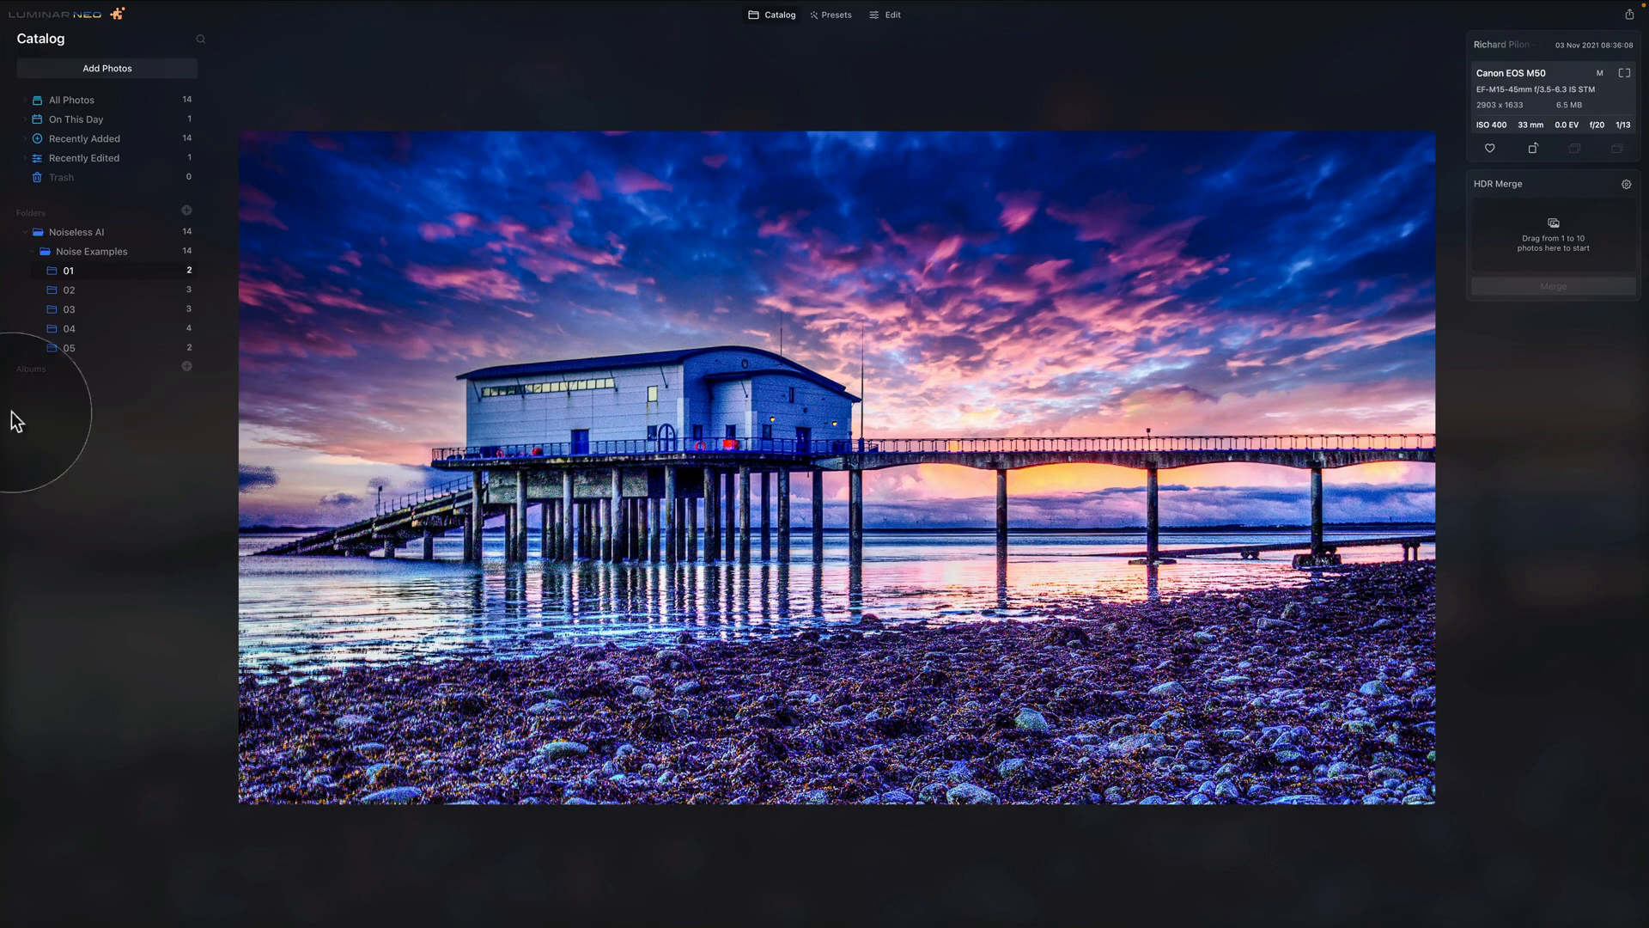
# Show folder 02 and view the headphone party photo full size
pyautogui.click(69, 288)
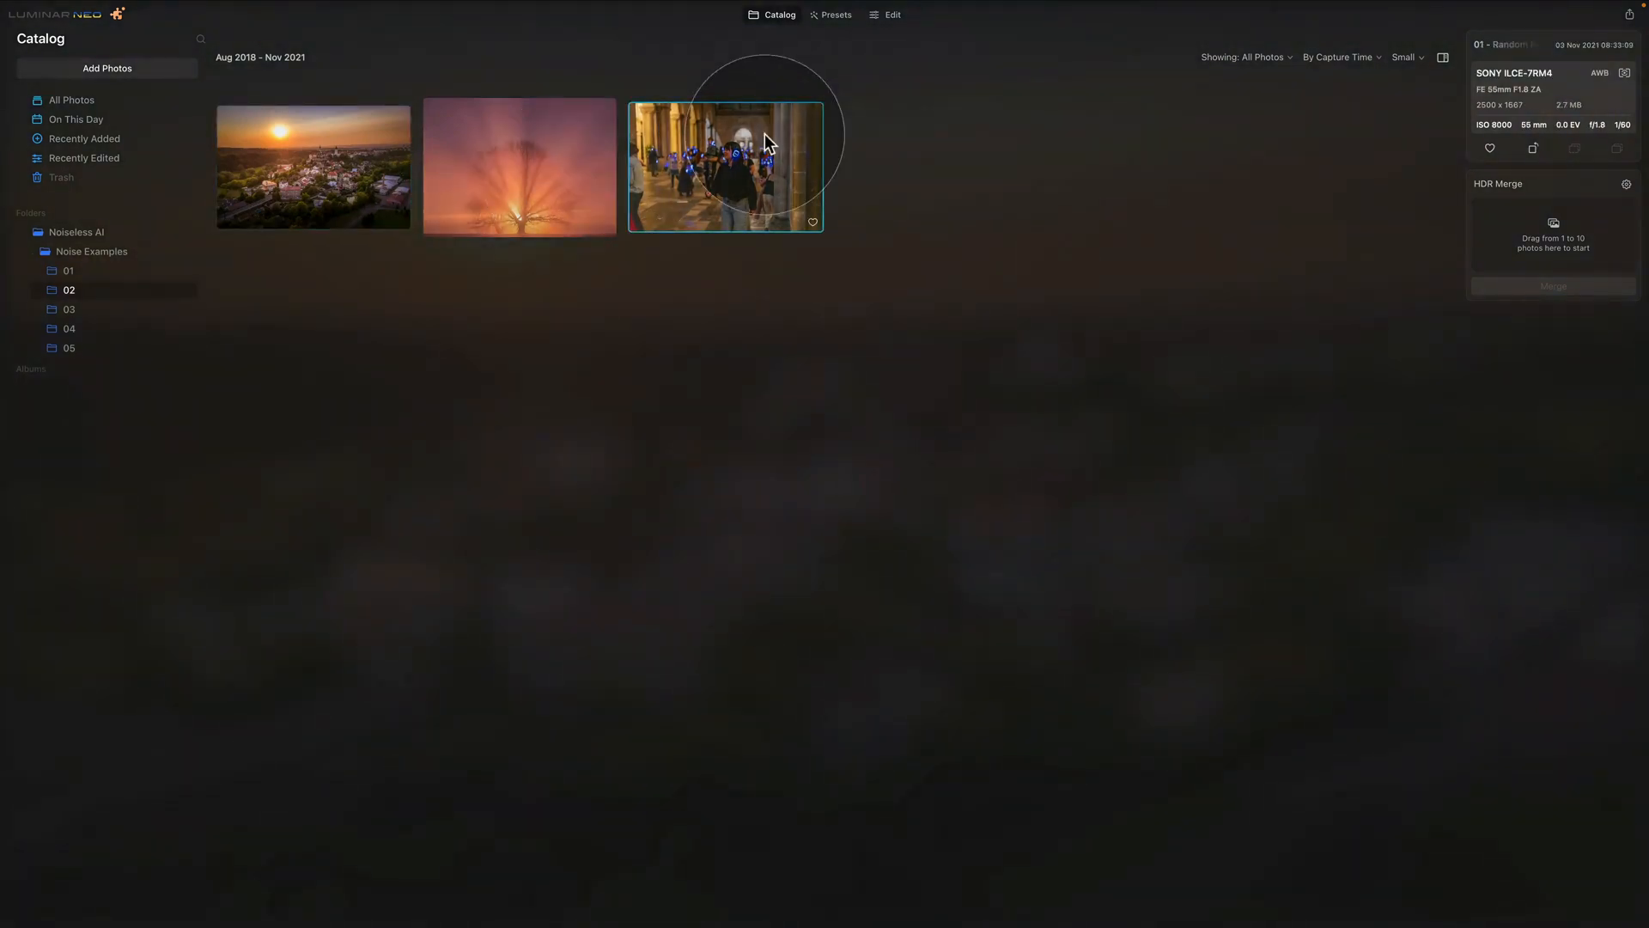
pyautogui.doubleClick(724, 163)
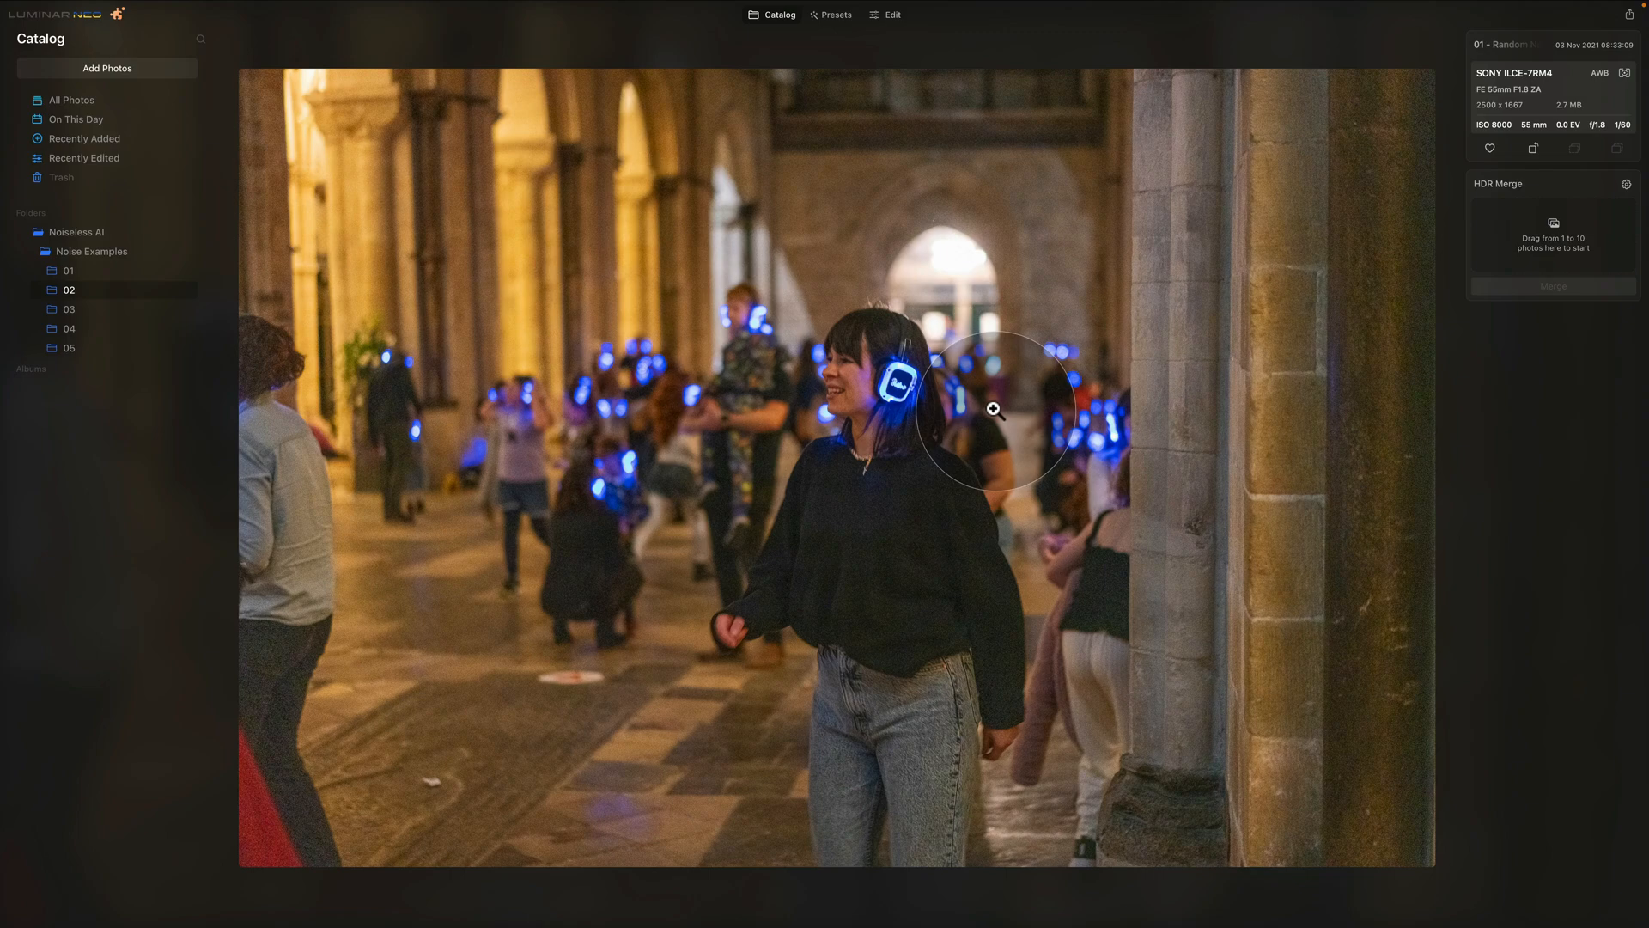
pyautogui.moveTo(757, 372)
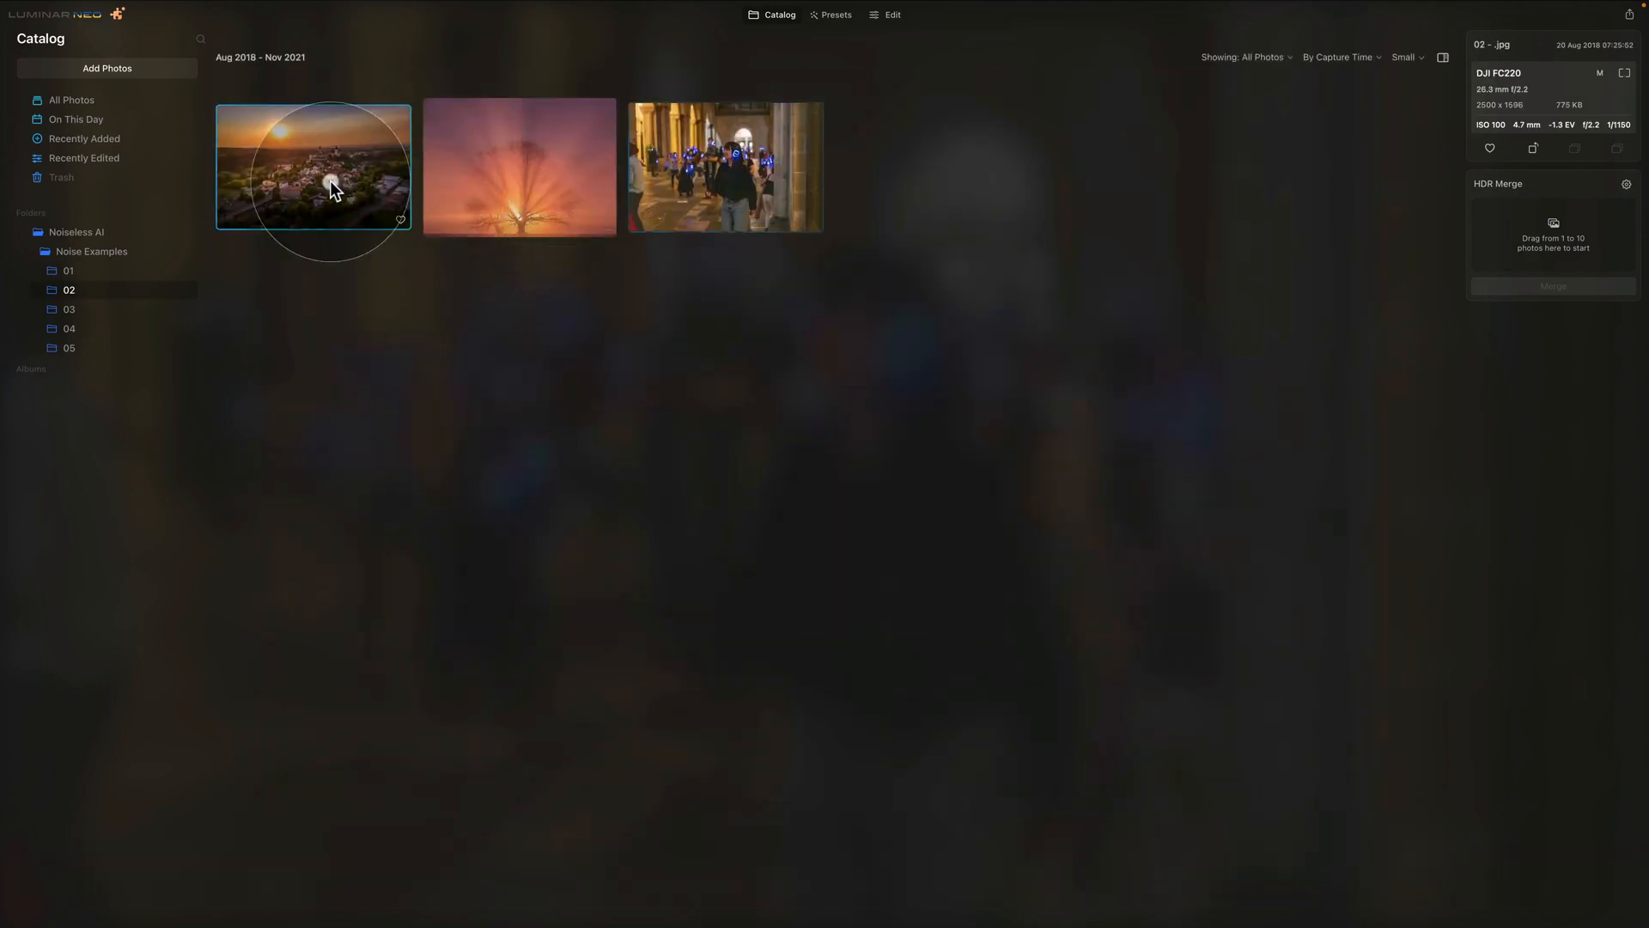
# View the aerial town sunset photo from folder 02 full size
pyautogui.doubleClick(330, 182)
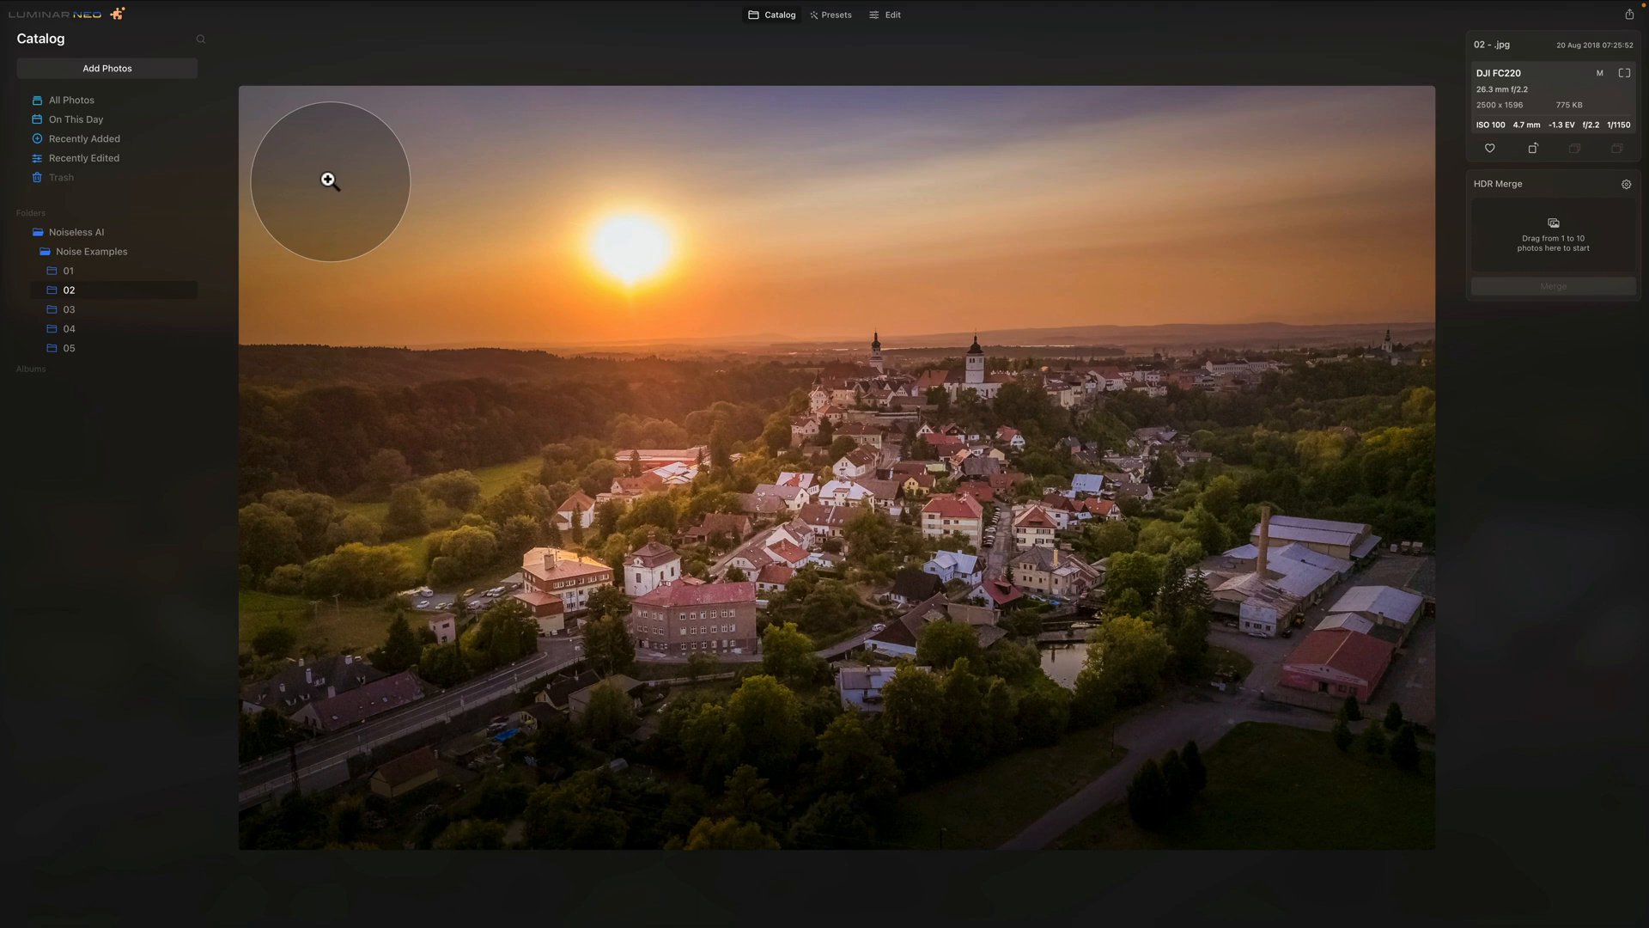
pyautogui.moveTo(1106, 431)
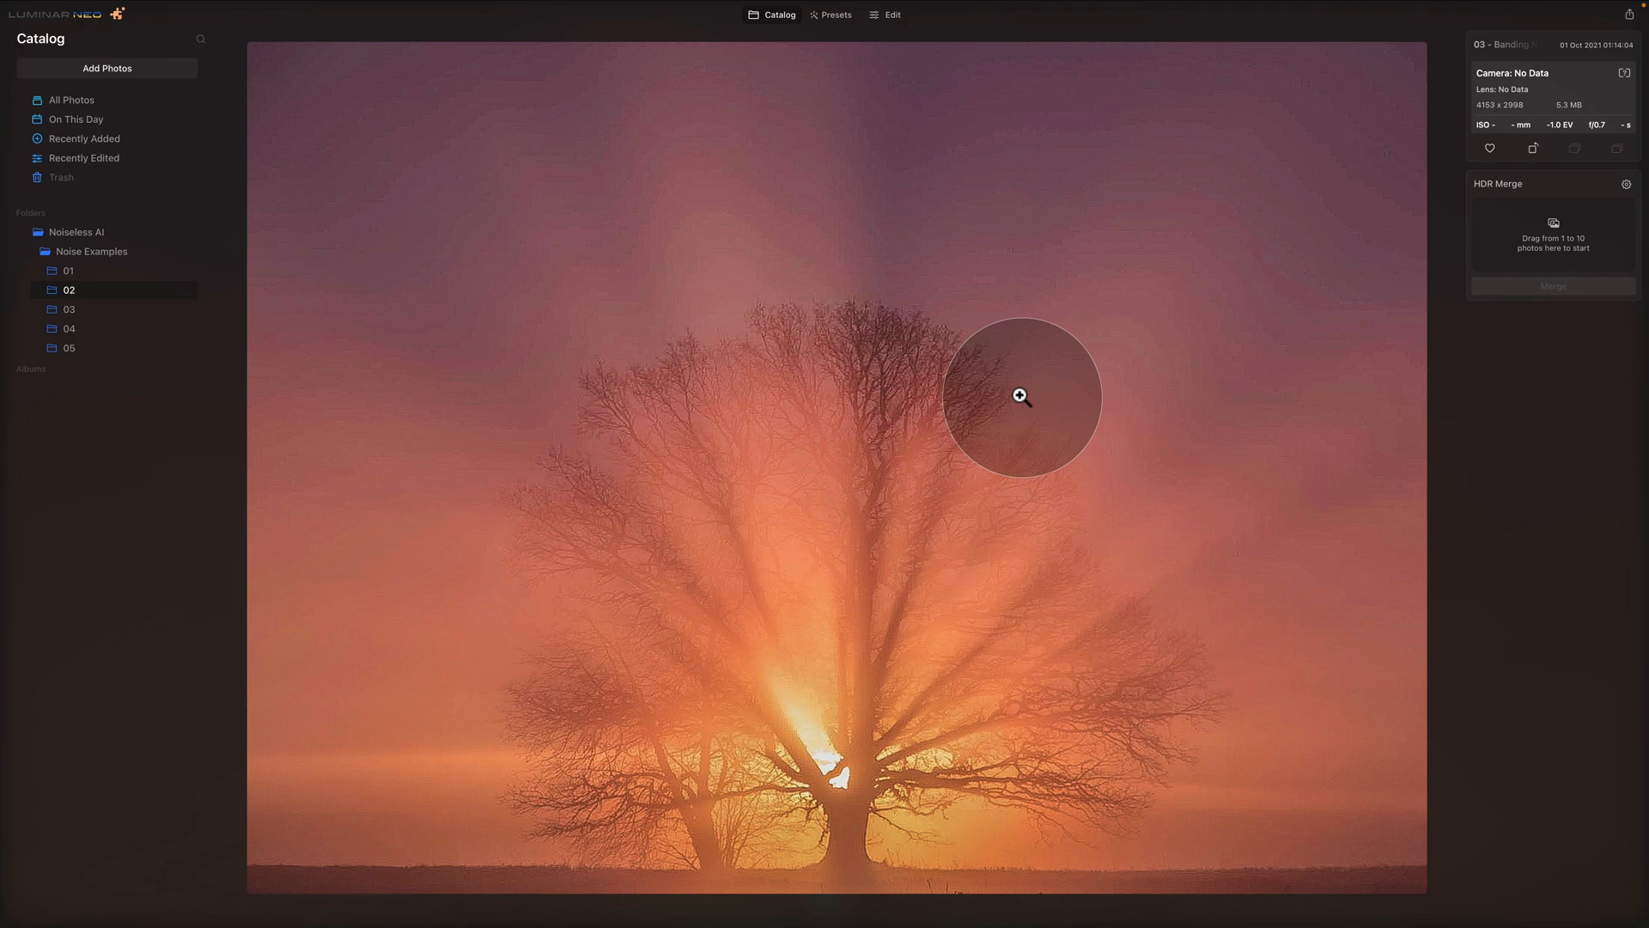
pyautogui.moveTo(1173, 280)
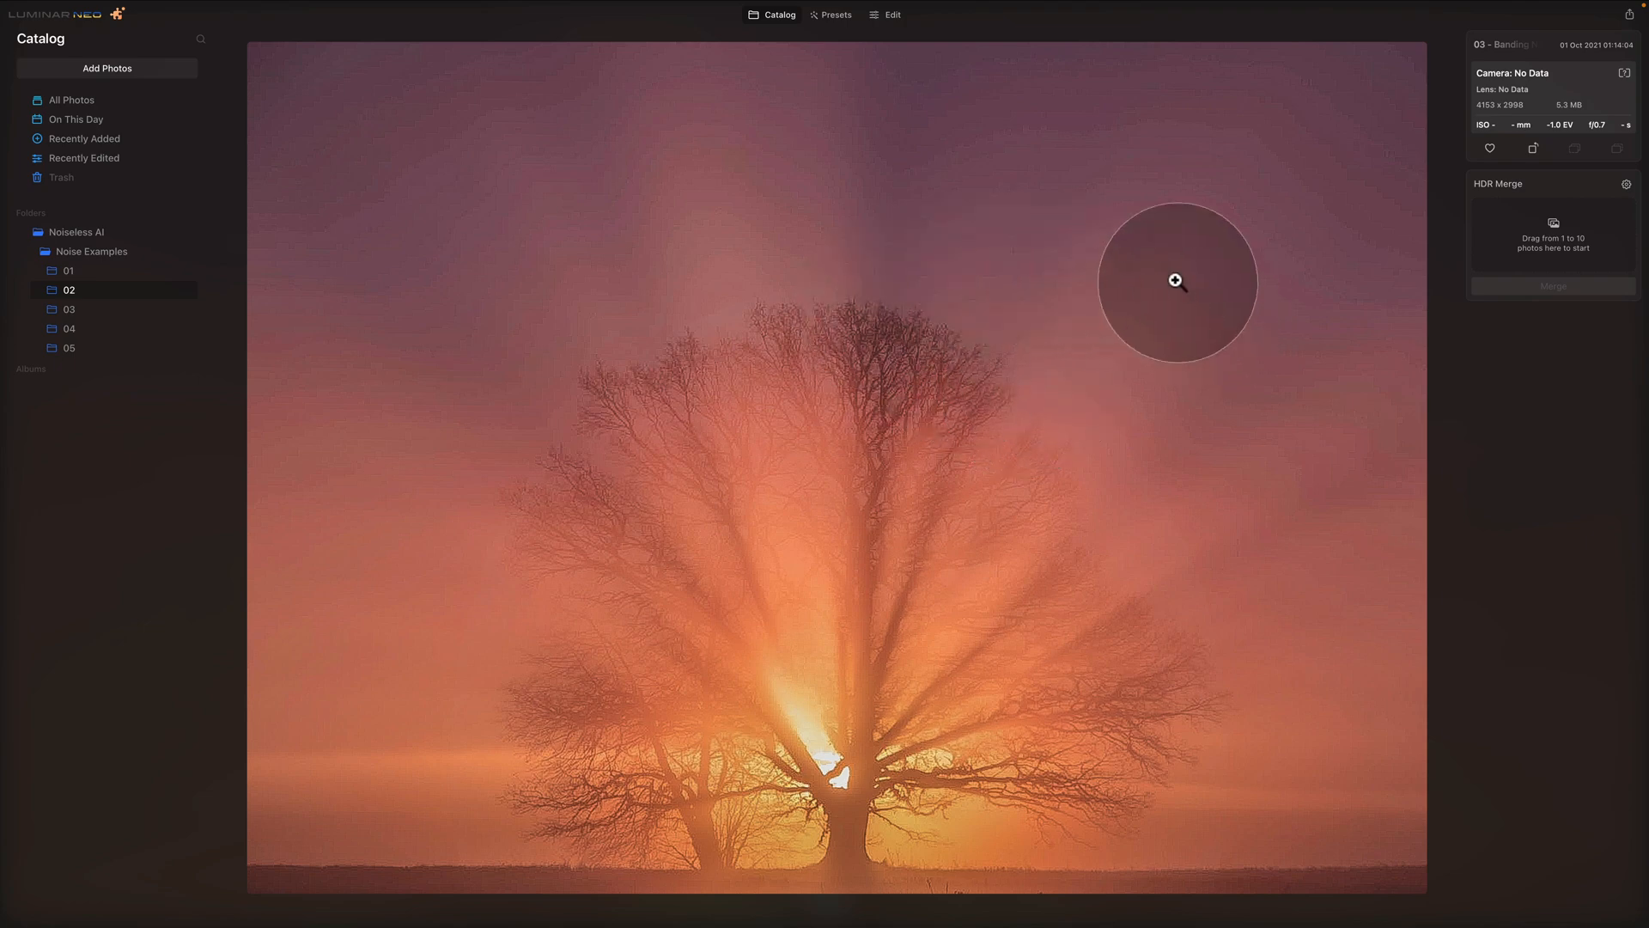
pyautogui.moveTo(1096, 328)
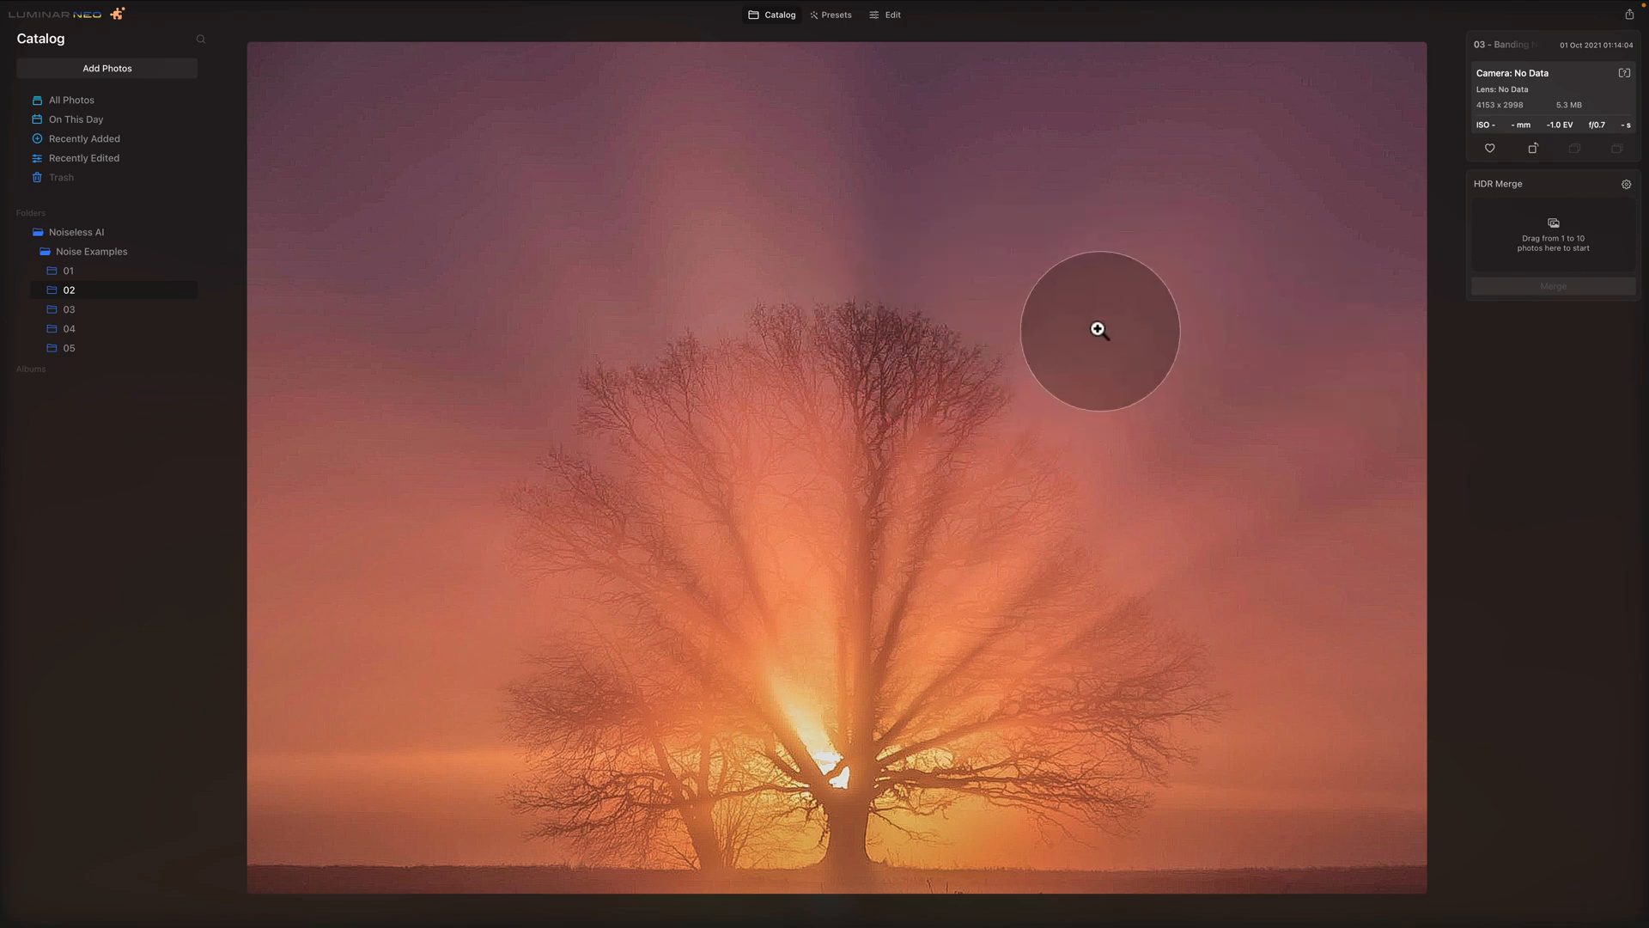
pyautogui.moveTo(1127, 313)
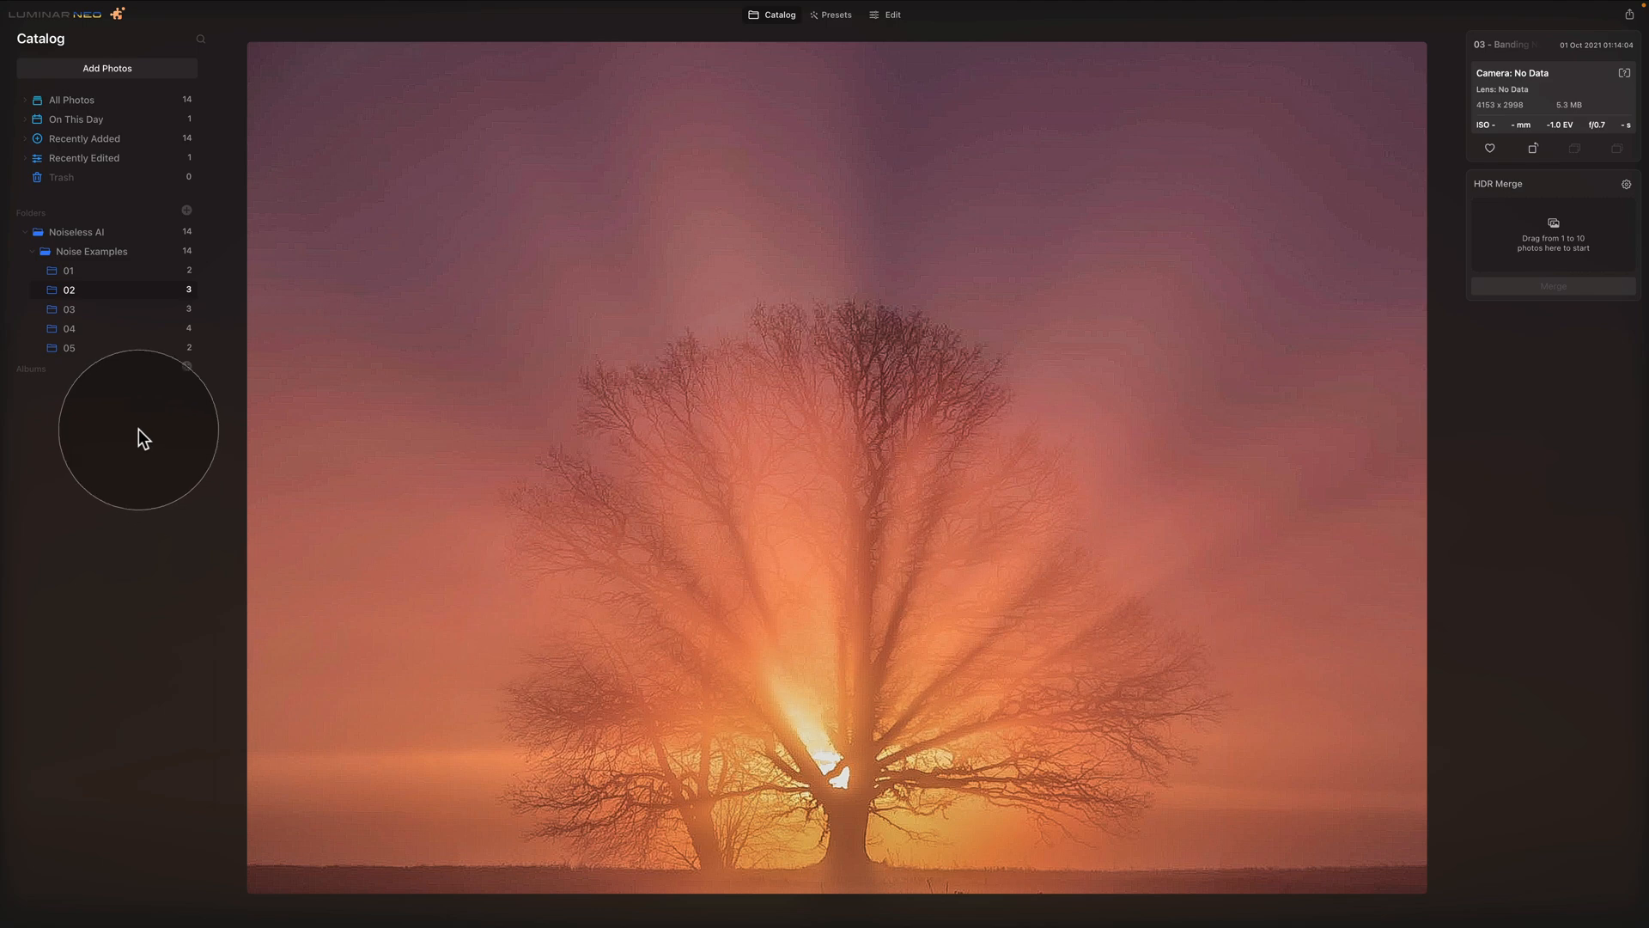
# Show folder 03 and view the white stone church photo full size
pyautogui.click(69, 309)
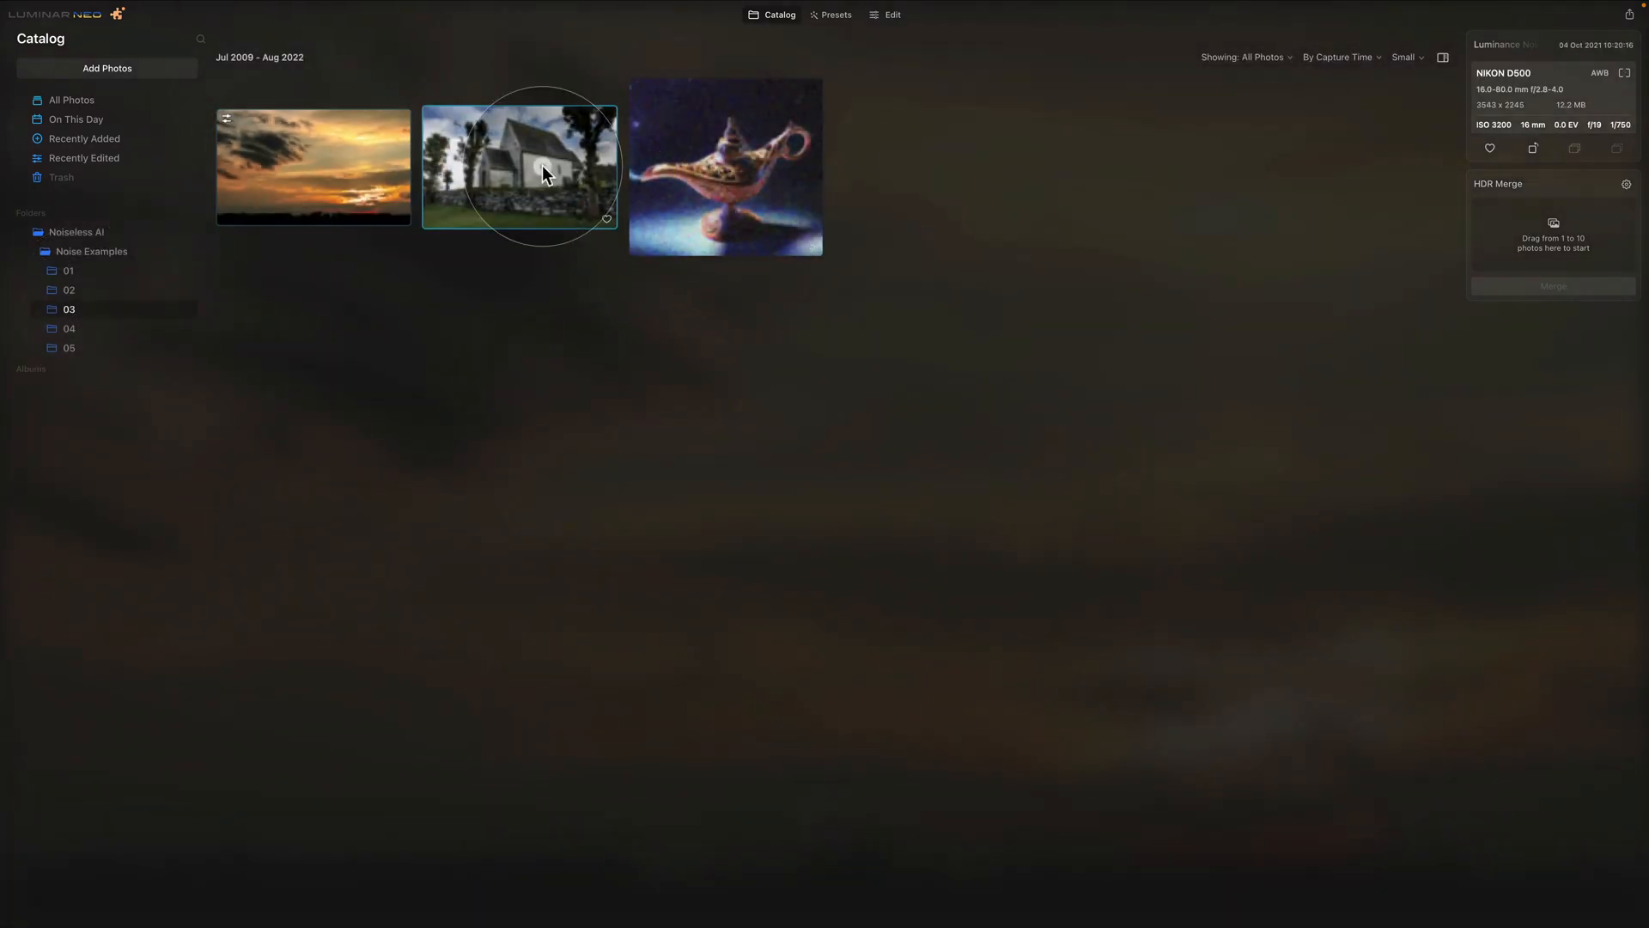
pyautogui.doubleClick(543, 171)
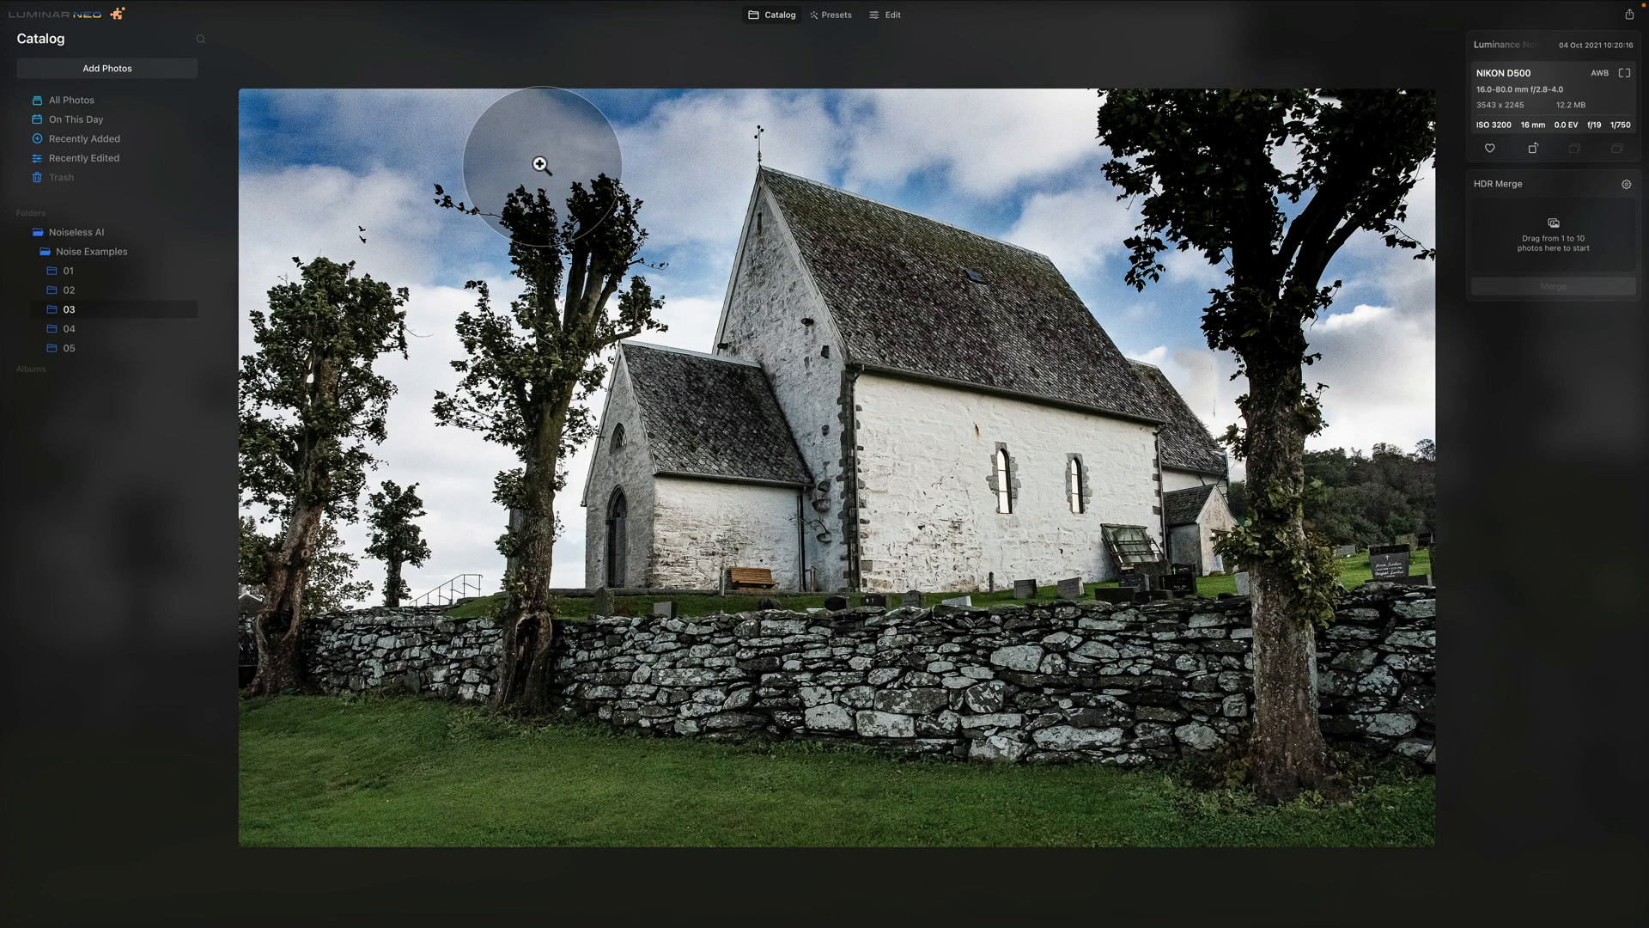
pyautogui.click(541, 164)
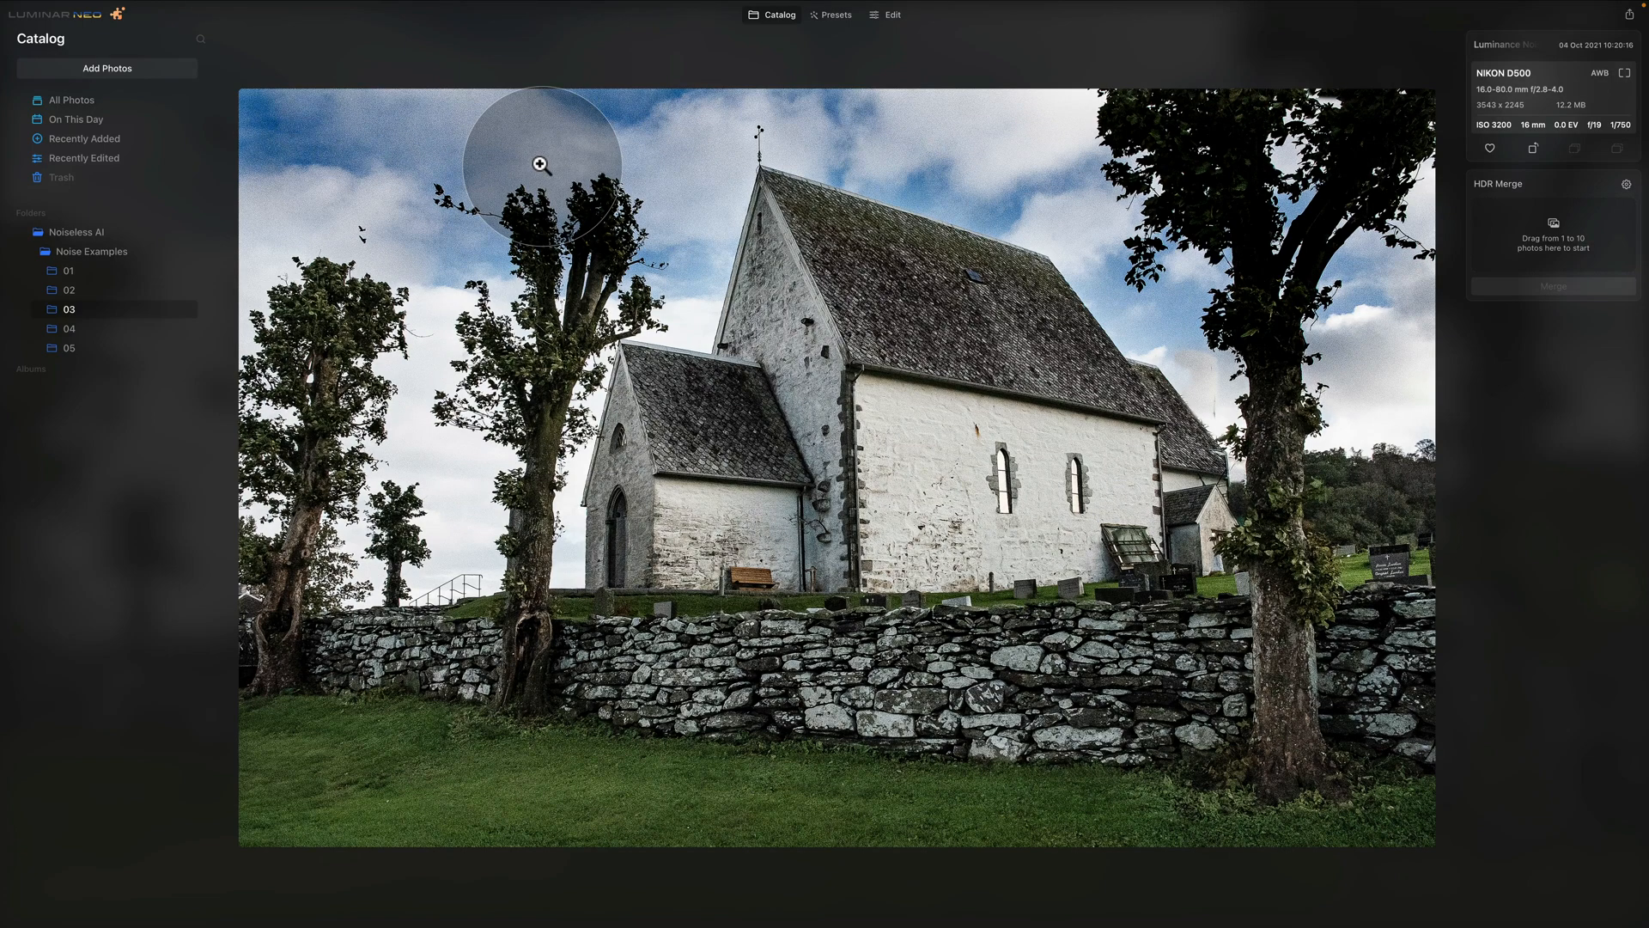
# Show folder 04 and view the church interior audience photo full size
pyautogui.click(69, 328)
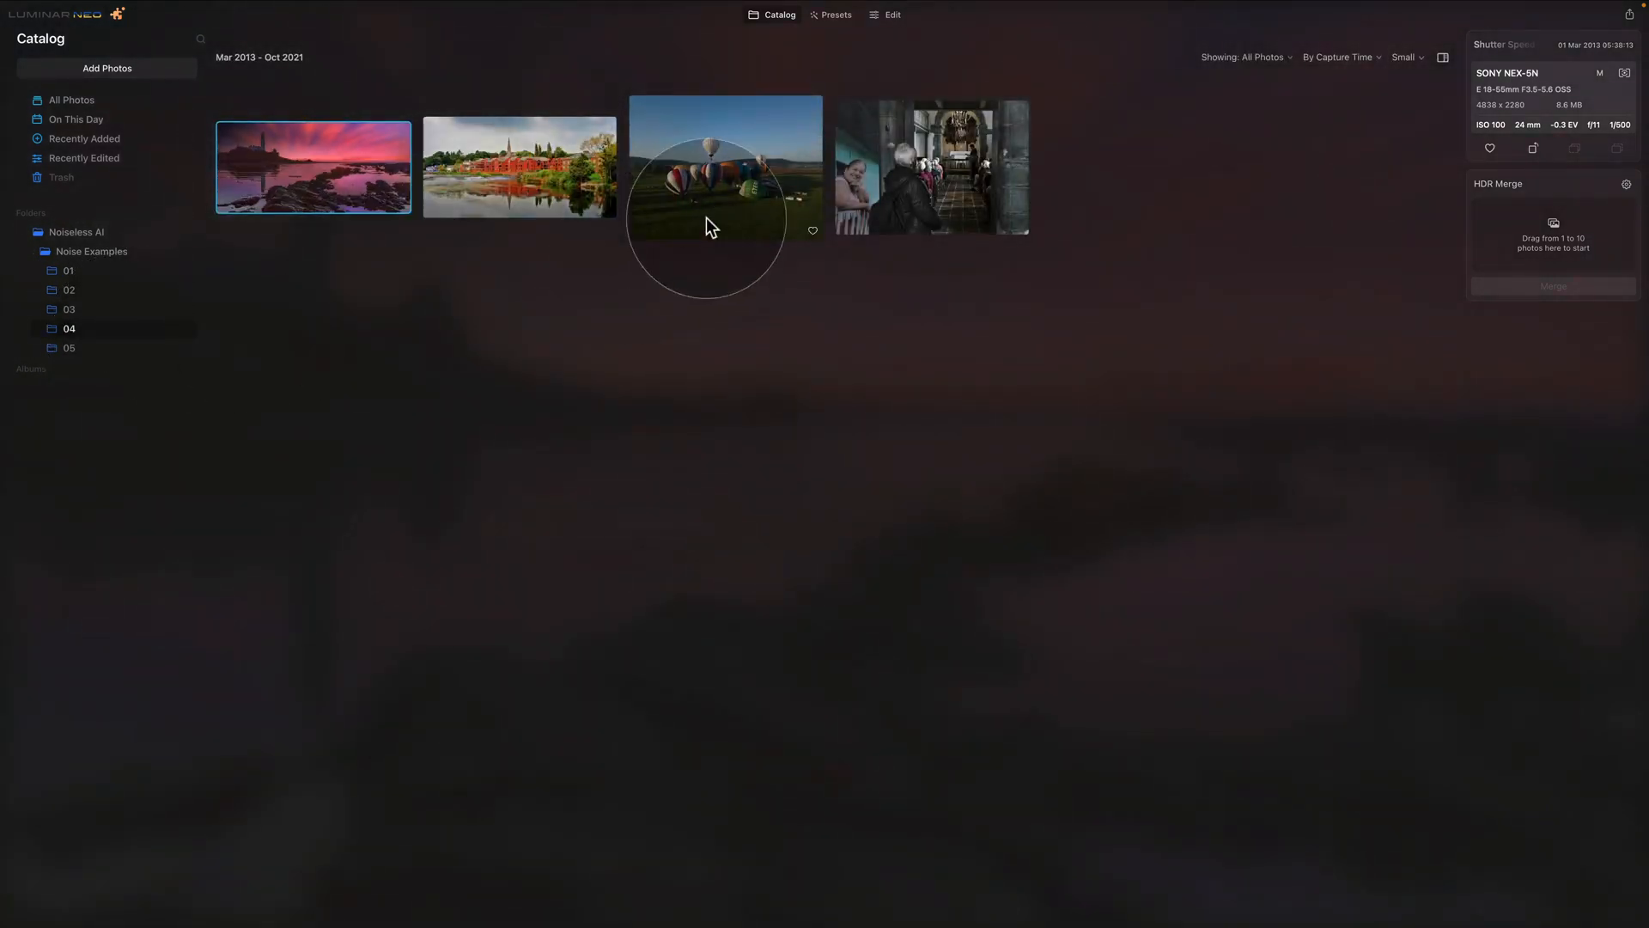
pyautogui.click(934, 168)
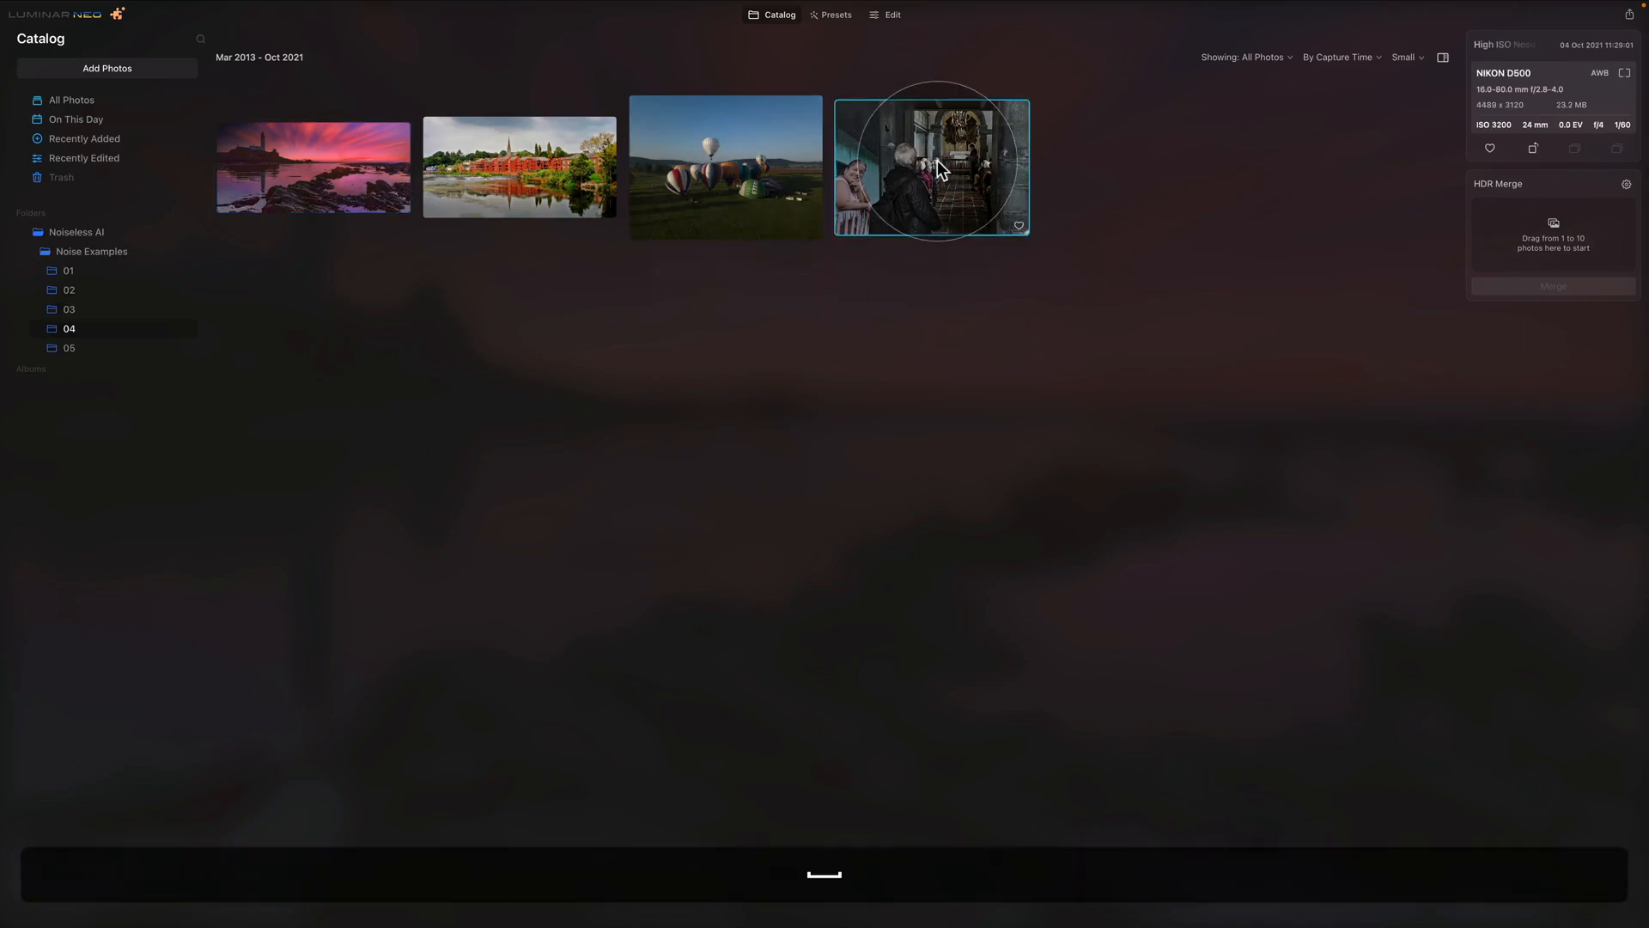
pyautogui.doubleClick(937, 168)
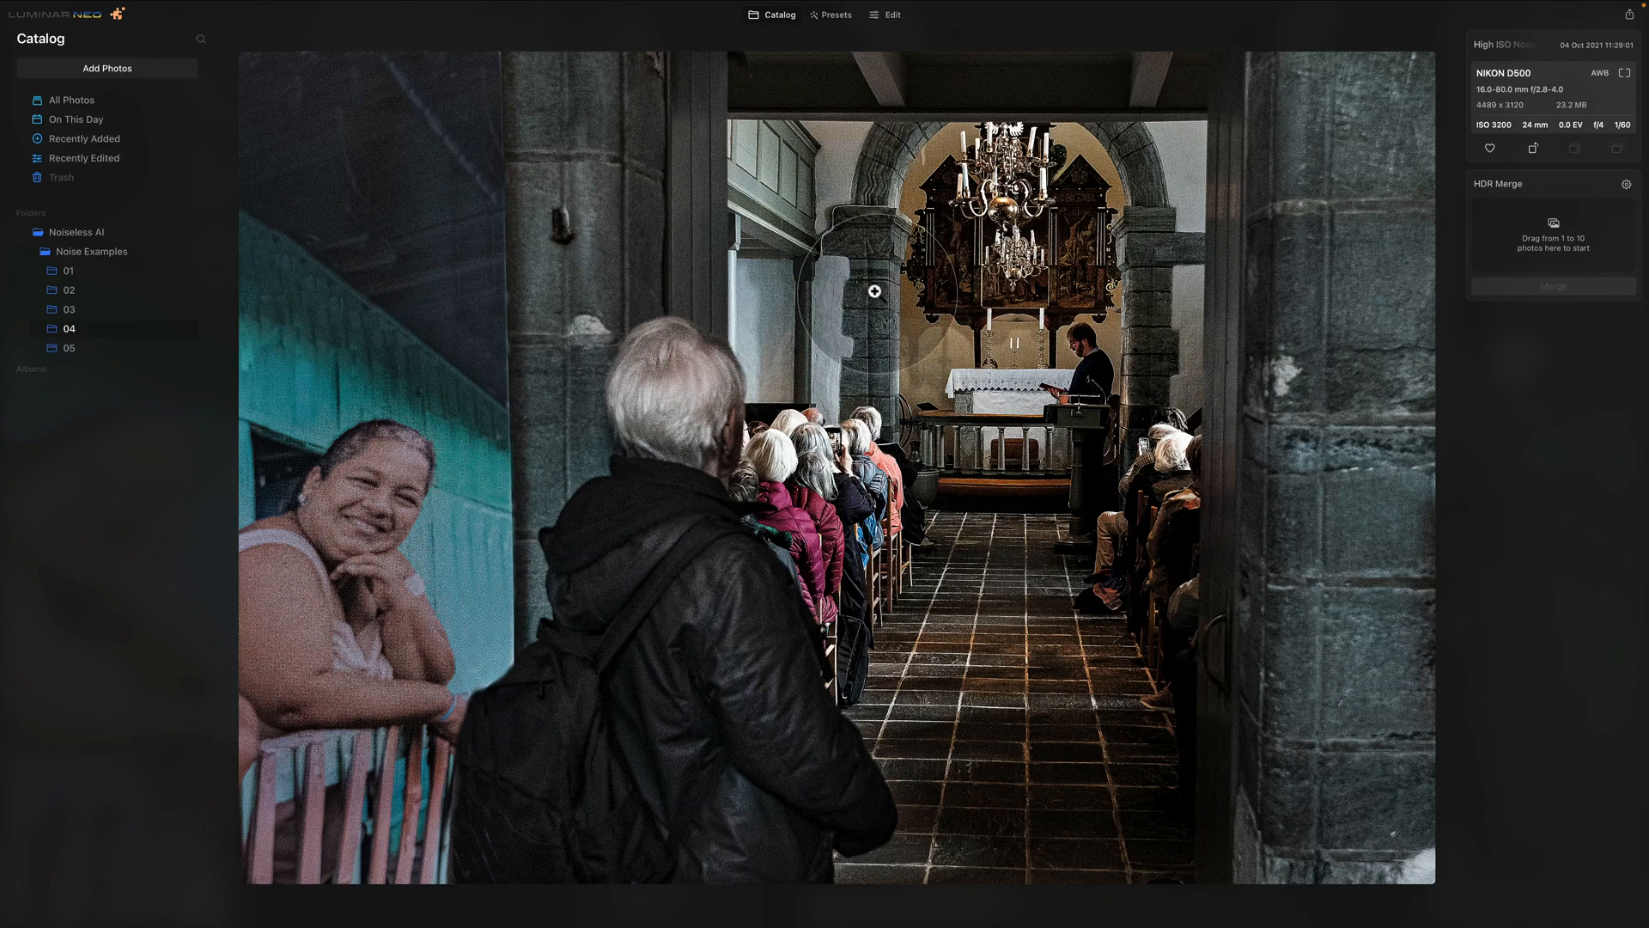
pyautogui.moveTo(1247, 398)
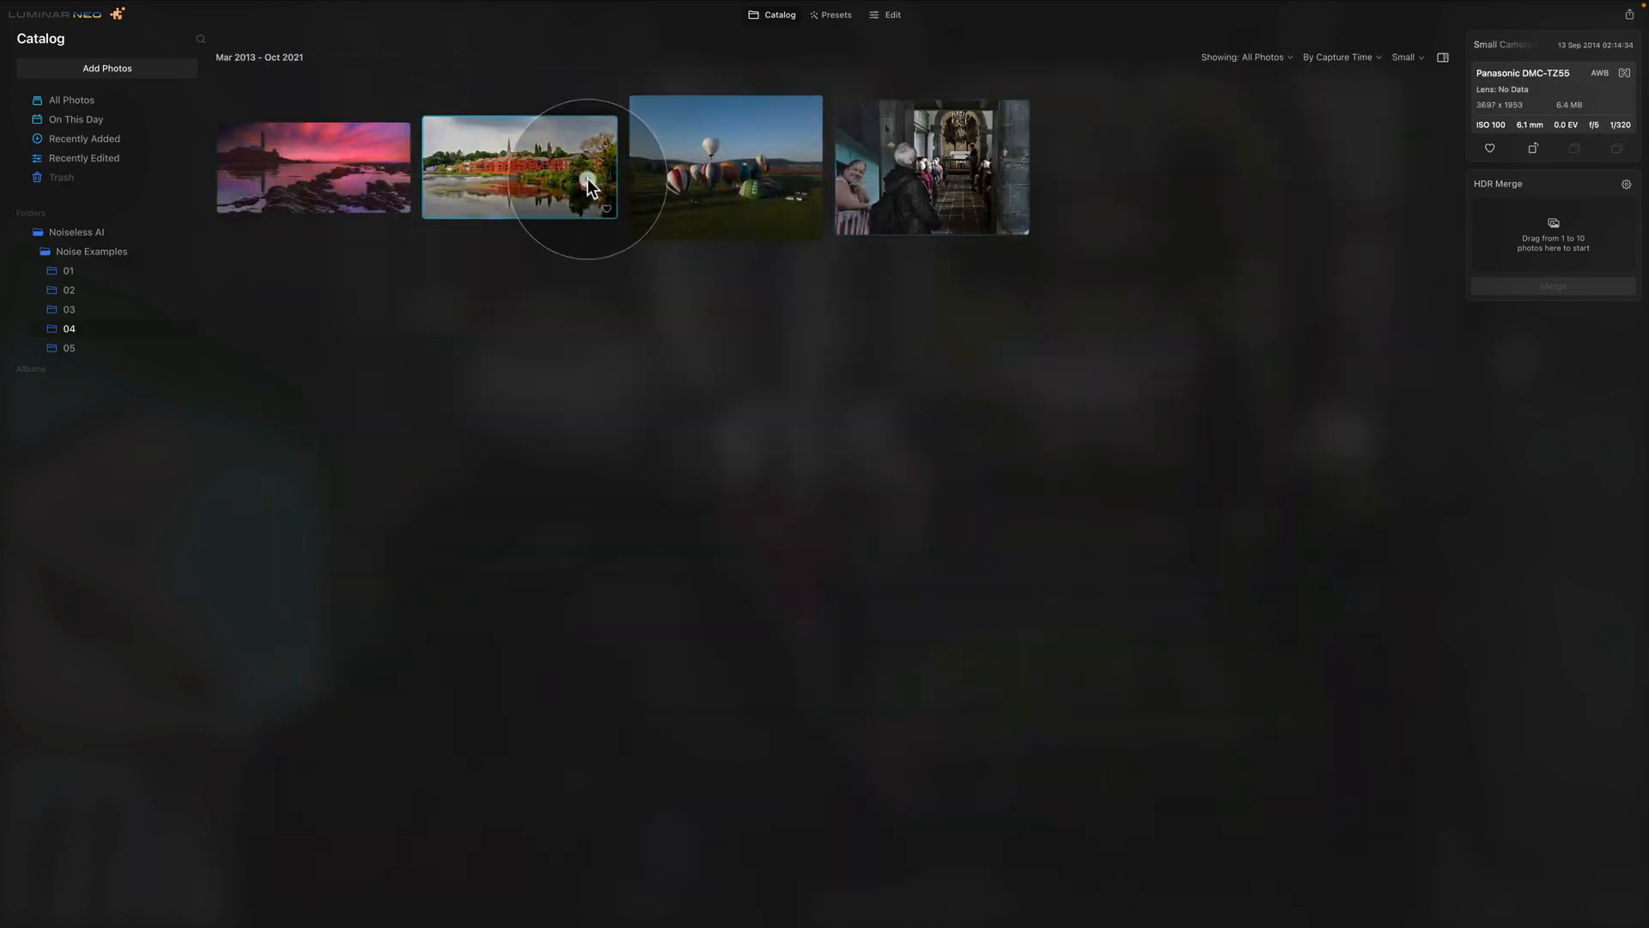
# View the red riverside buildings photo from folder 04 full size
pyautogui.doubleClick(519, 168)
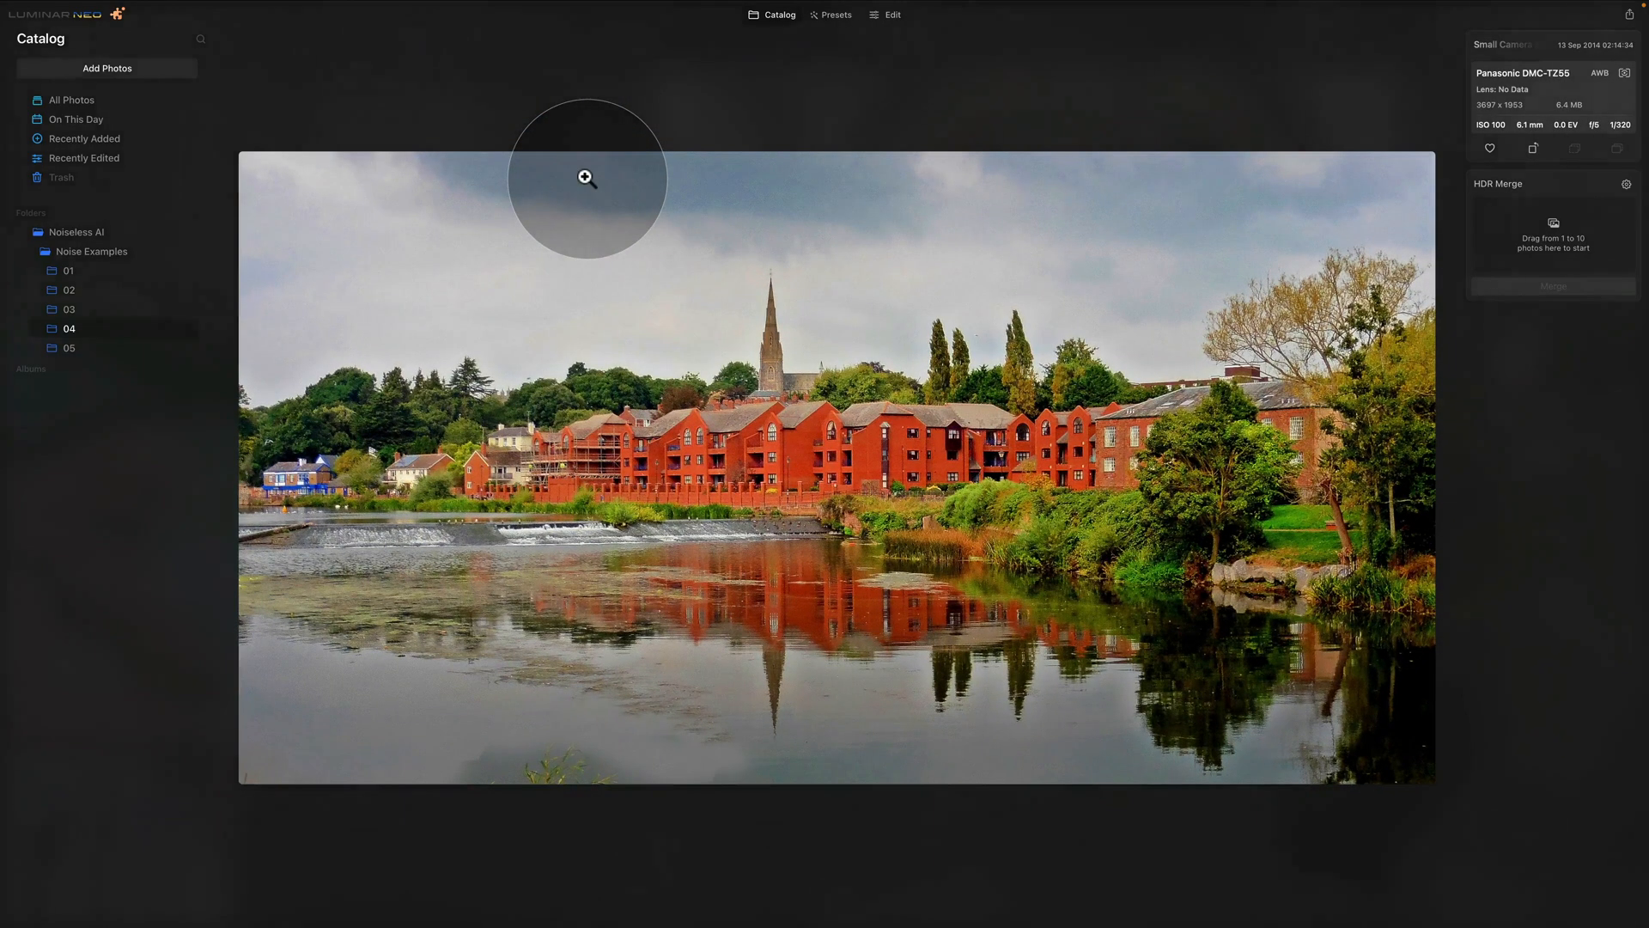
pyautogui.moveTo(1494, 141)
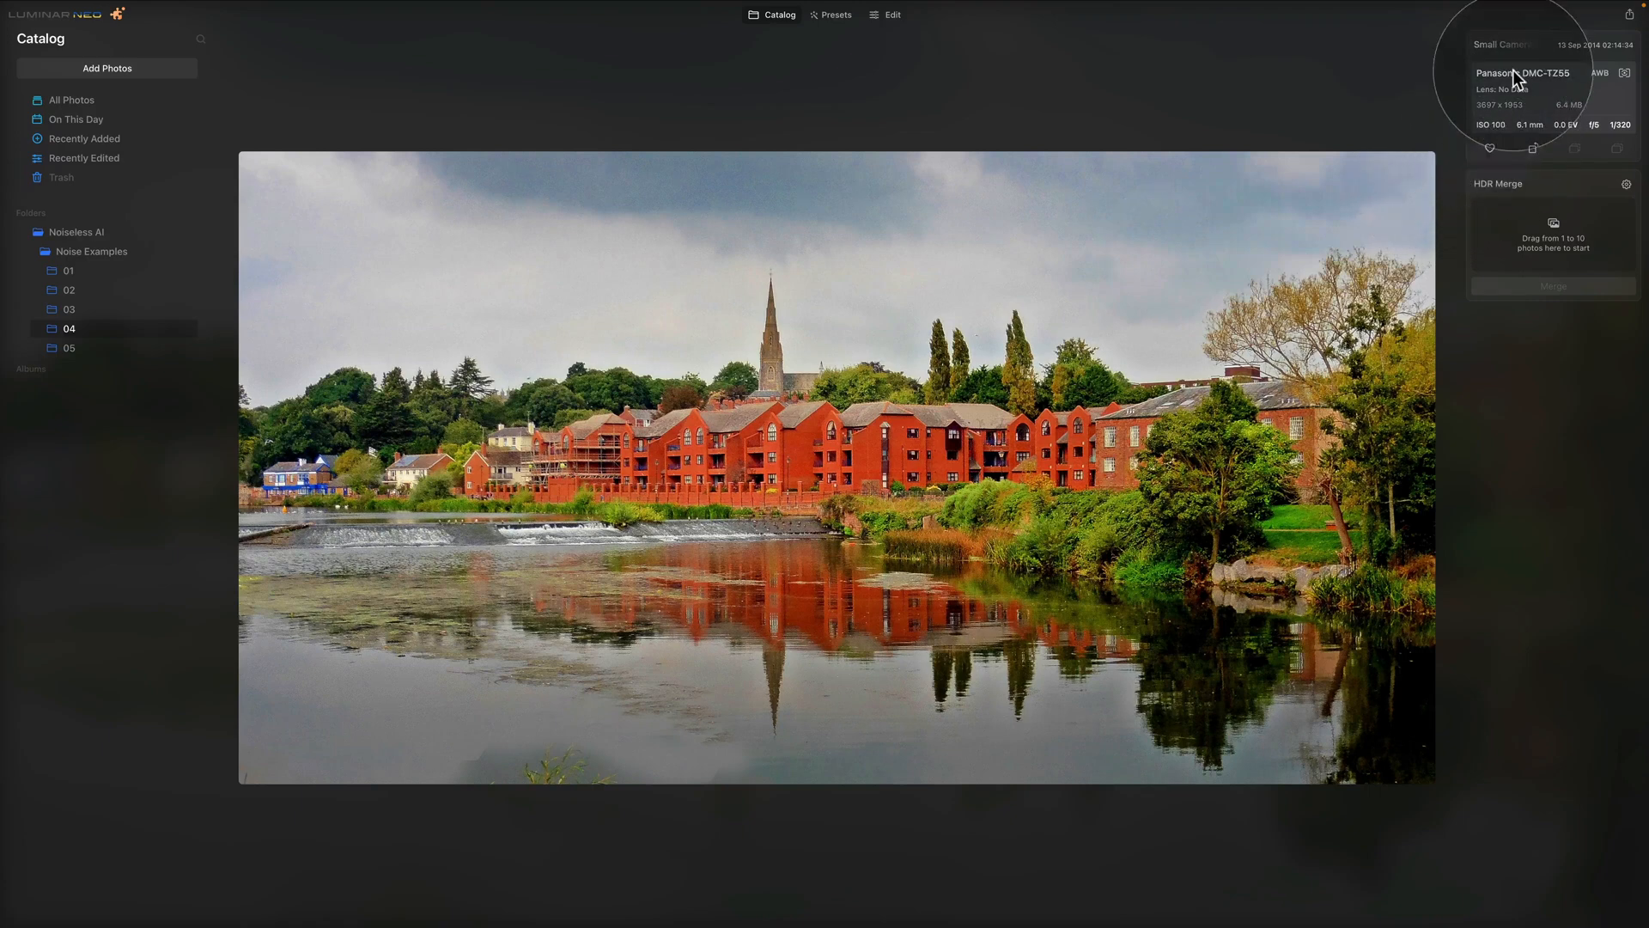
pyautogui.moveTo(844, 354)
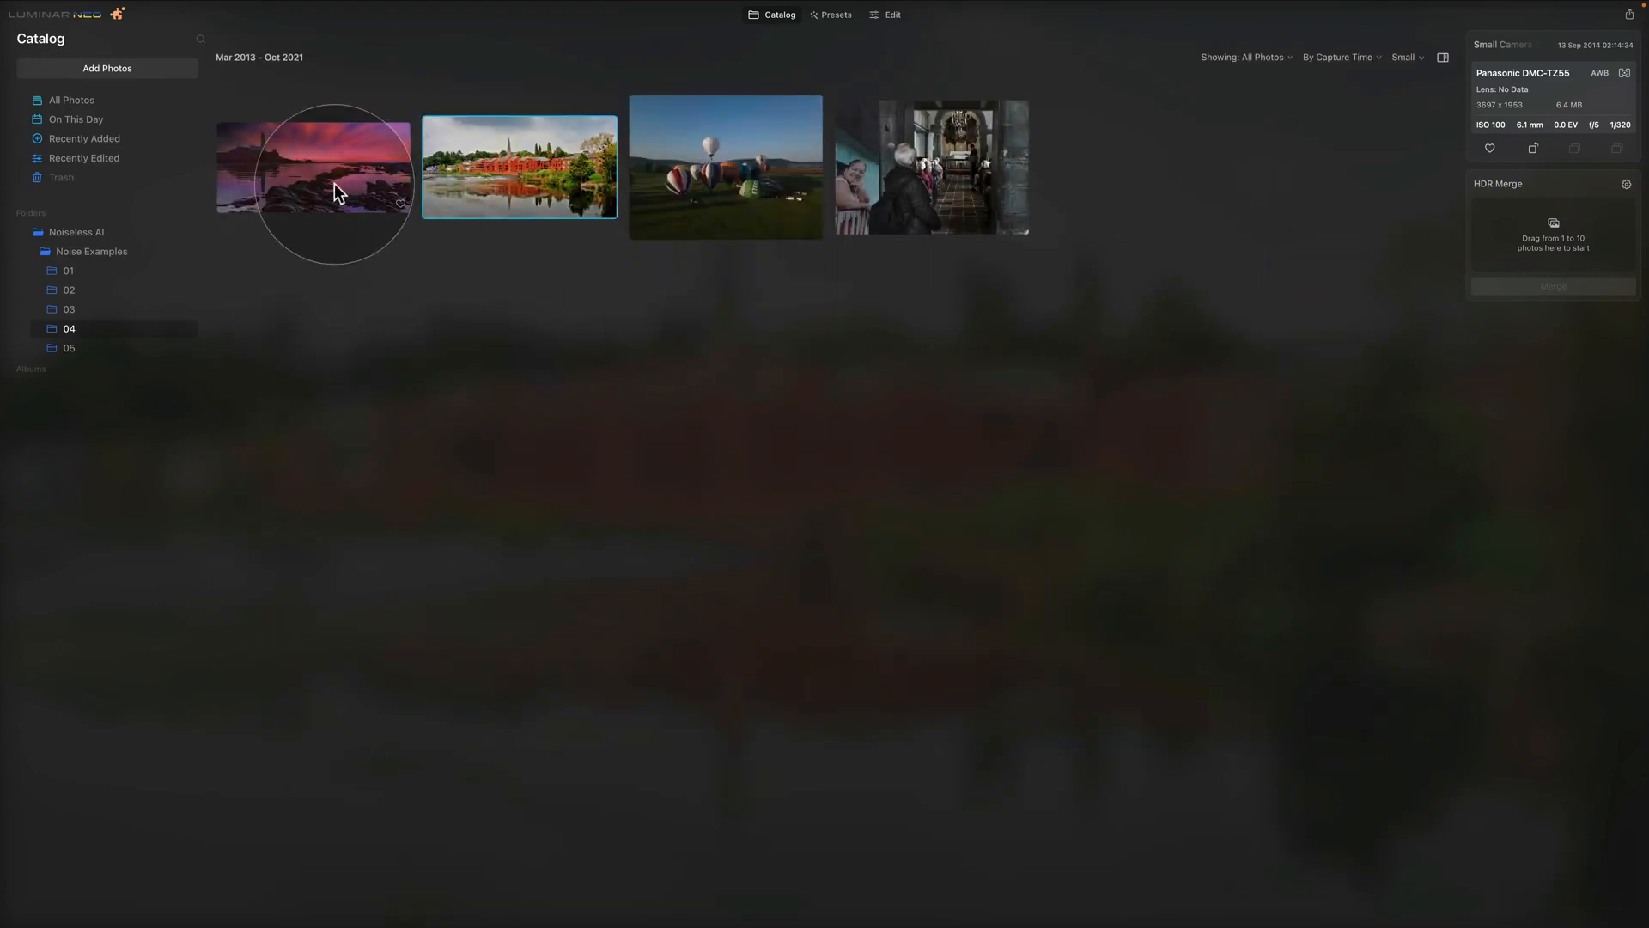
pyautogui.doubleClick(313, 167)
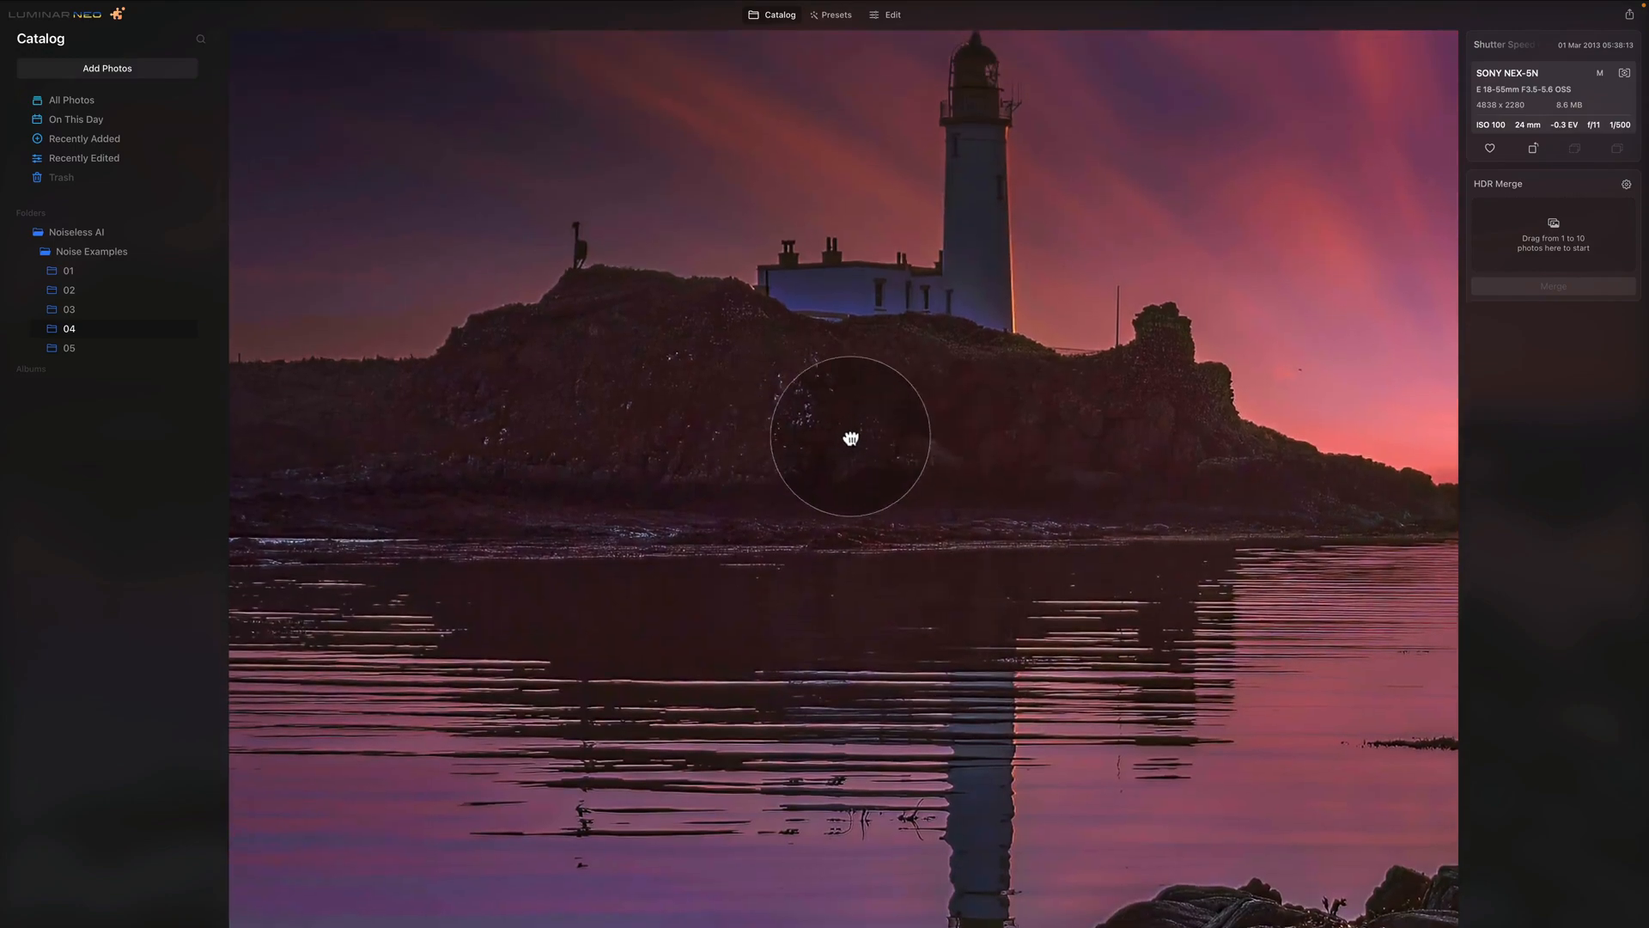
pyautogui.moveTo(852, 438); pyautogui.dragTo(898, 536)
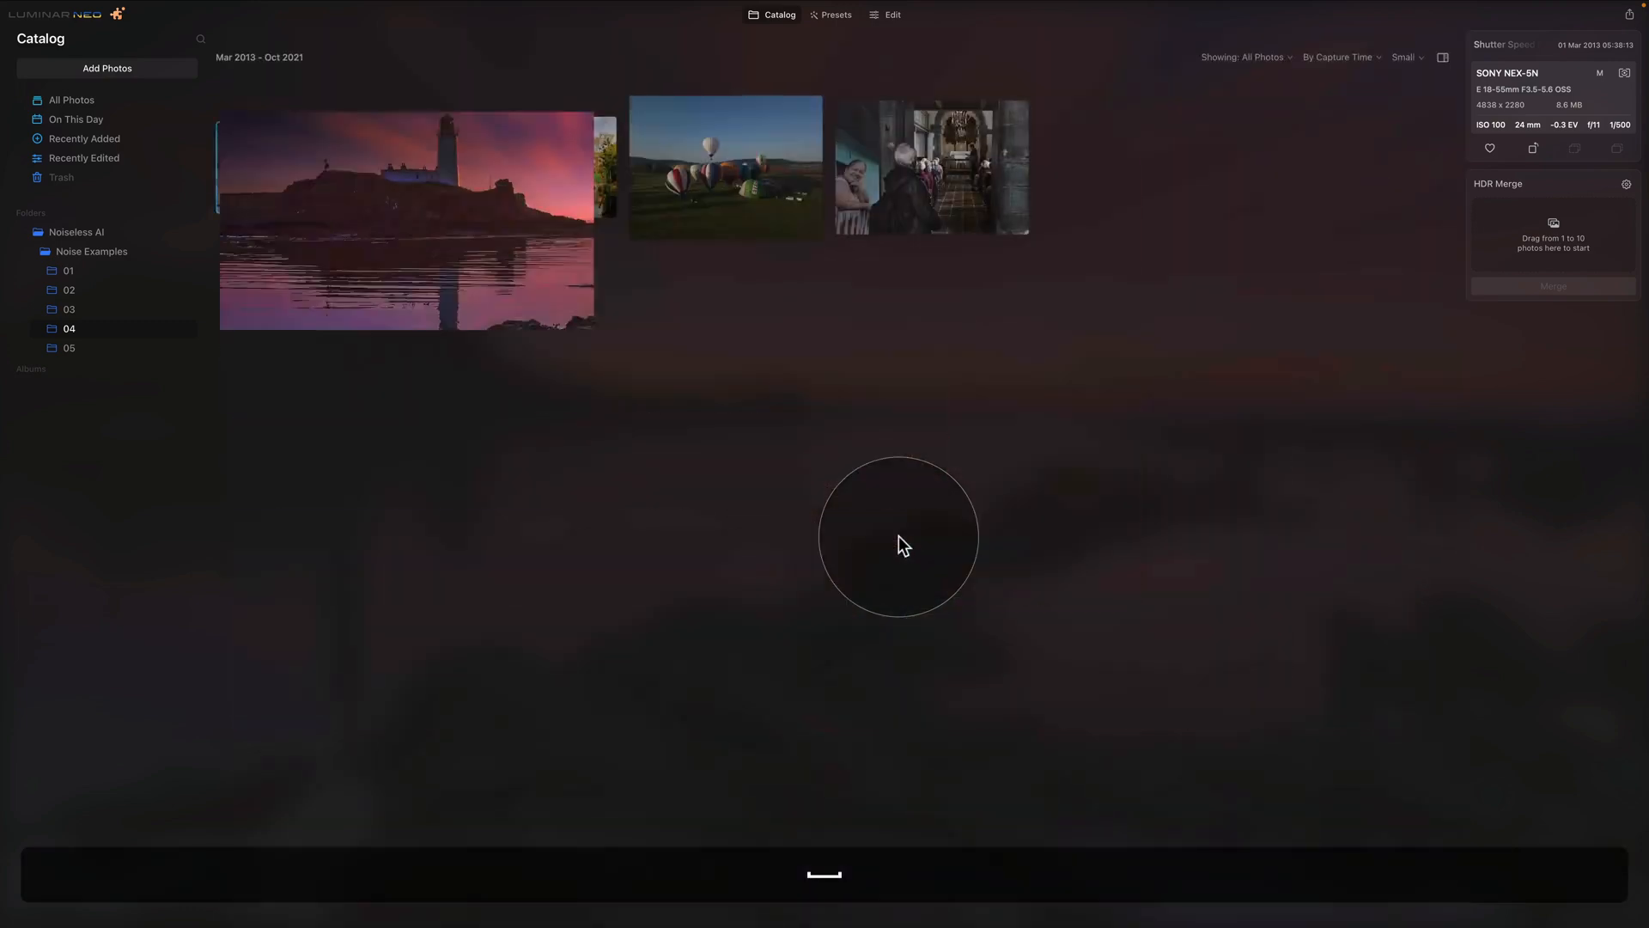
# View Shadow.tif full size and pan to the shadowed field below the balloons
pyautogui.doubleClick(719, 167)
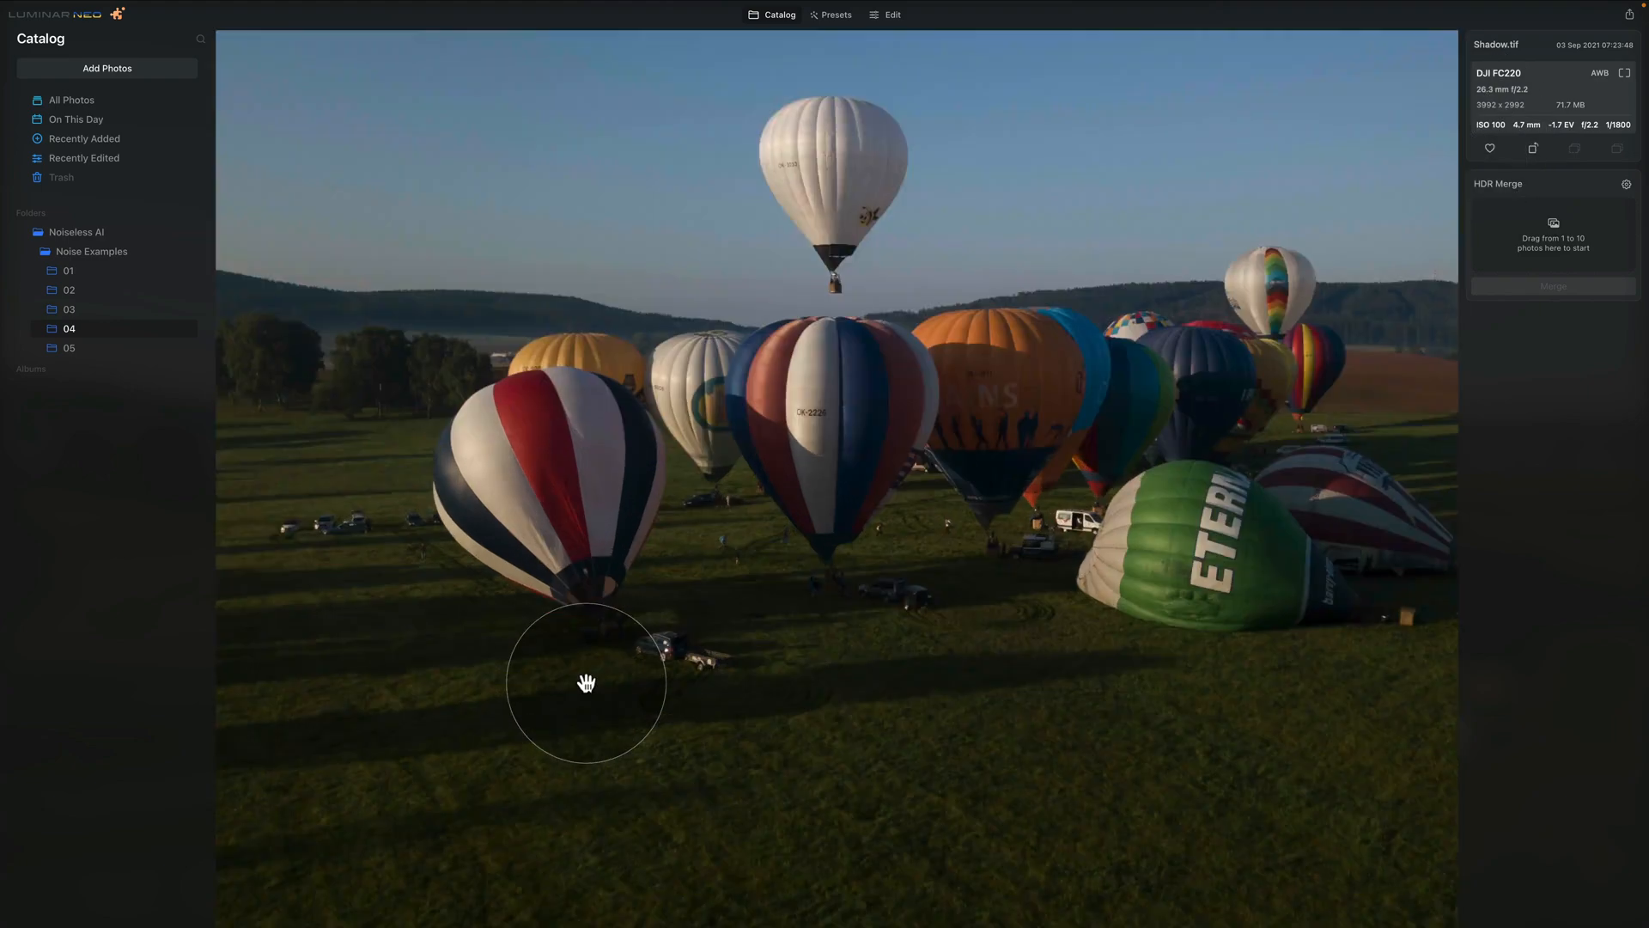
pyautogui.moveTo(588, 682); pyautogui.dragTo(802, 610)
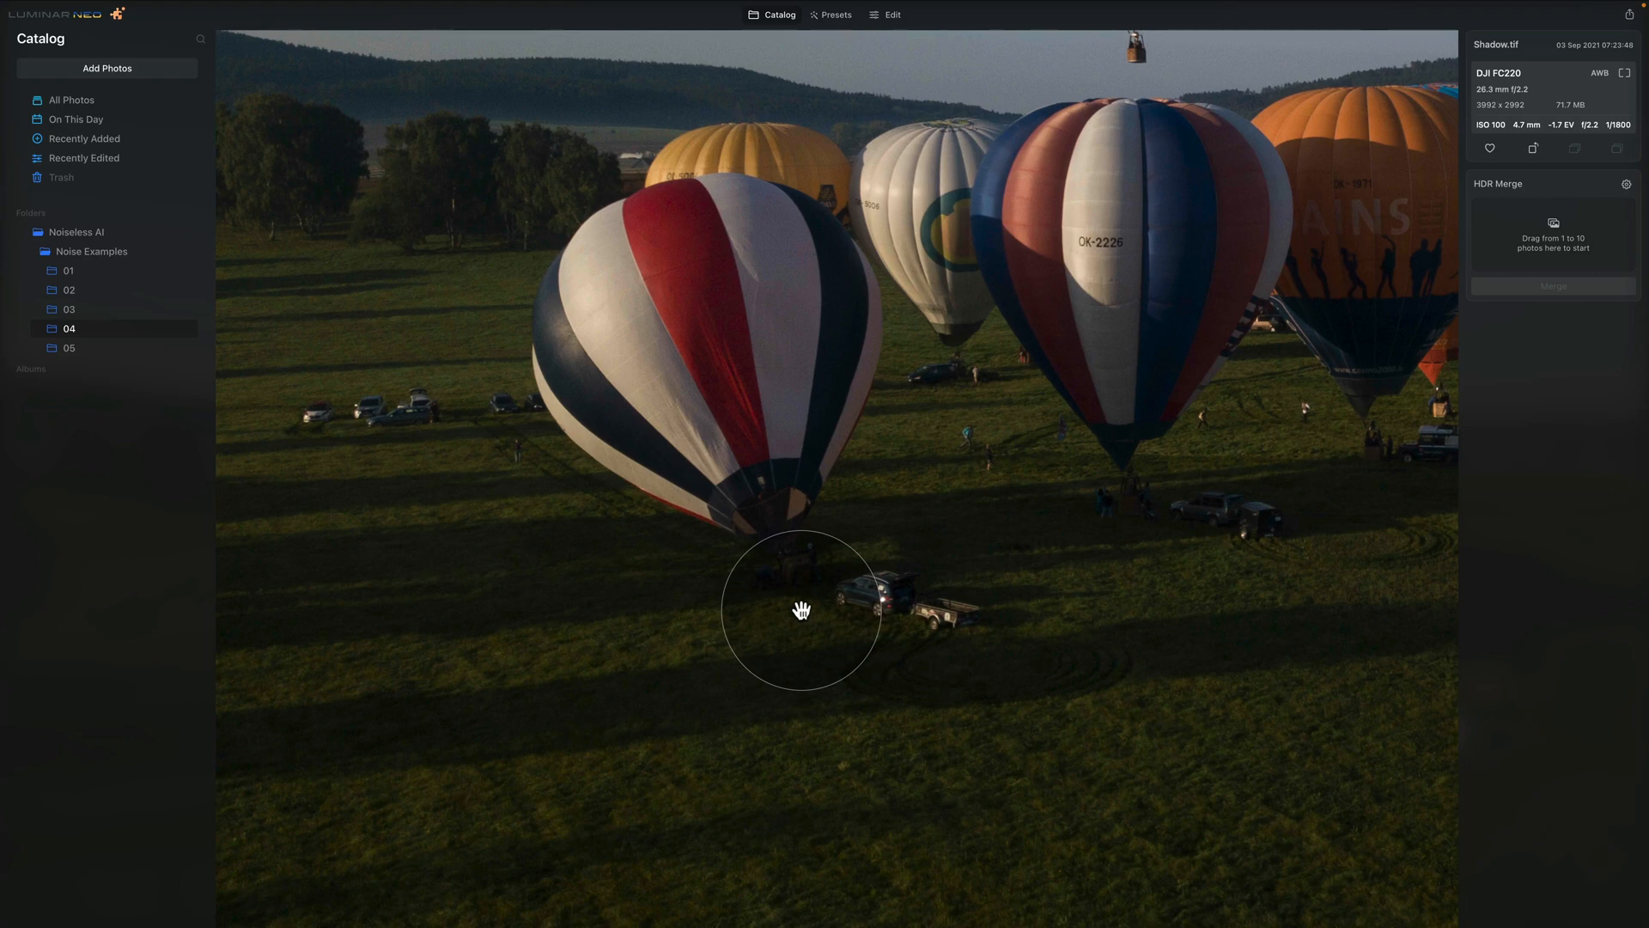
pyautogui.moveTo(873, 24)
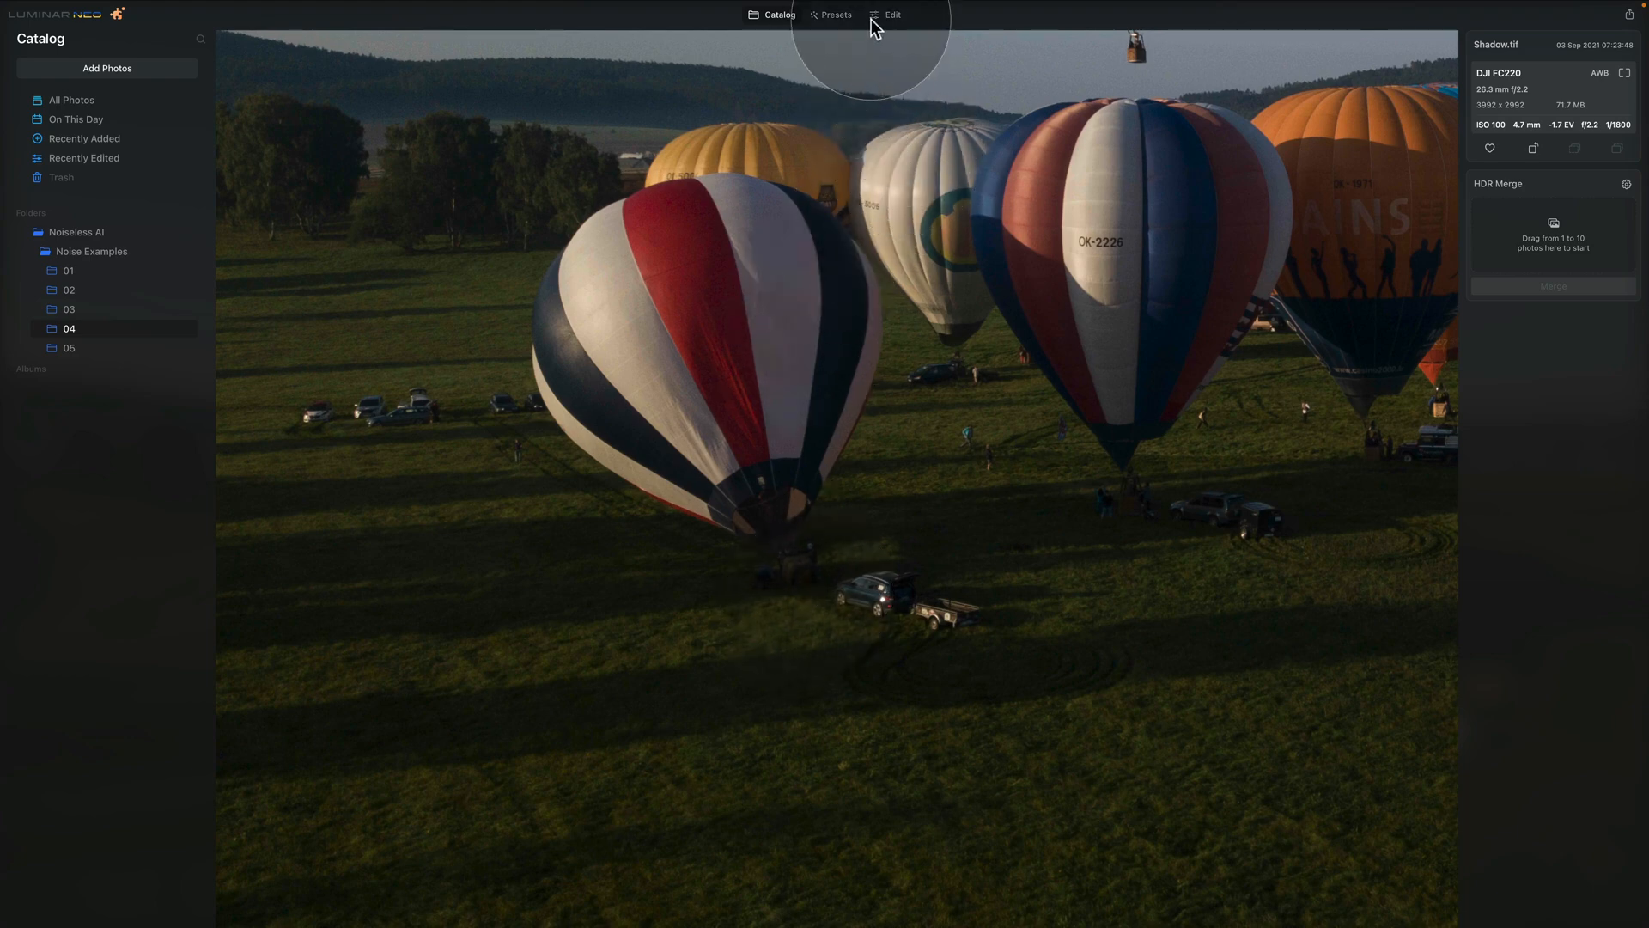
# In Develop, raise the balloon photo's exposure to 2.17 and lift its shadows
pyautogui.click(892, 14)
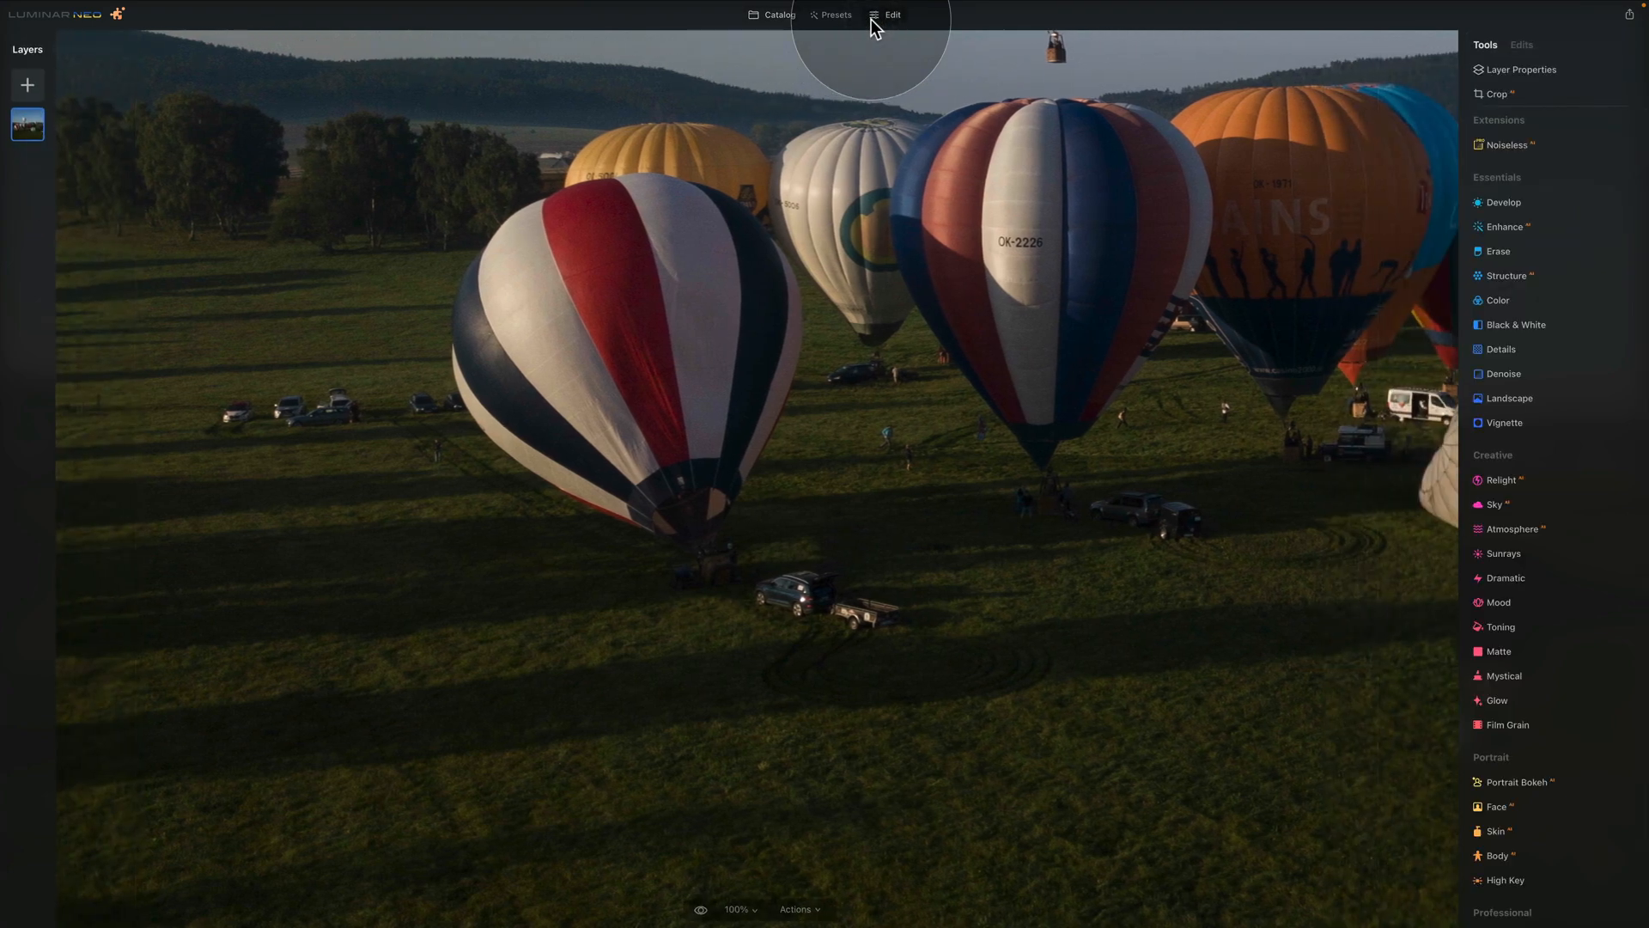
pyautogui.click(1504, 203)
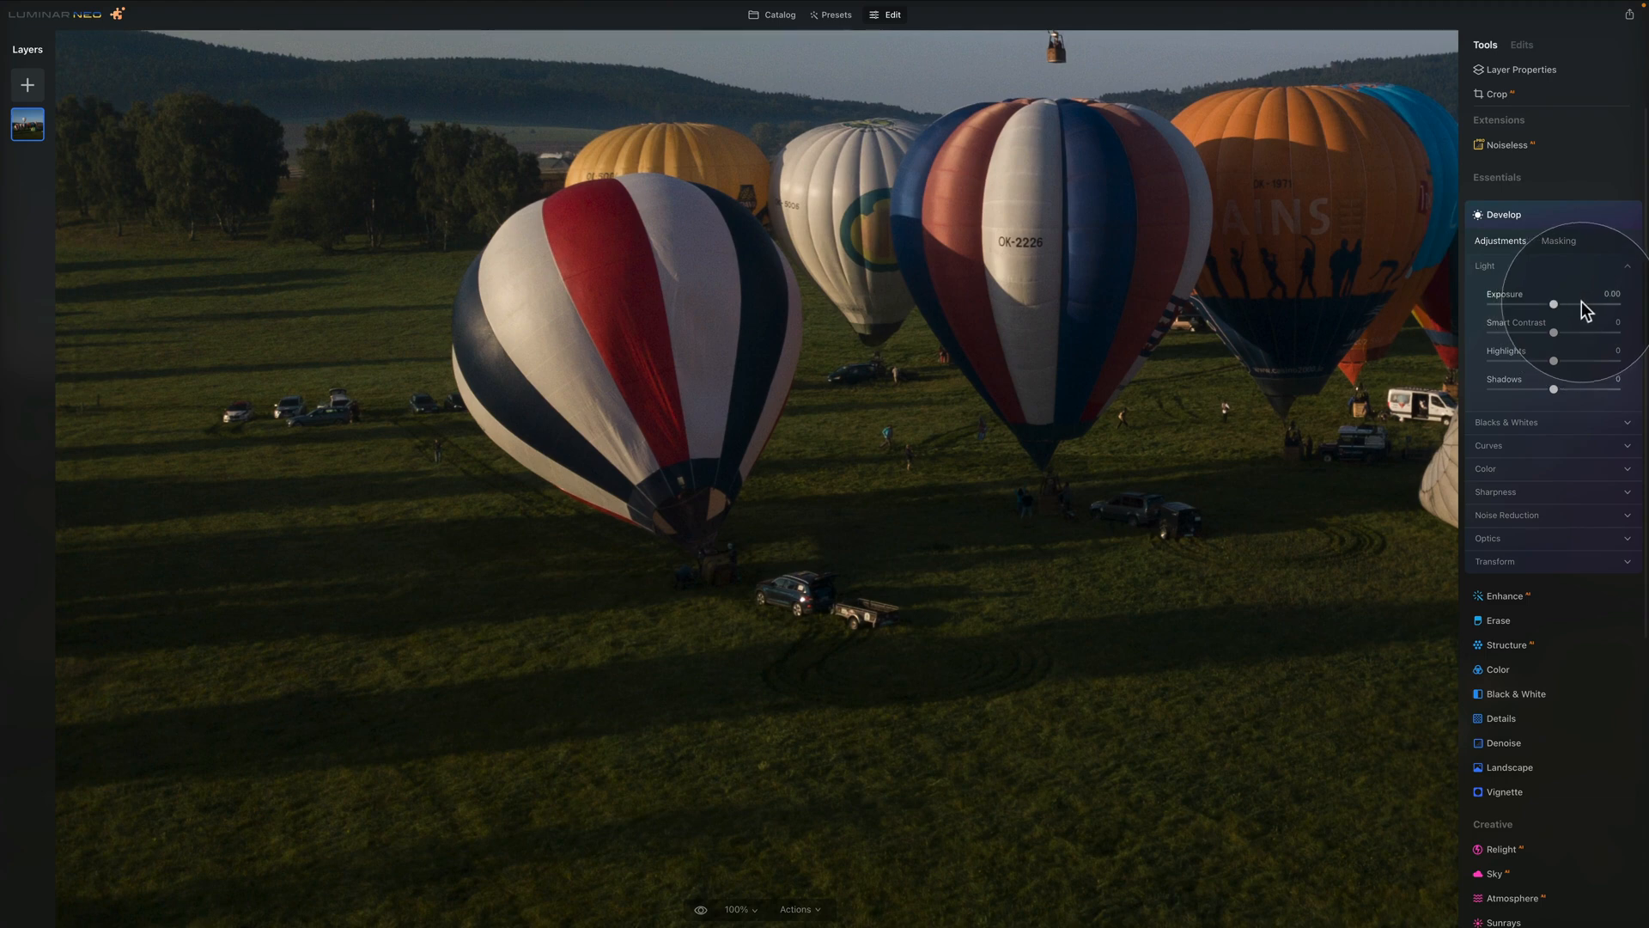
pyautogui.moveTo(1552, 305); pyautogui.dragTo(1581, 305)
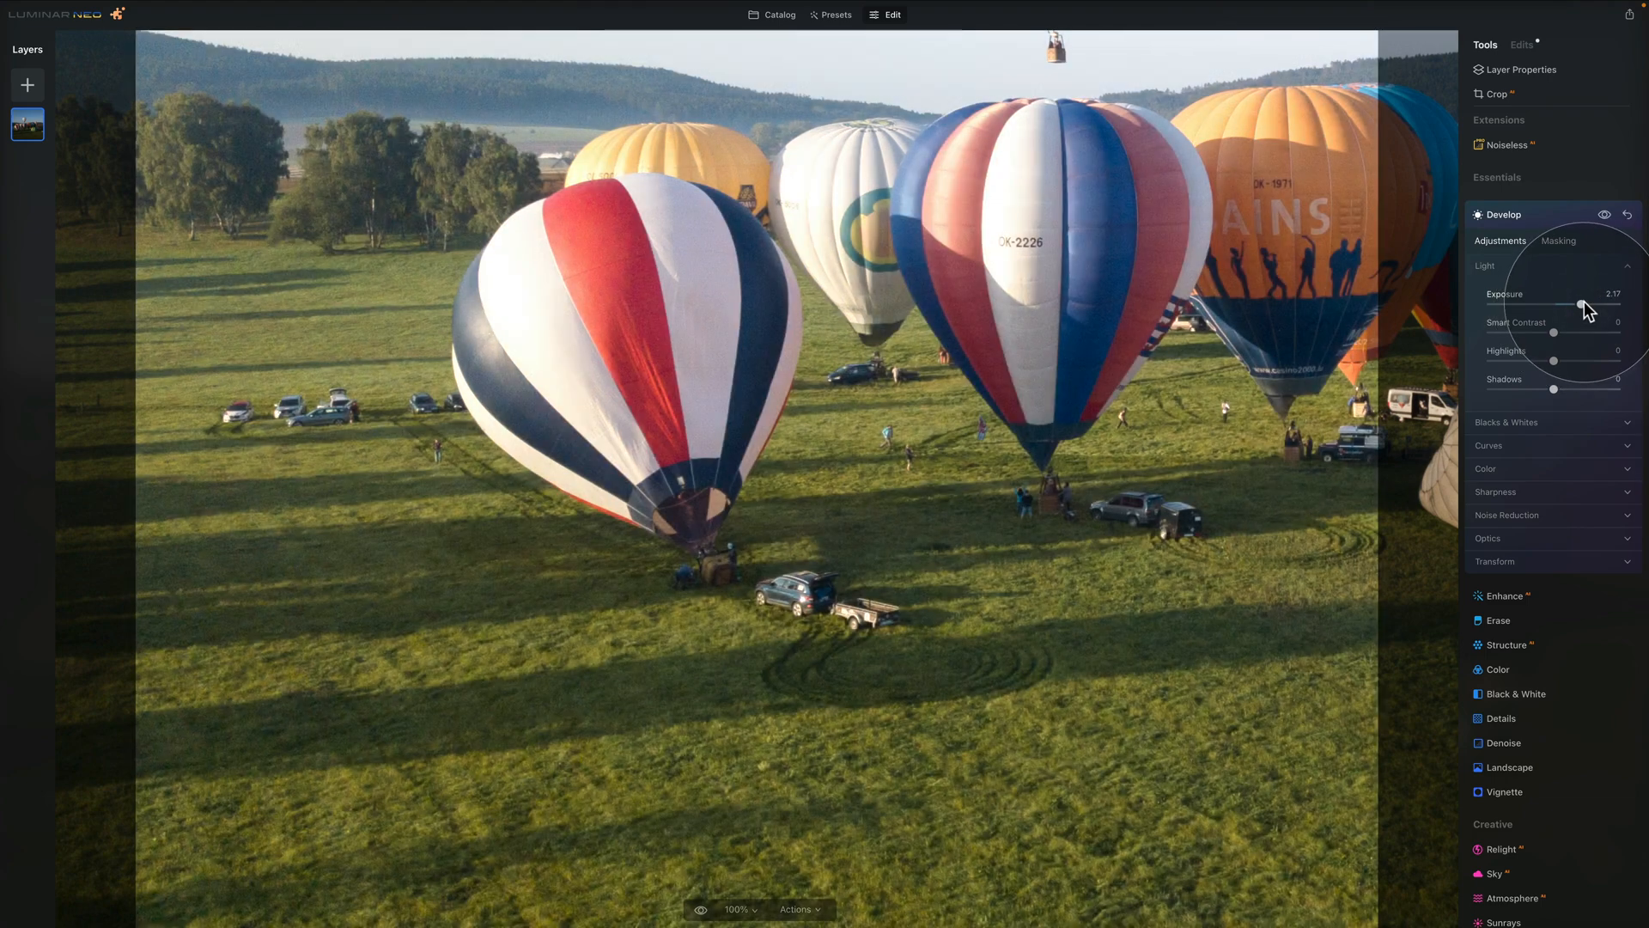
pyautogui.moveTo(1553, 388); pyautogui.dragTo(1585, 389)
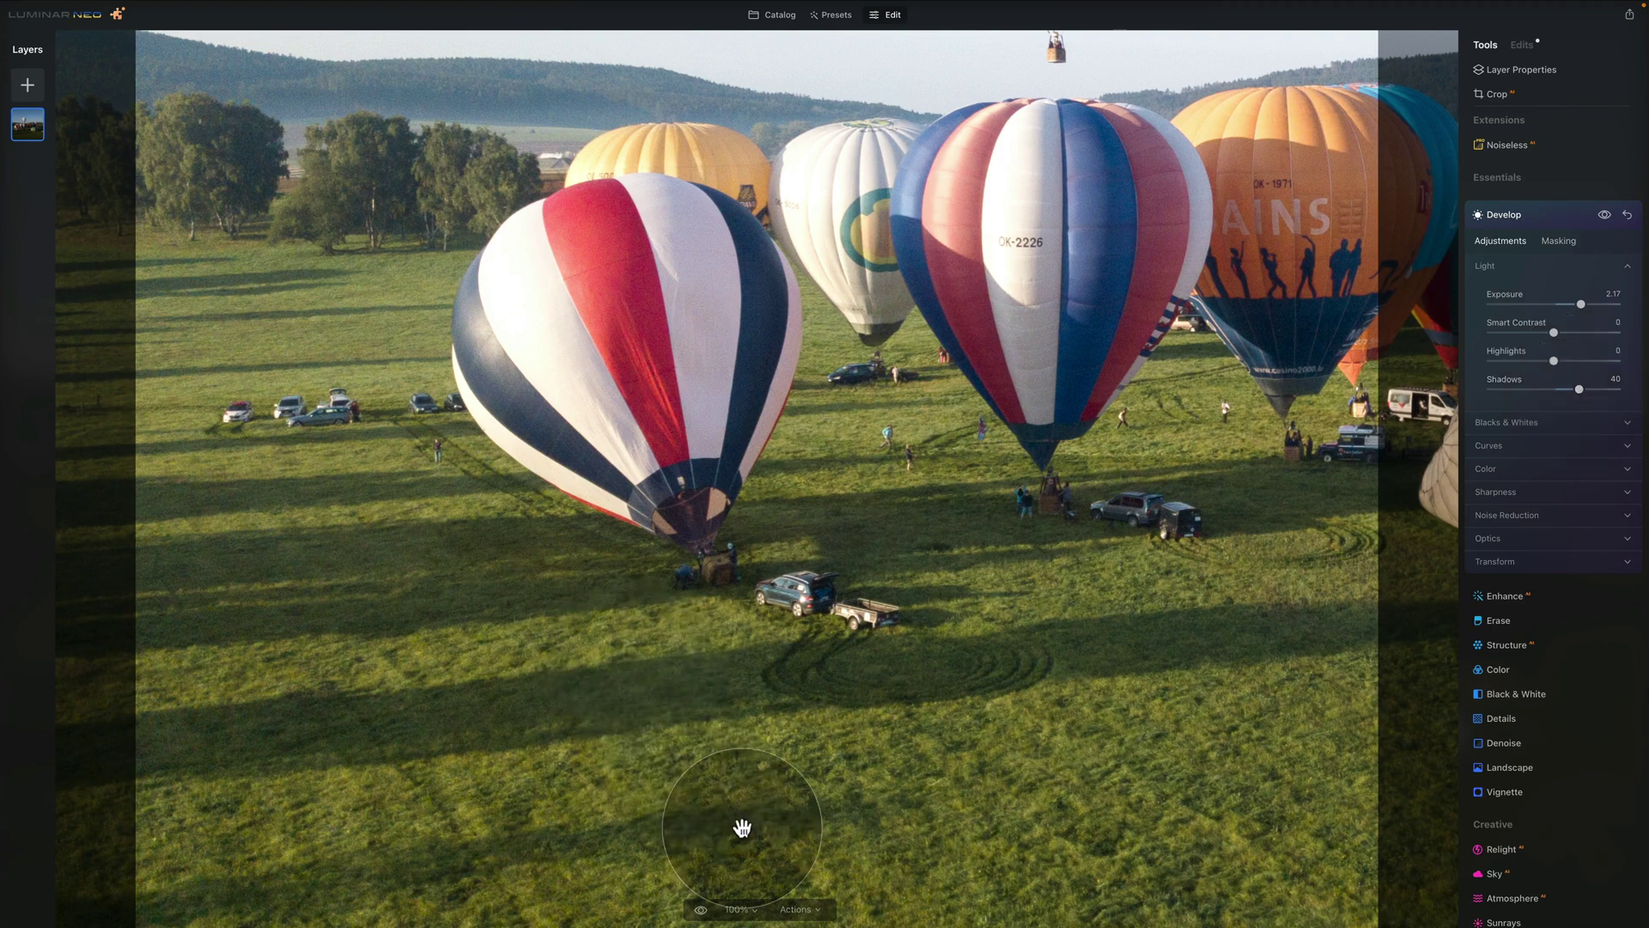
# Magnify the brightened balloon photo to 300% to examine the noise
pyautogui.click(742, 906)
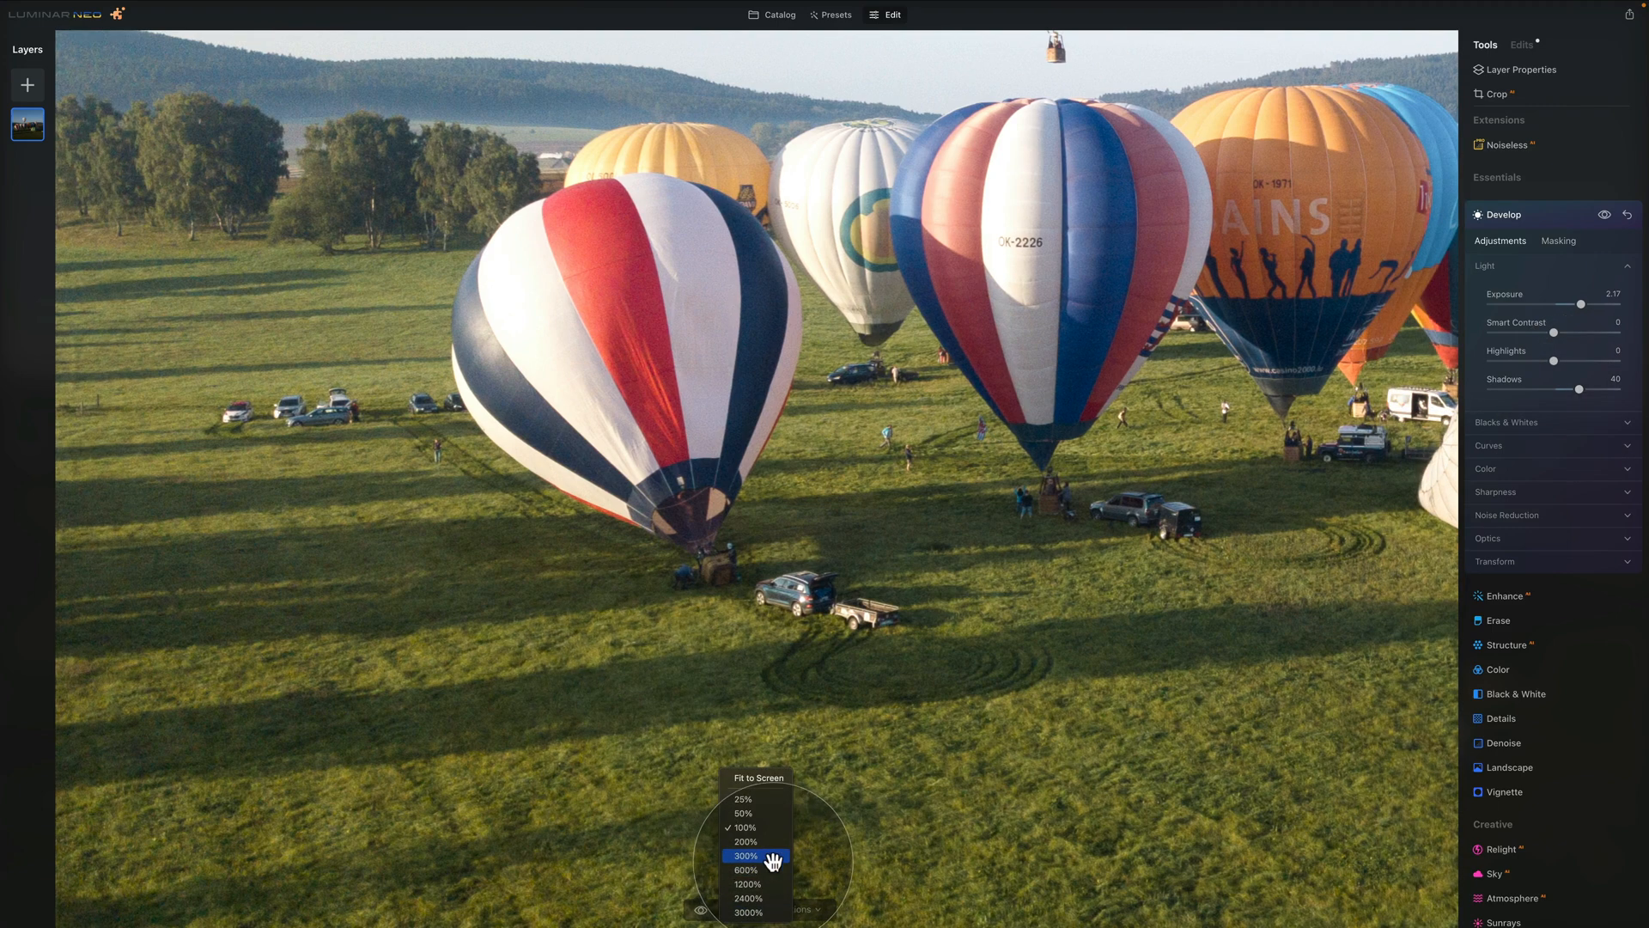
pyautogui.click(754, 852)
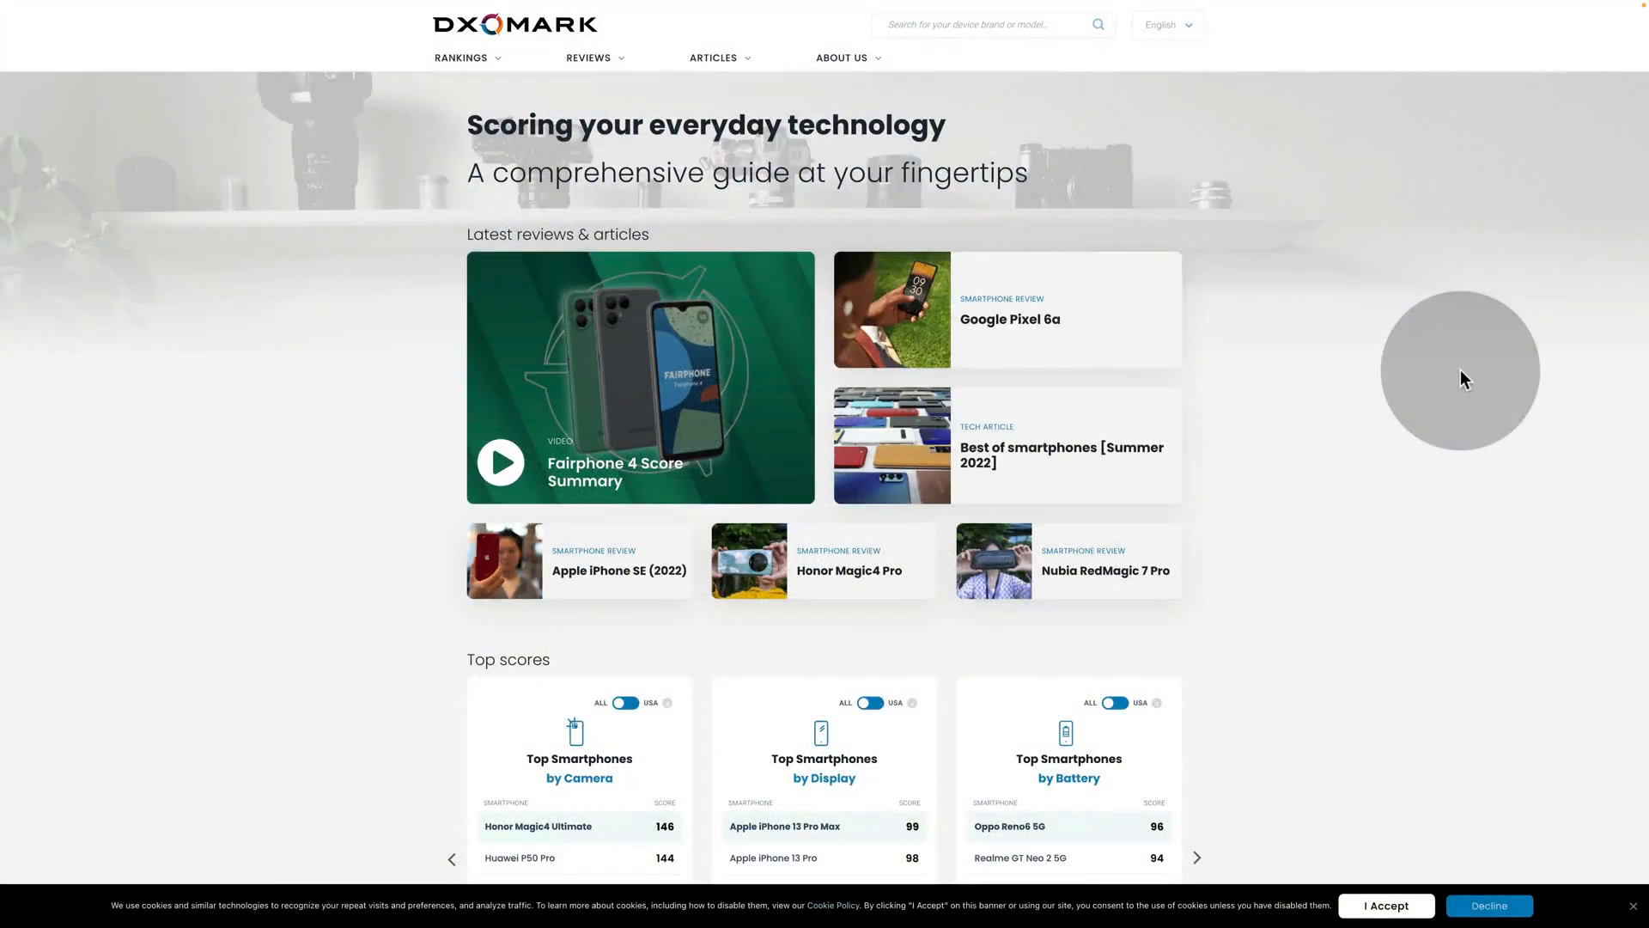
# Cycle the Top scores carousel through the Camera, Display, Battery, Audio and Selfie rankings
pyautogui.click(1202, 857)
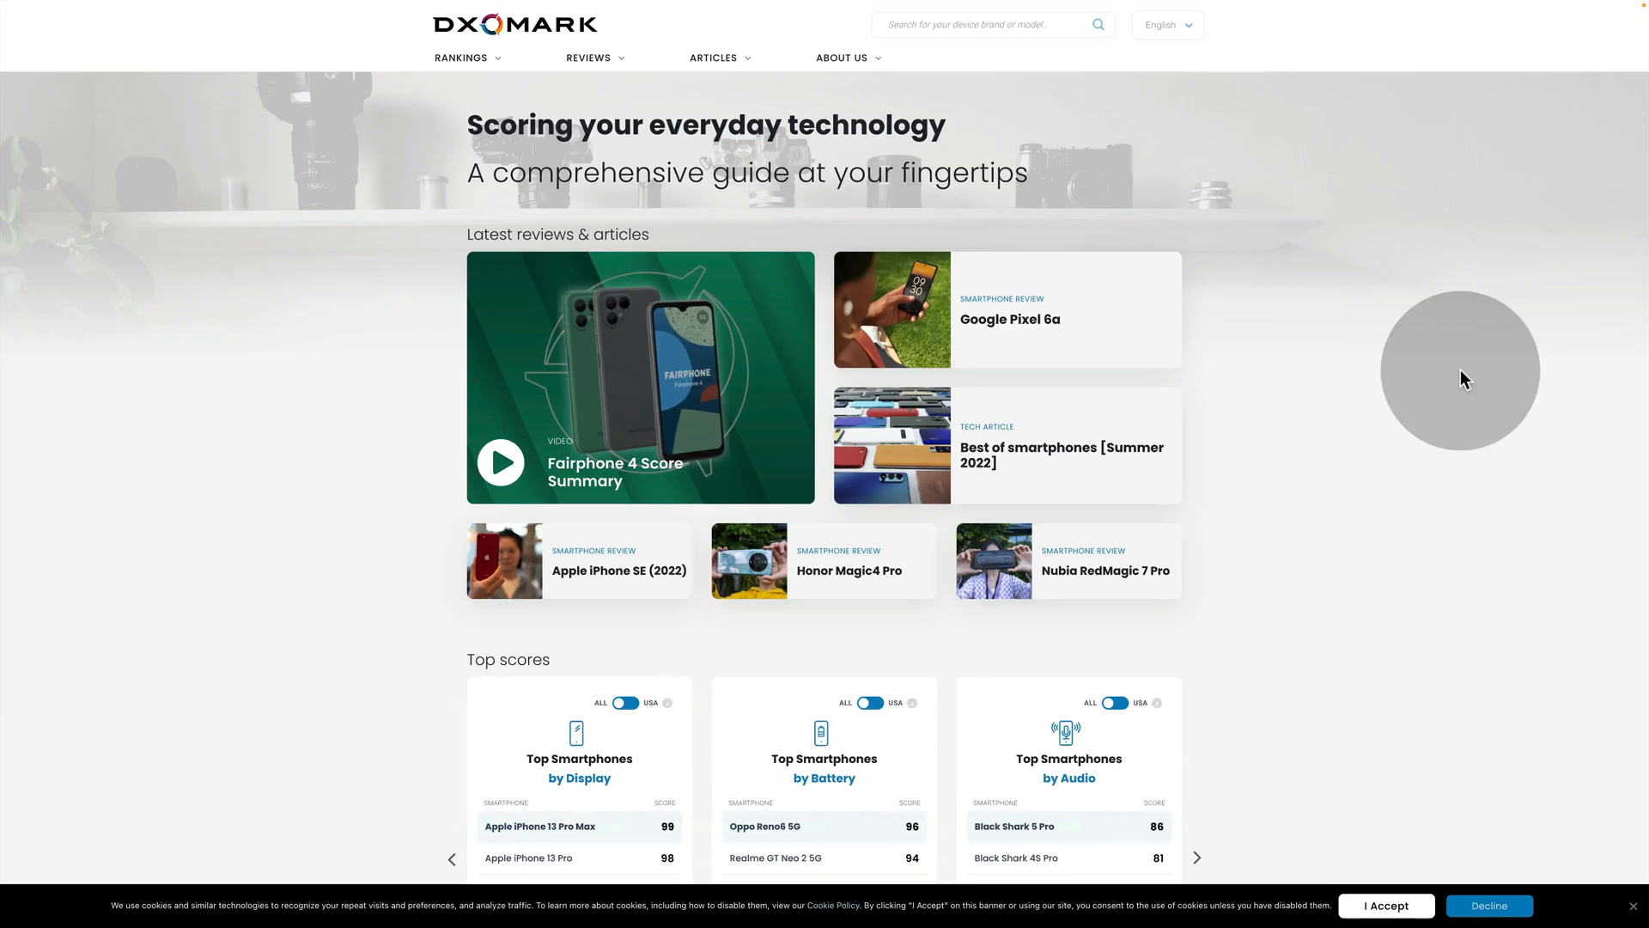
pyautogui.click(1199, 859)
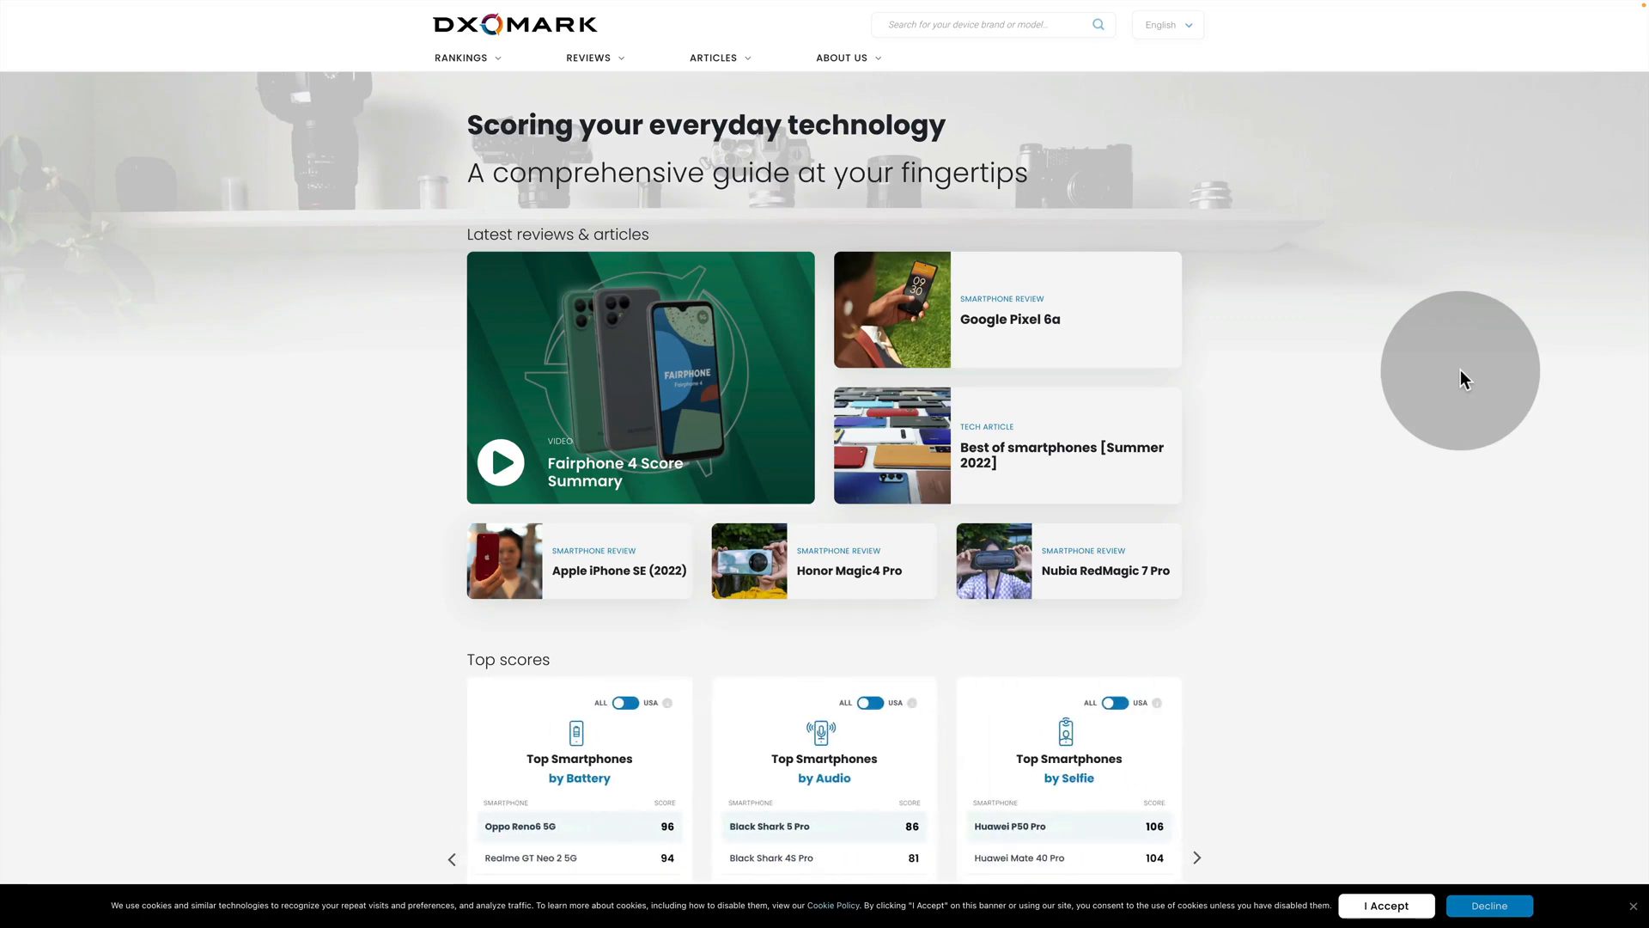
pyautogui.click(1196, 855)
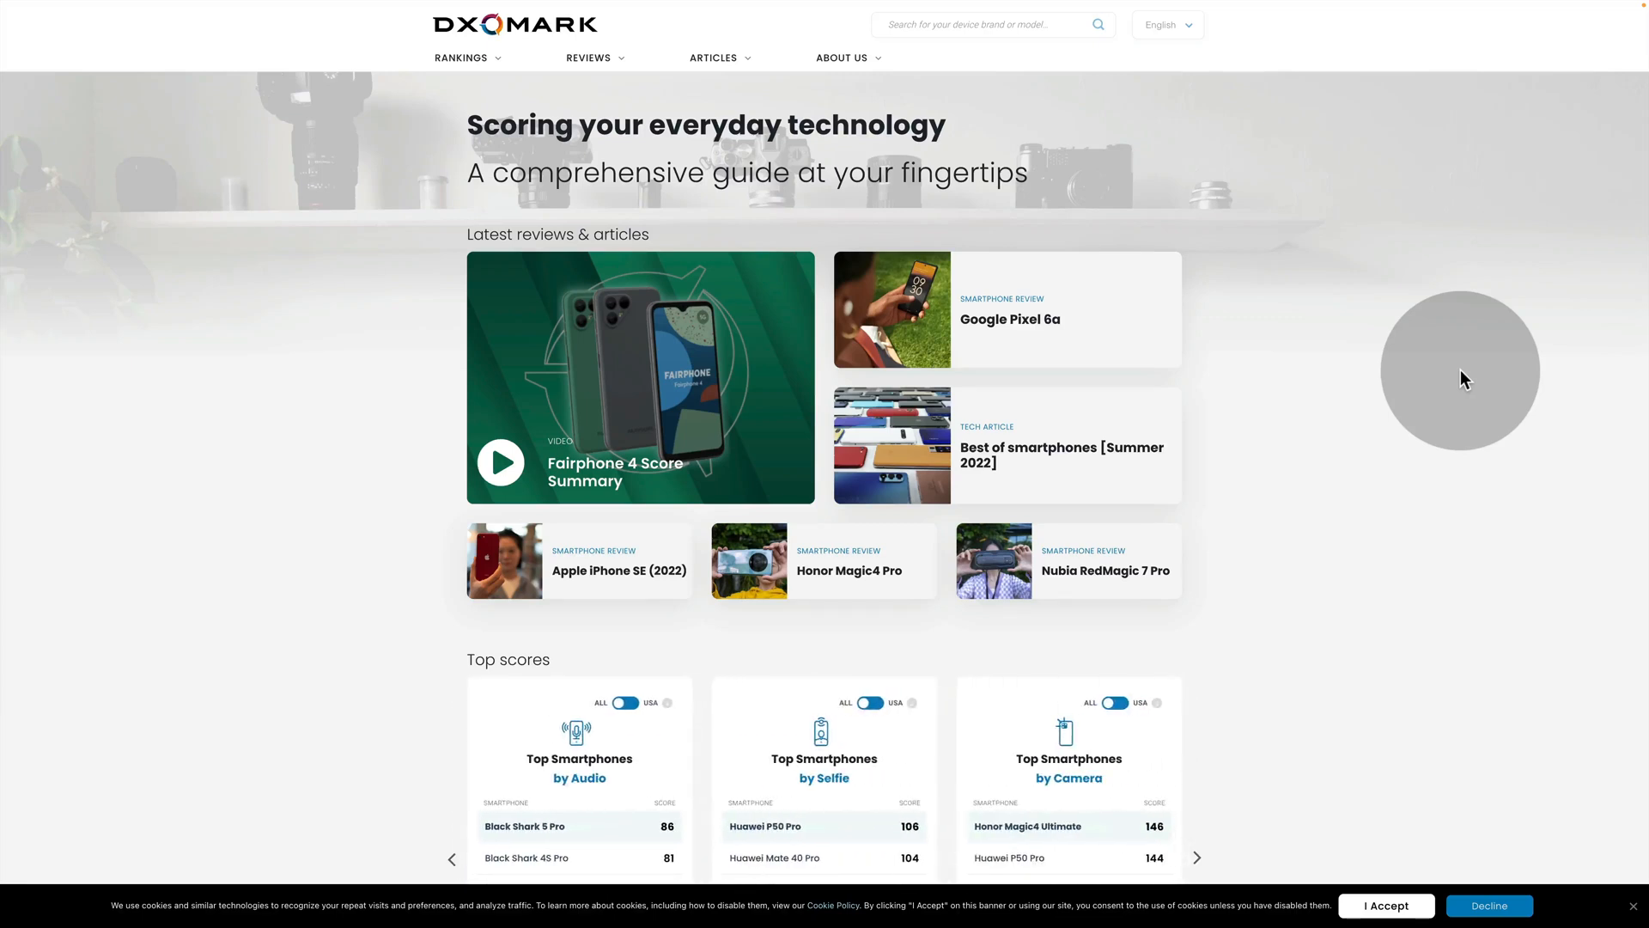
pyautogui.click(1199, 858)
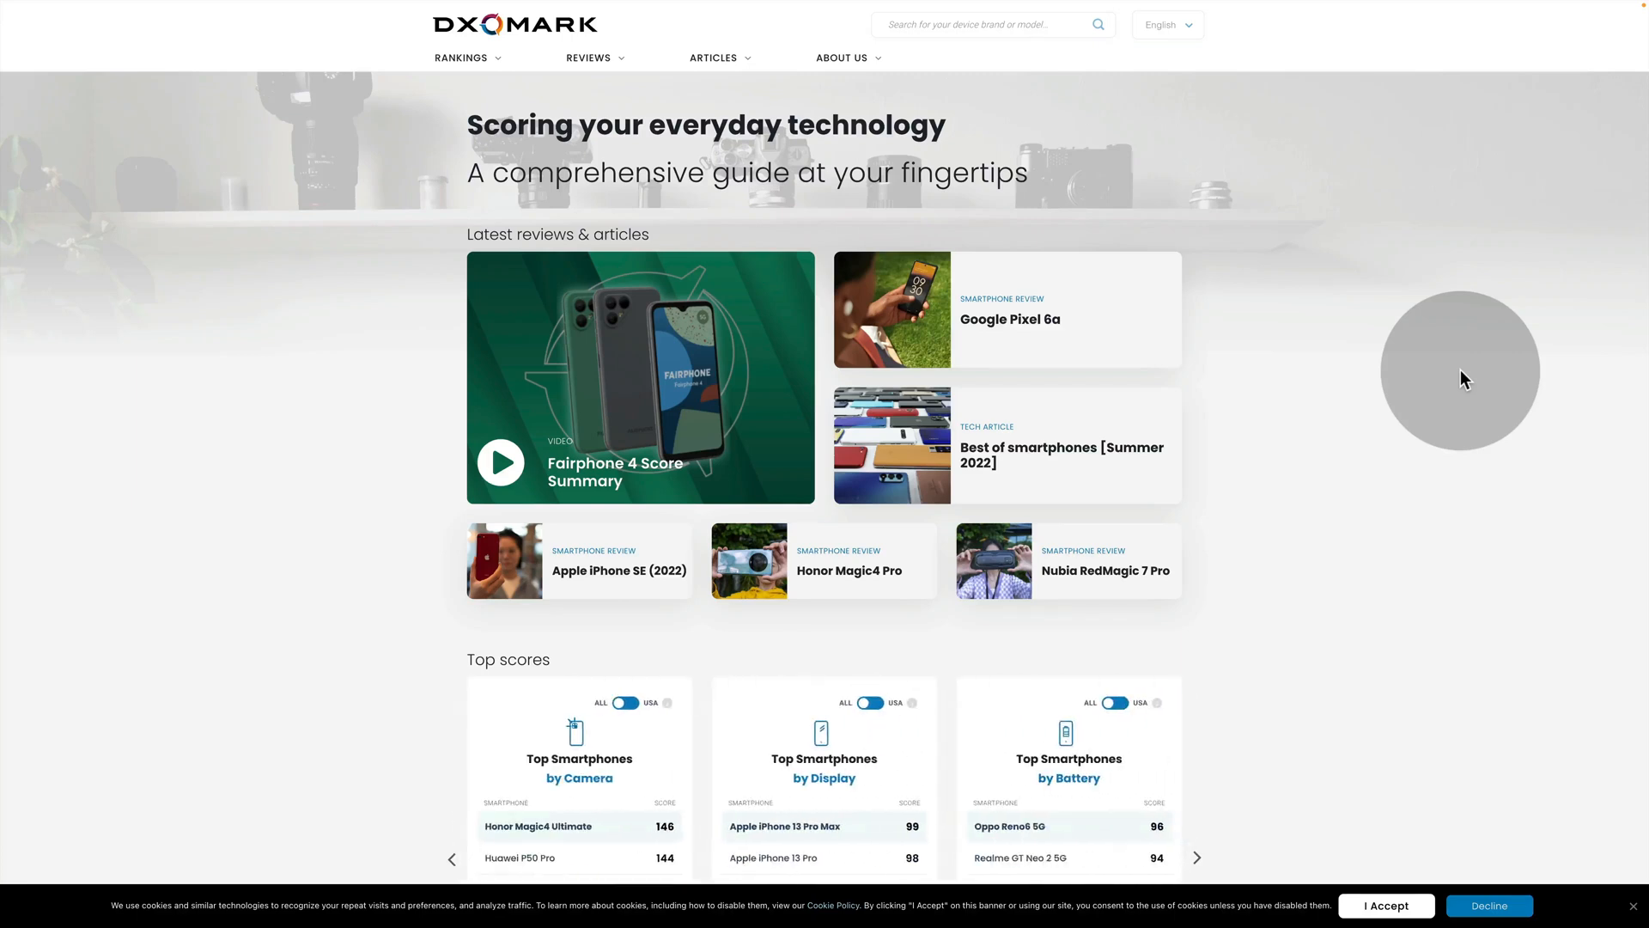
pyautogui.click(1199, 857)
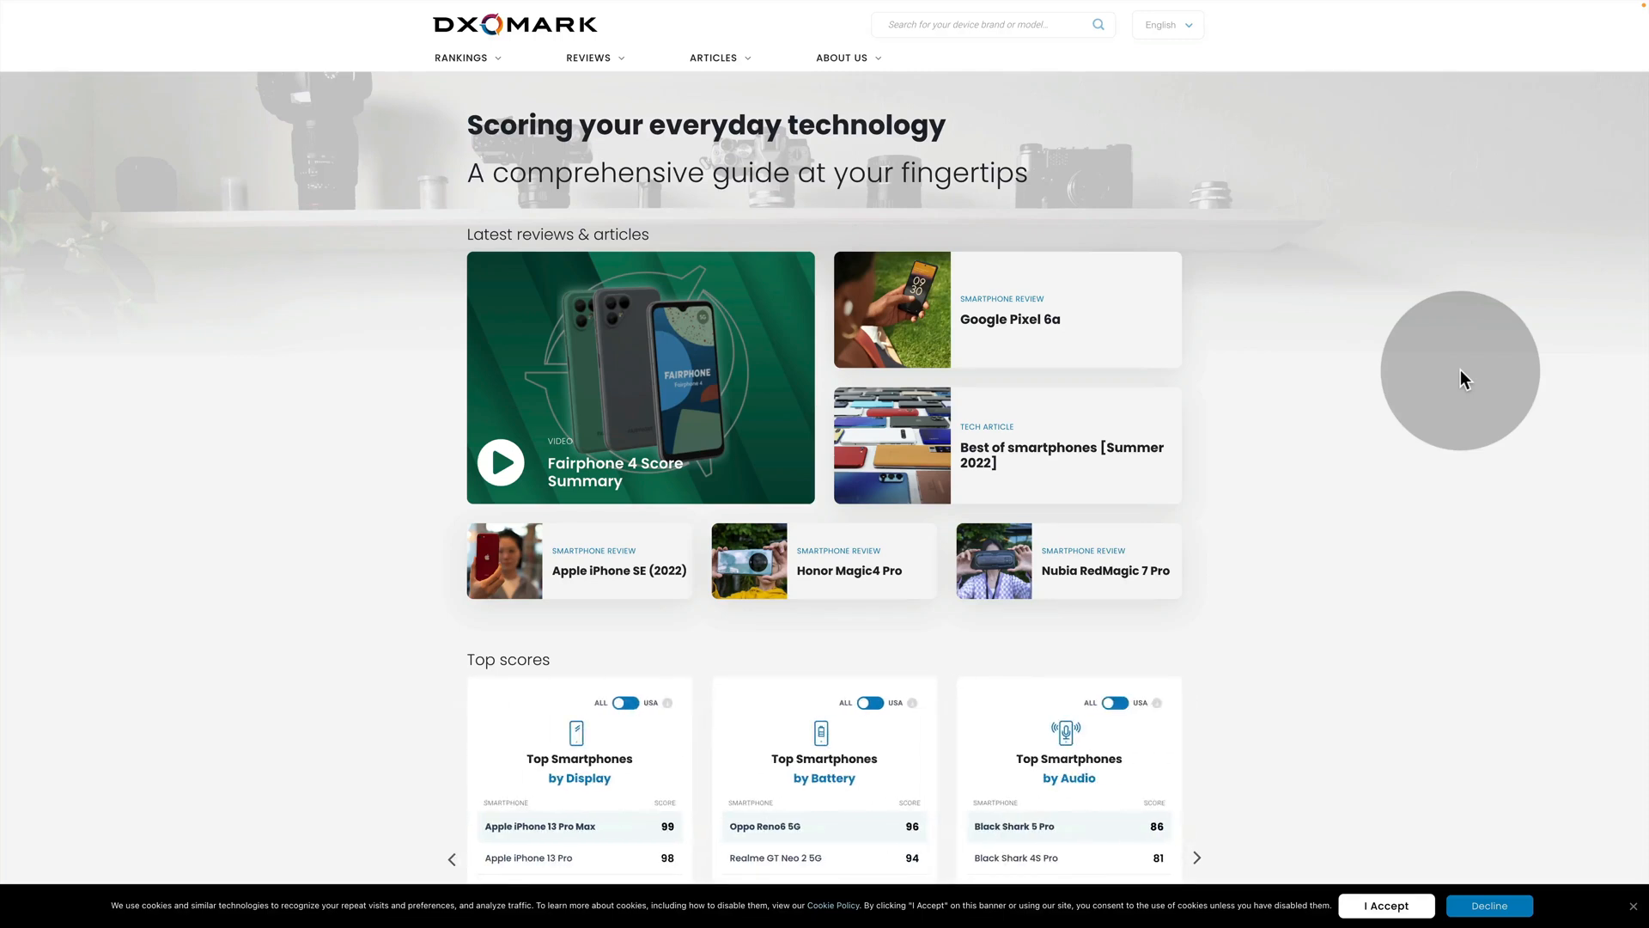
pyautogui.click(1195, 857)
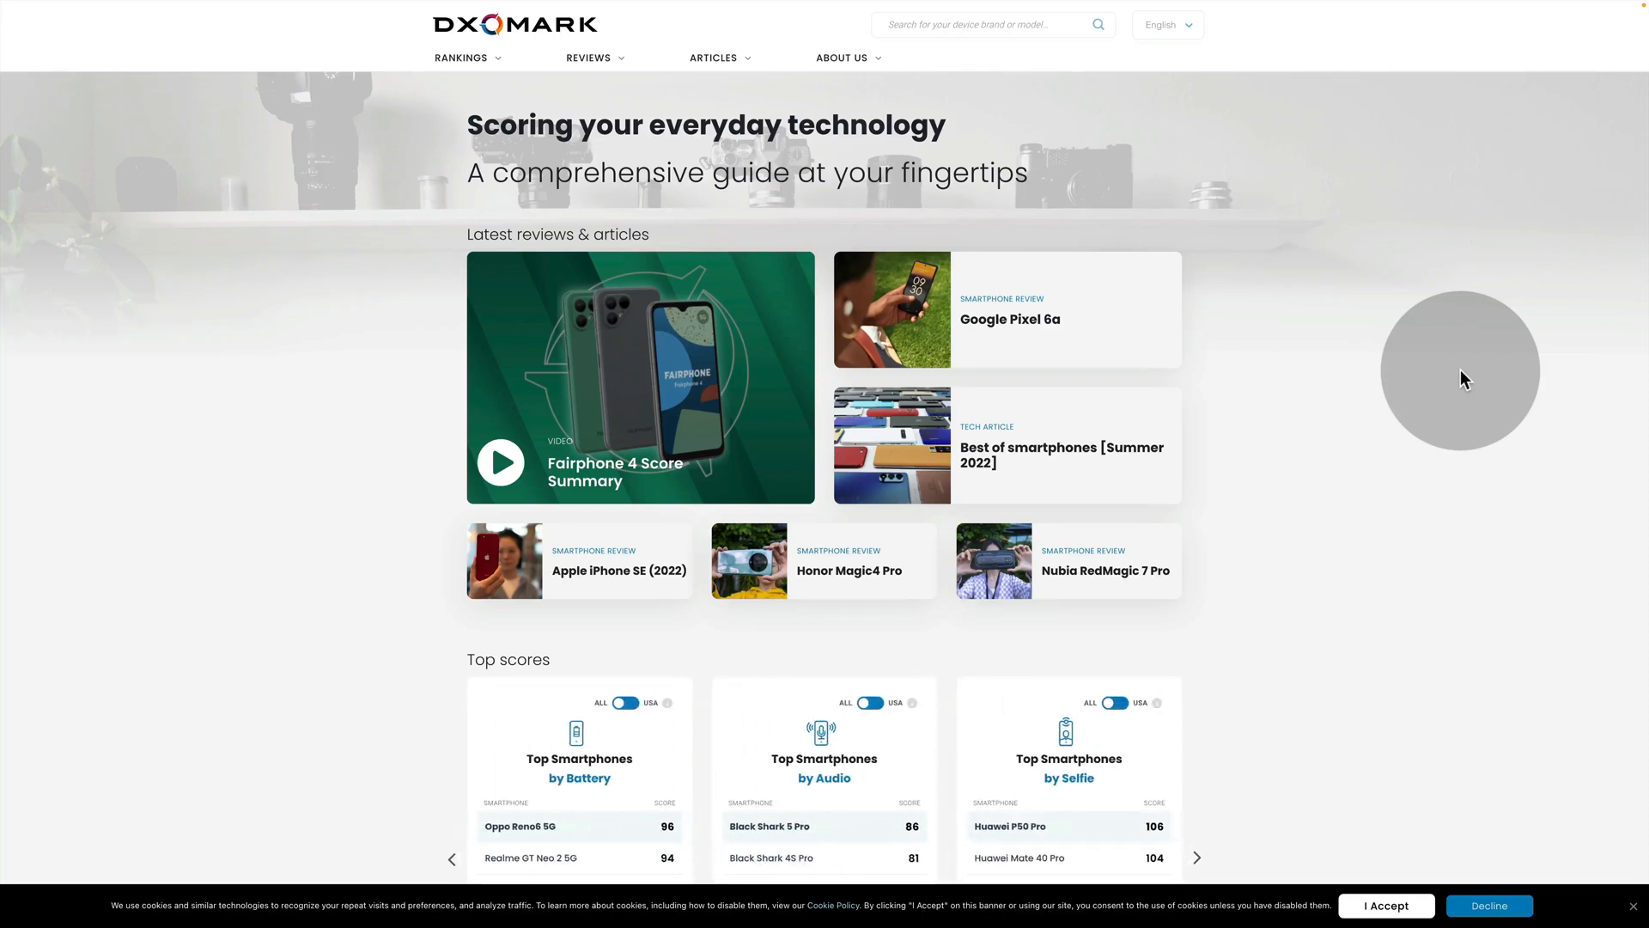
pyautogui.click(1201, 859)
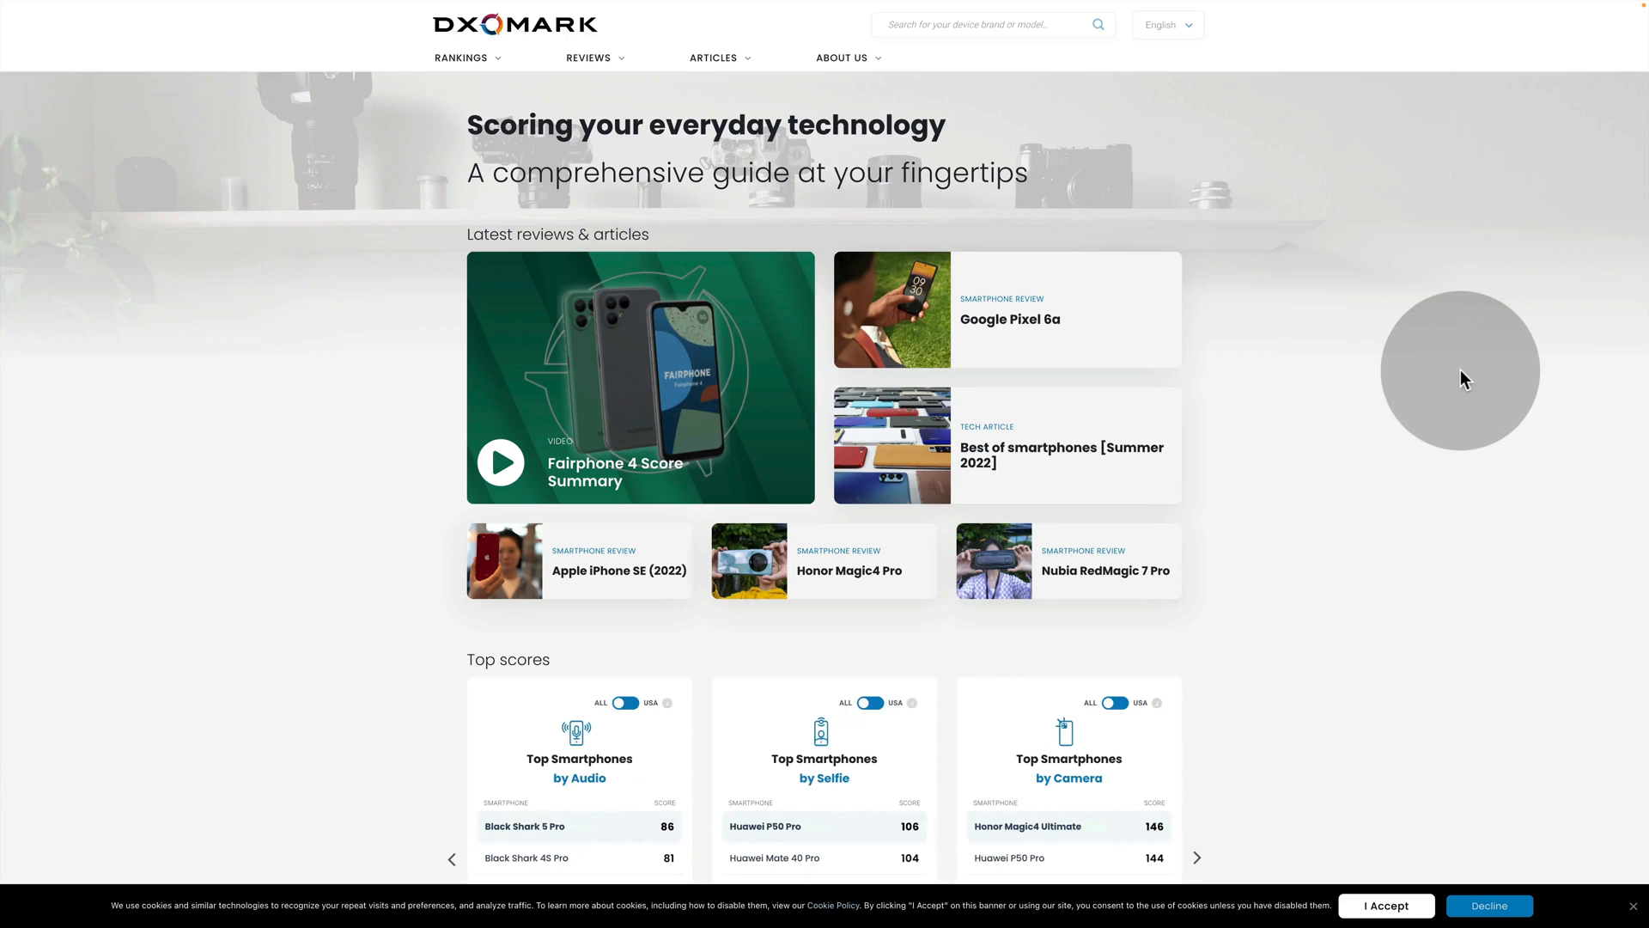
pyautogui.click(1199, 857)
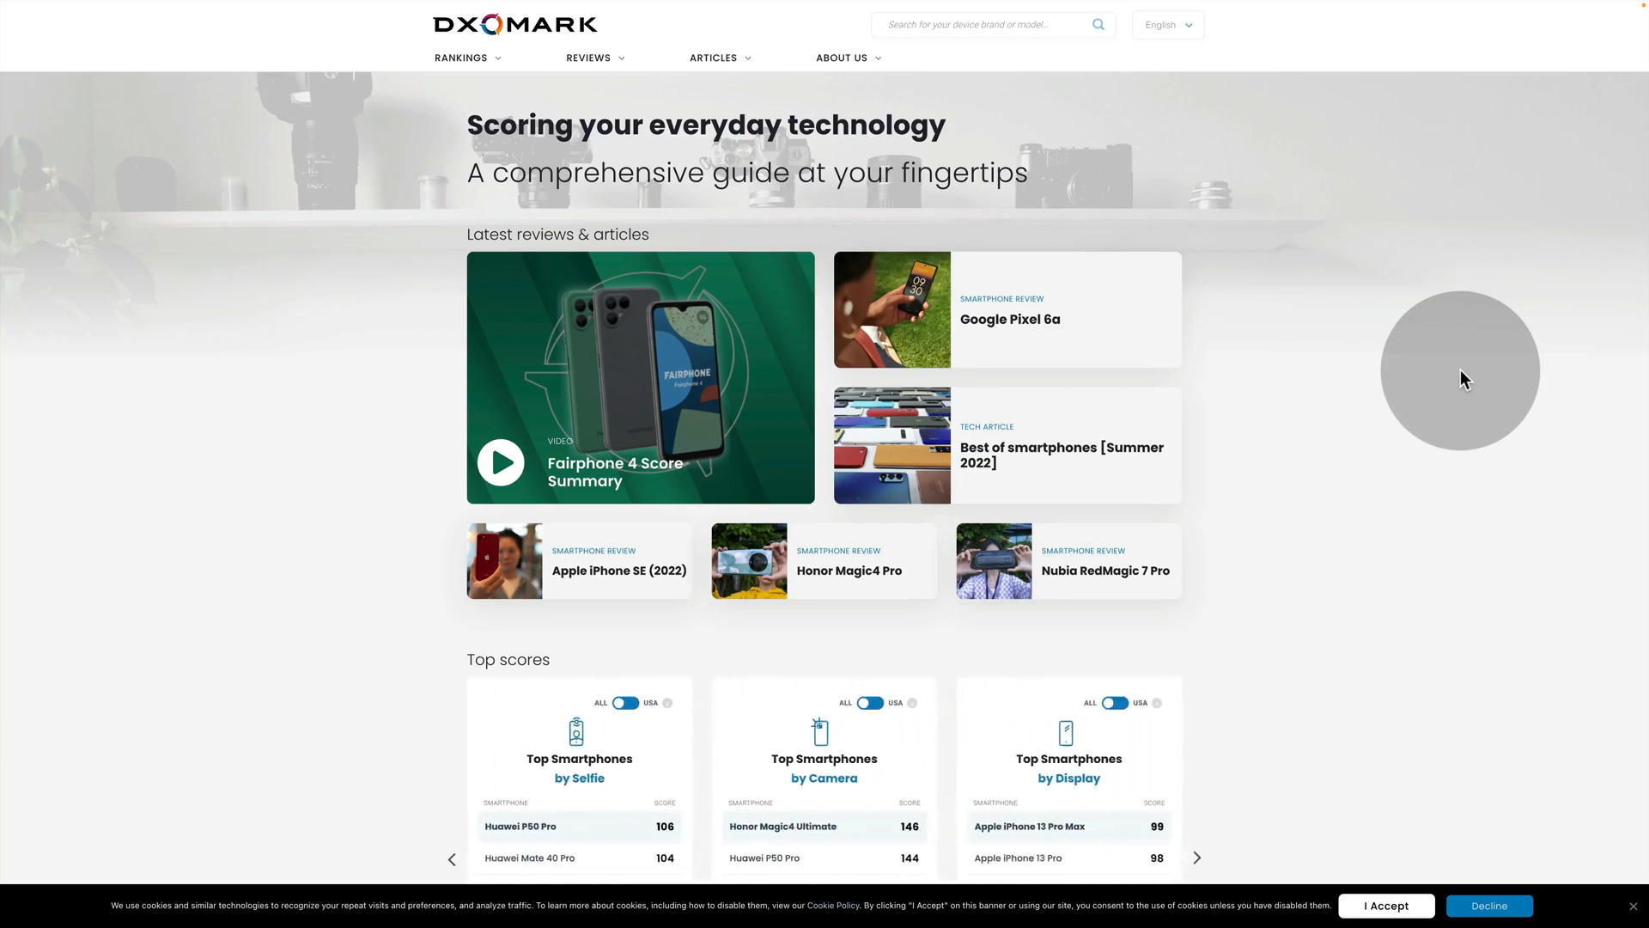
pyautogui.click(1200, 857)
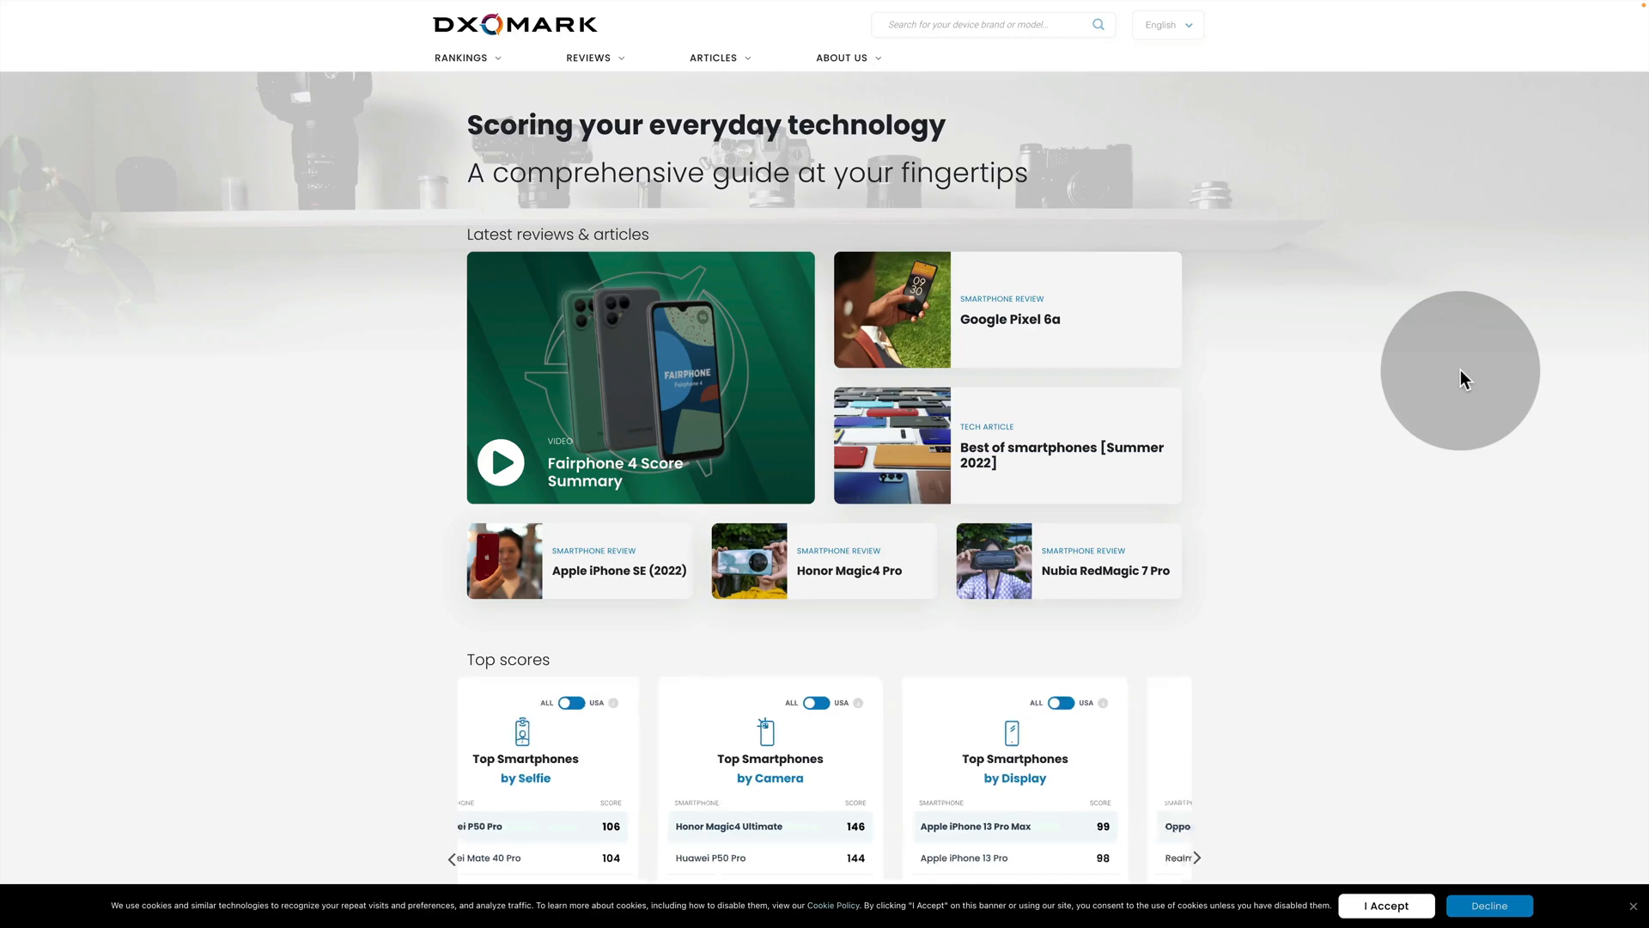
pyautogui.click(1198, 859)
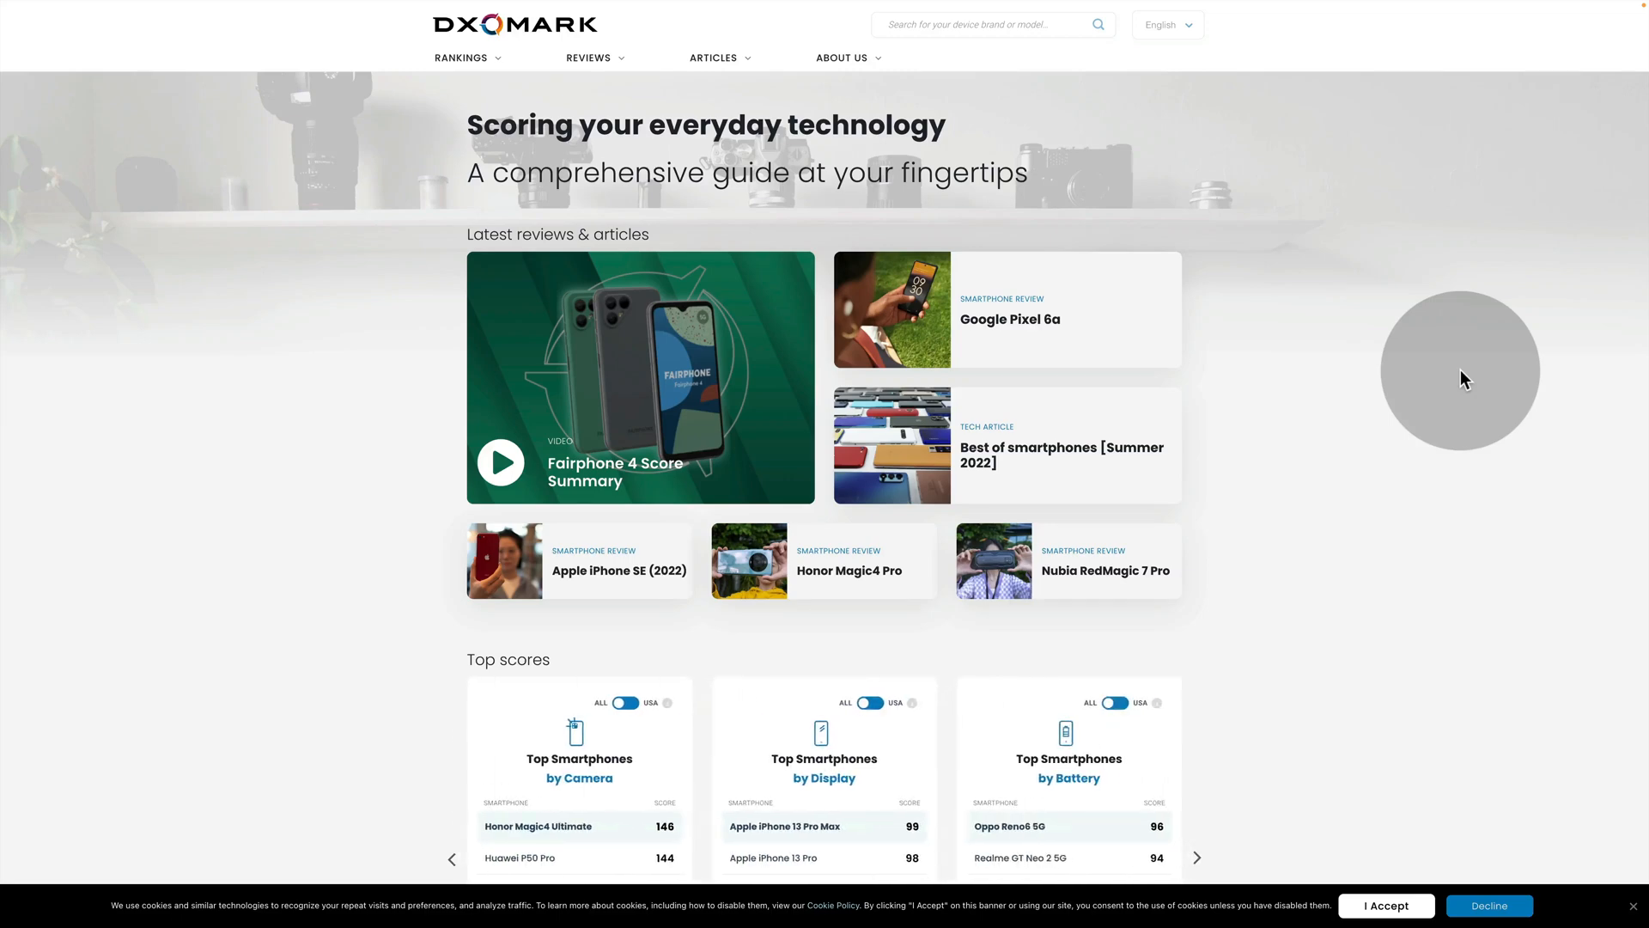
pyautogui.click(1202, 857)
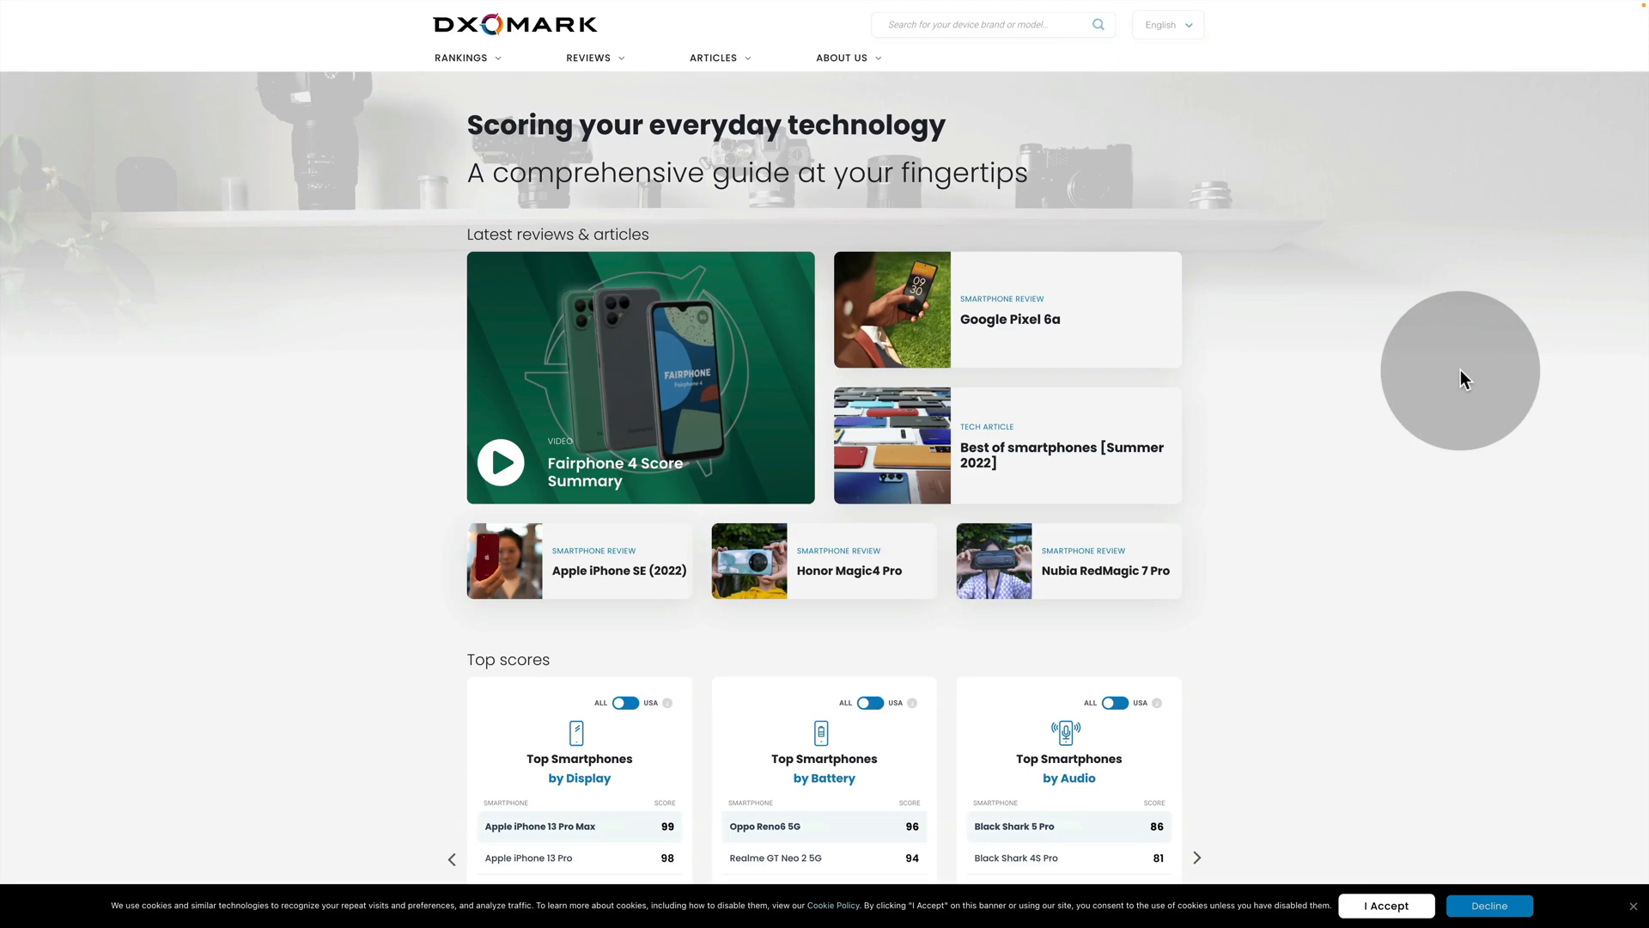
pyautogui.click(1198, 855)
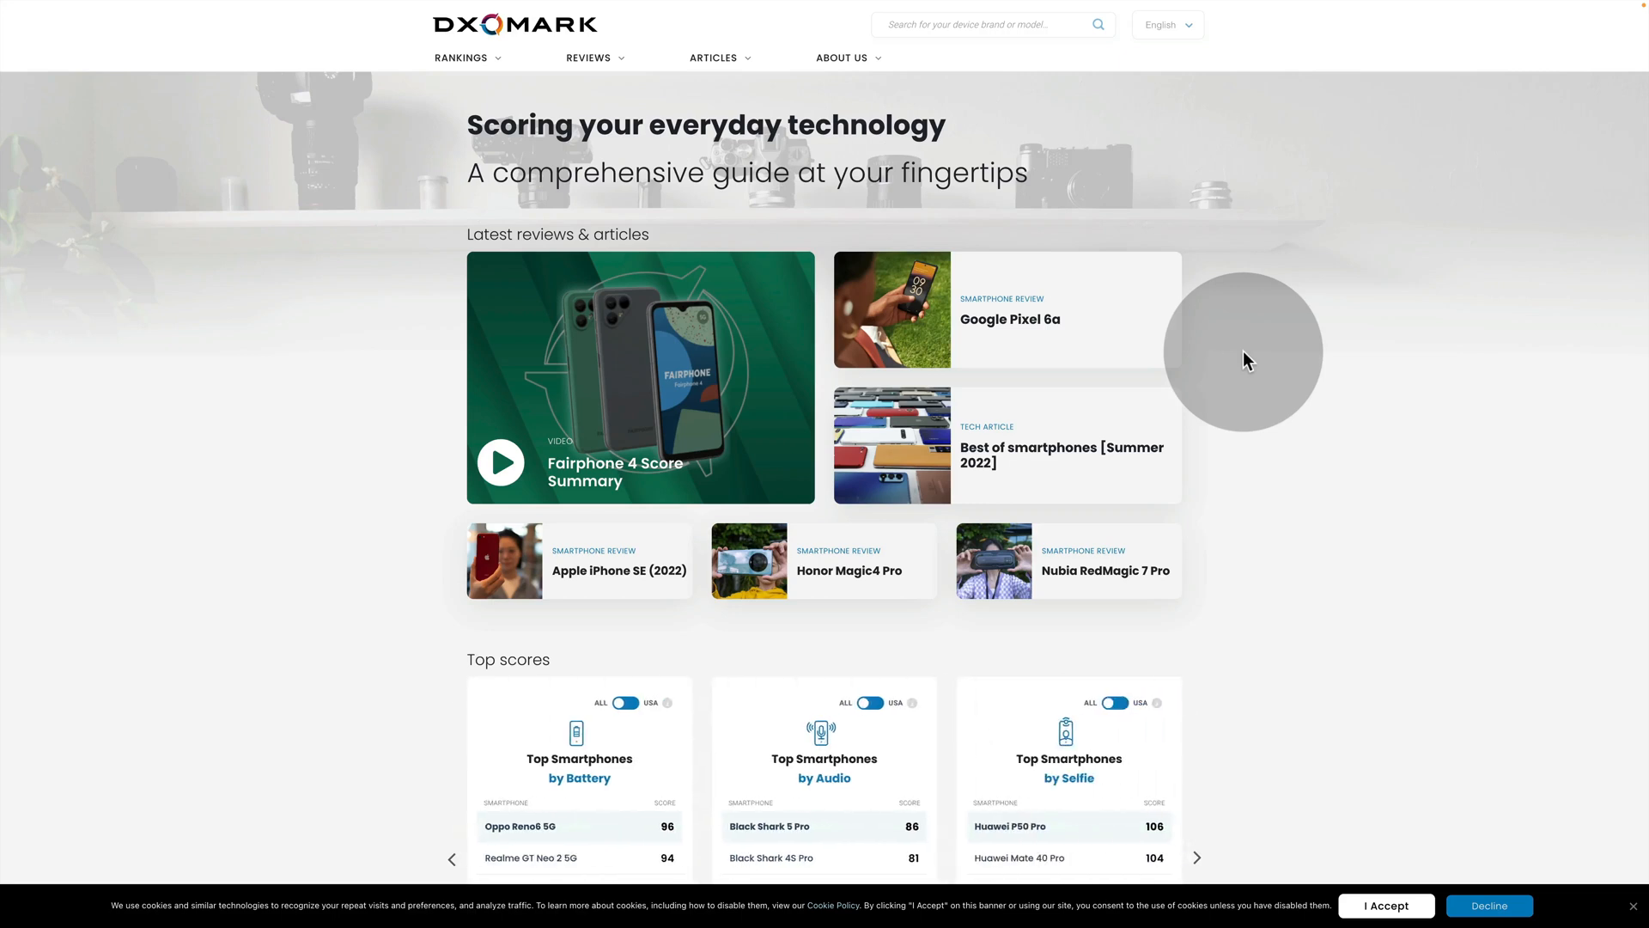
pyautogui.click(1201, 857)
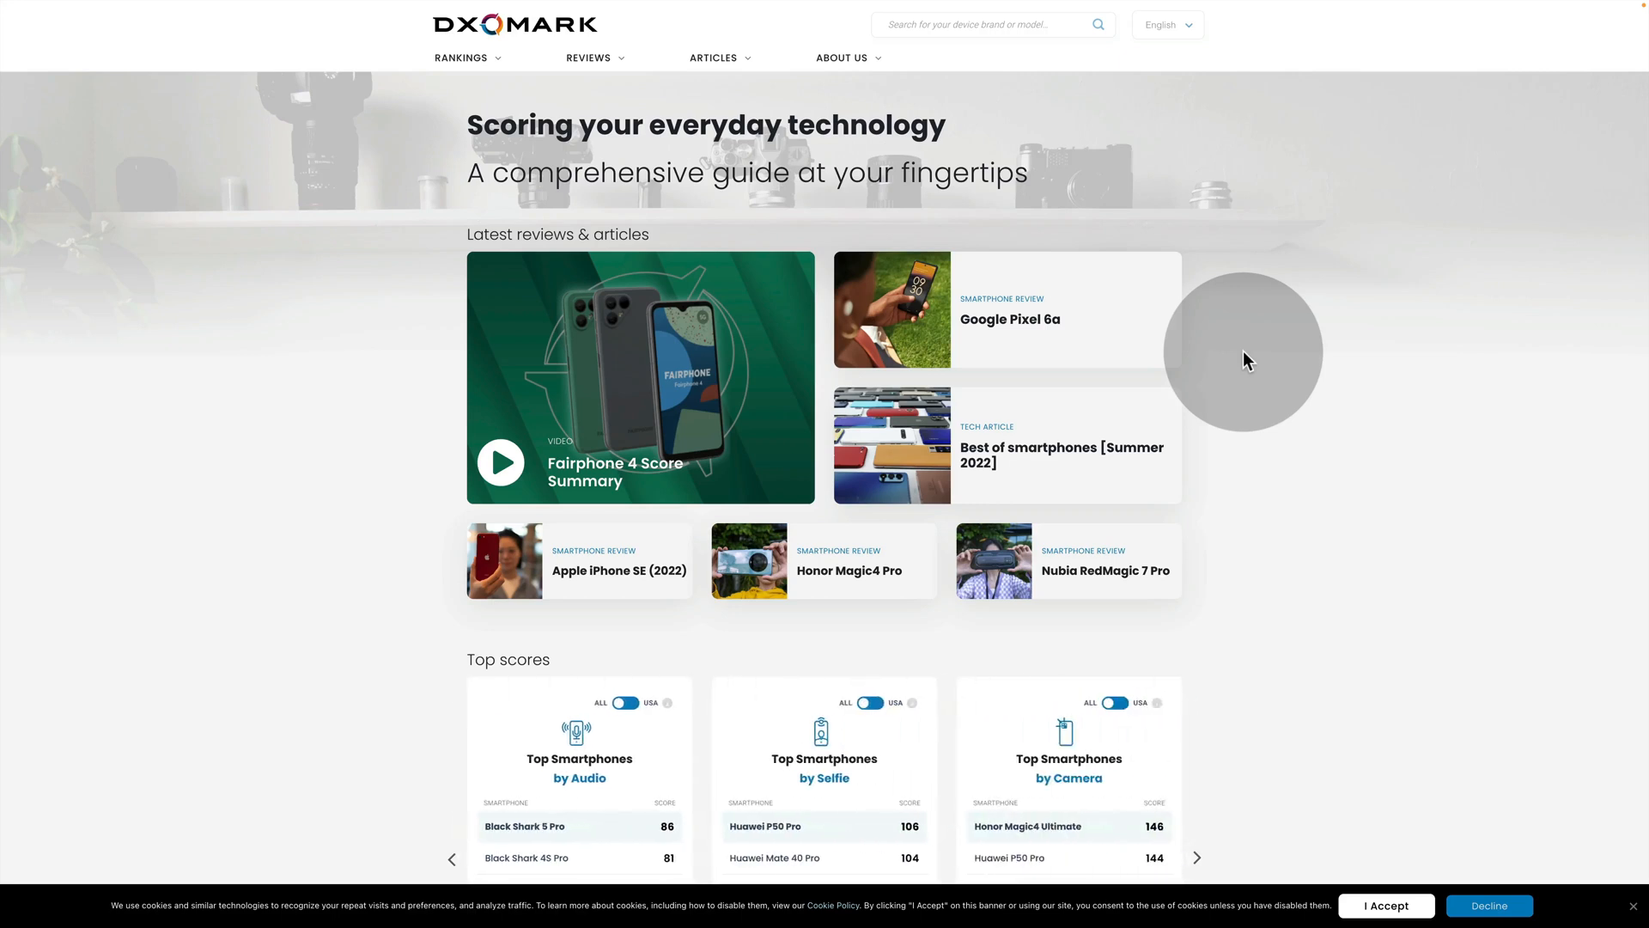
pyautogui.click(1198, 857)
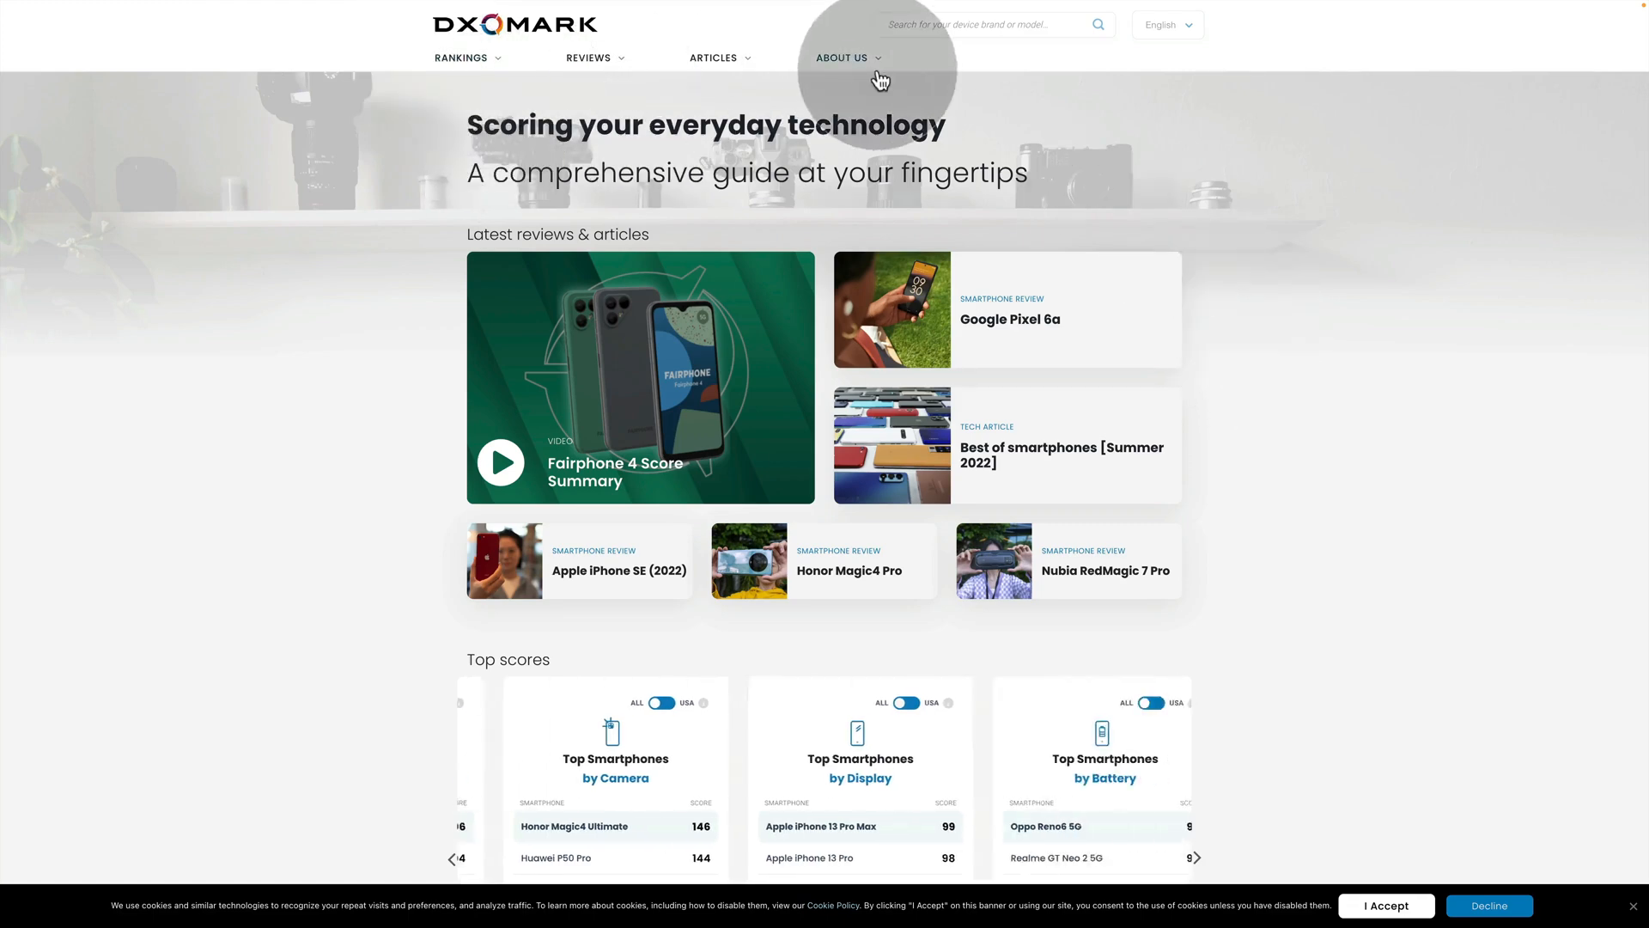
# Search DXOMARK for 'Sony A7r IV' and bring up its results
pyautogui.click(979, 24)
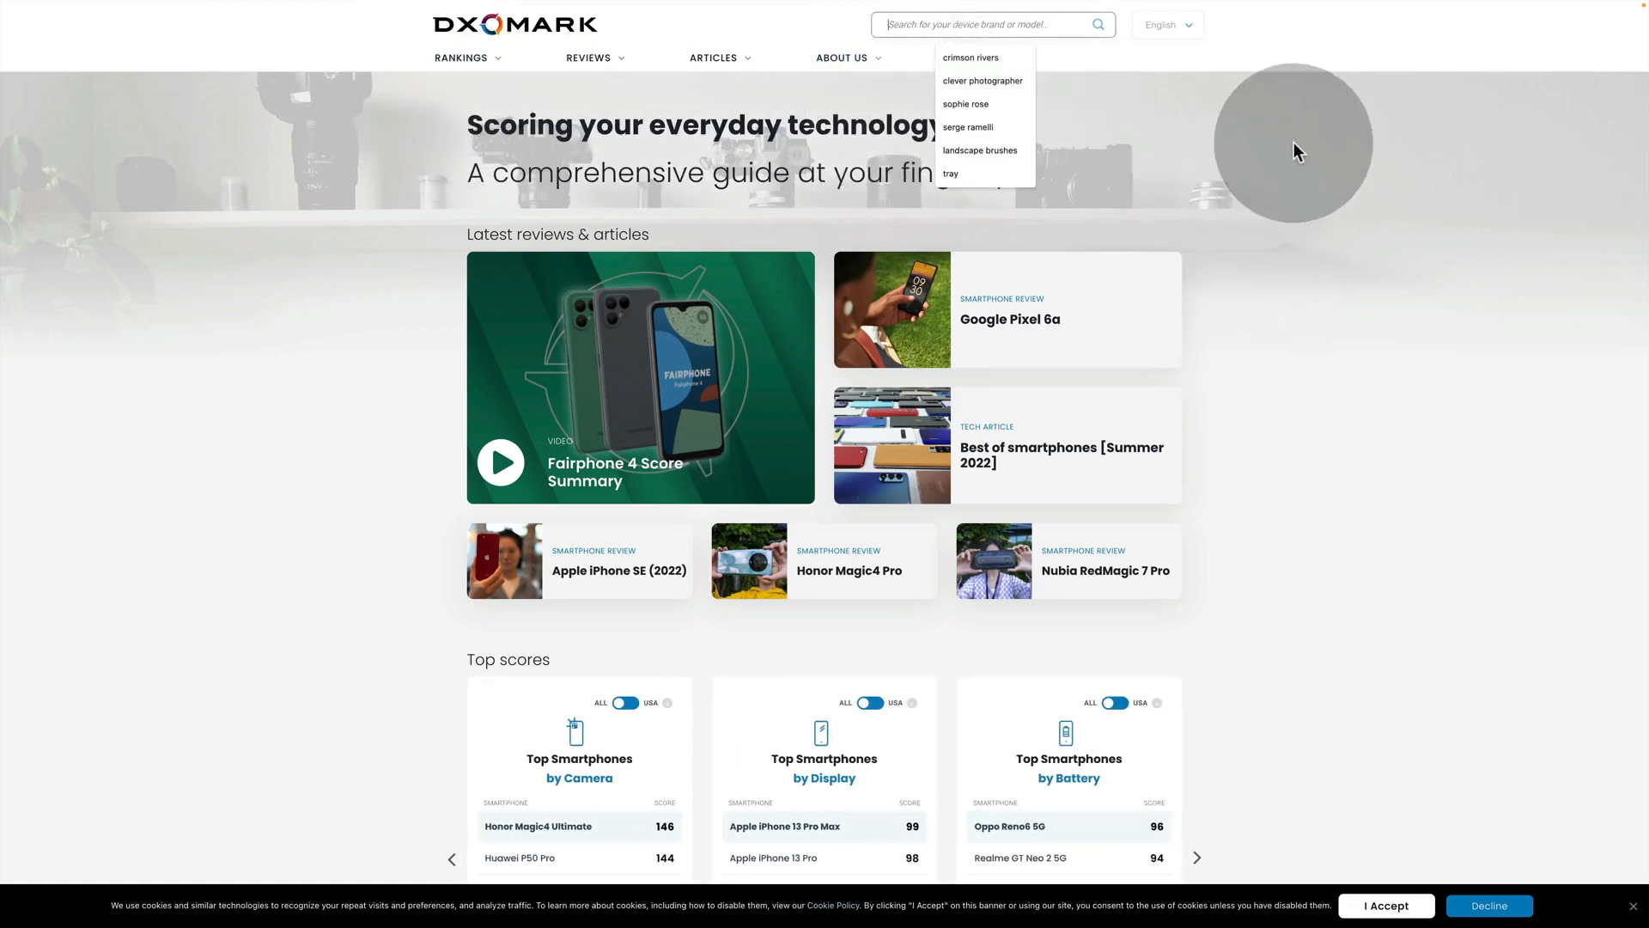
pyautogui.write('Sony')
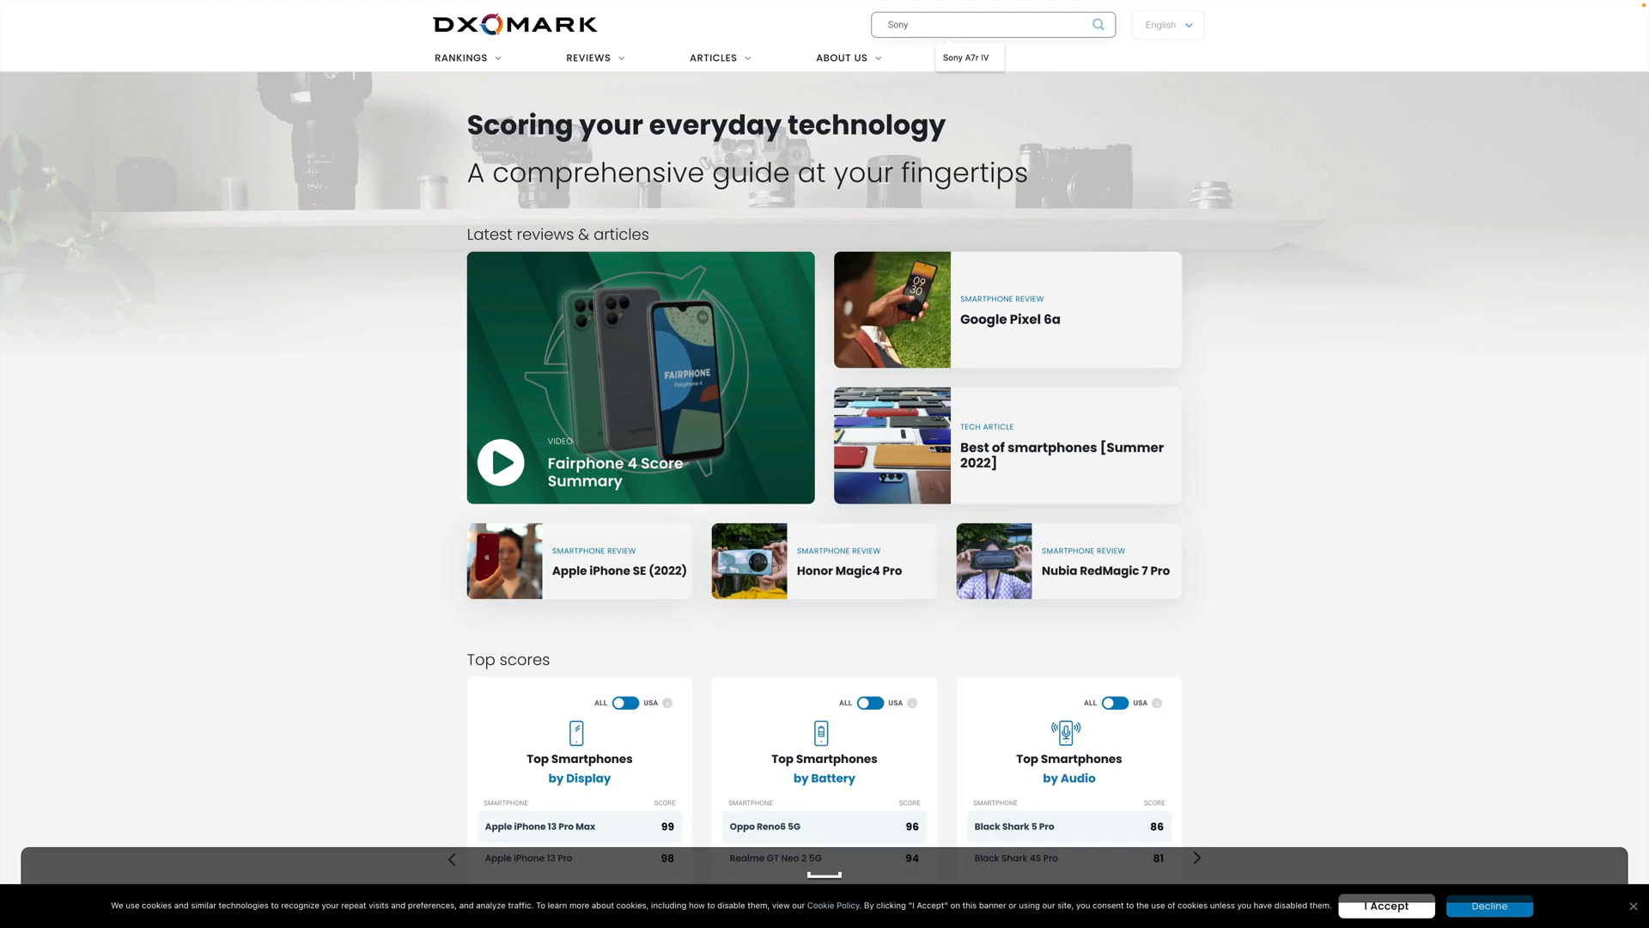
pyautogui.click(969, 58)
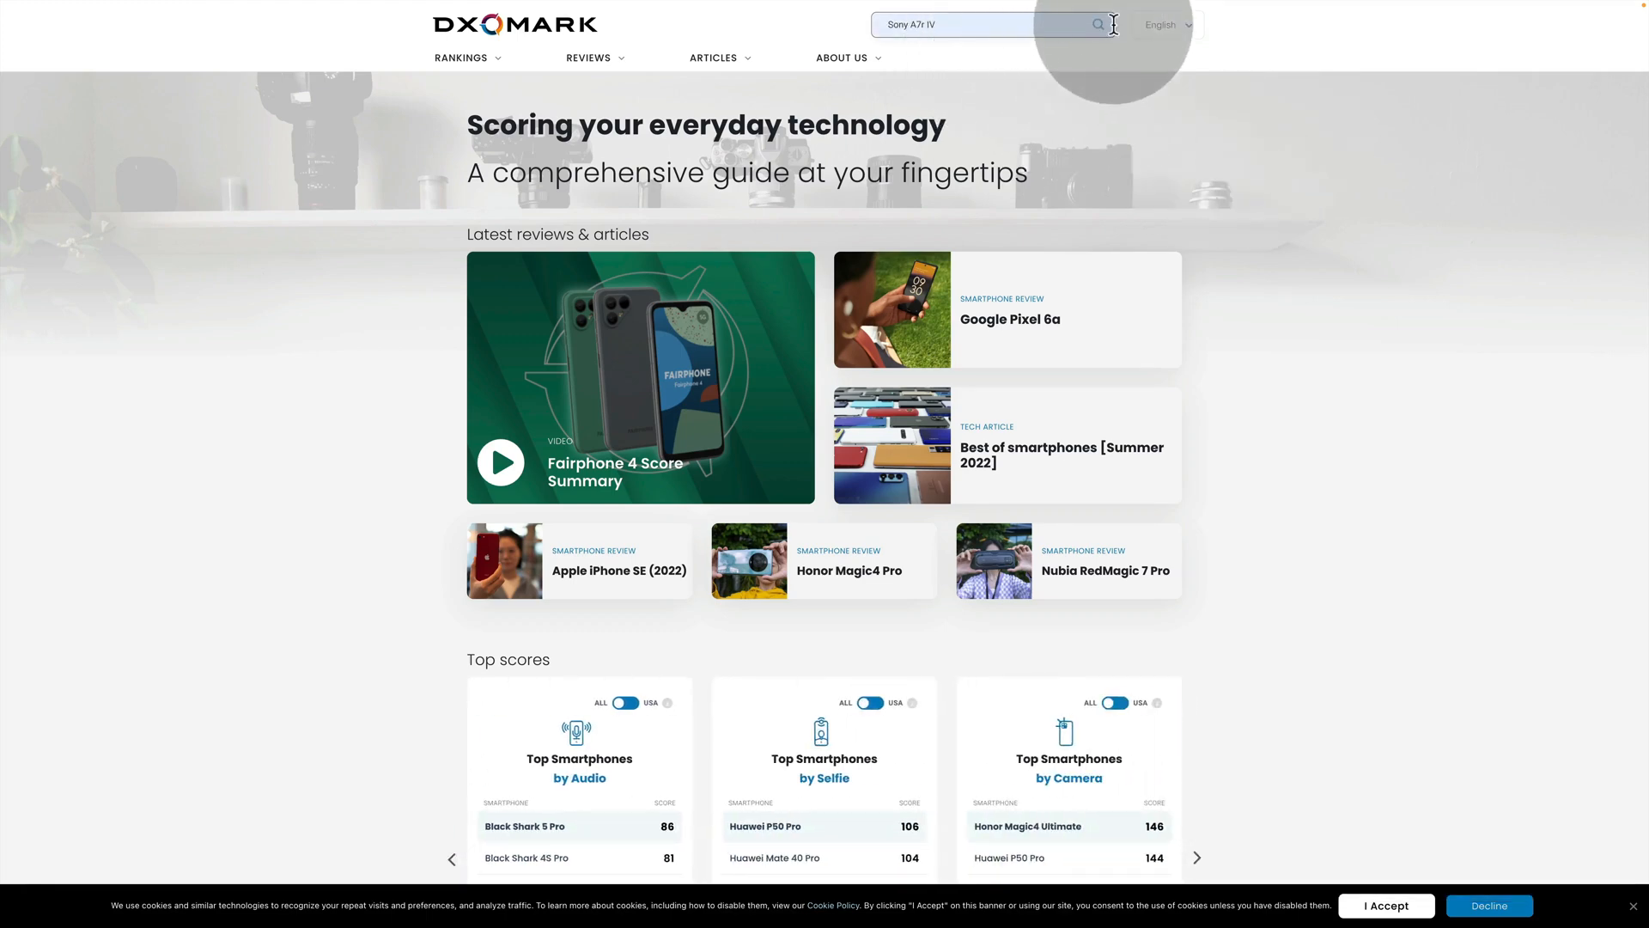
pyautogui.click(1097, 24)
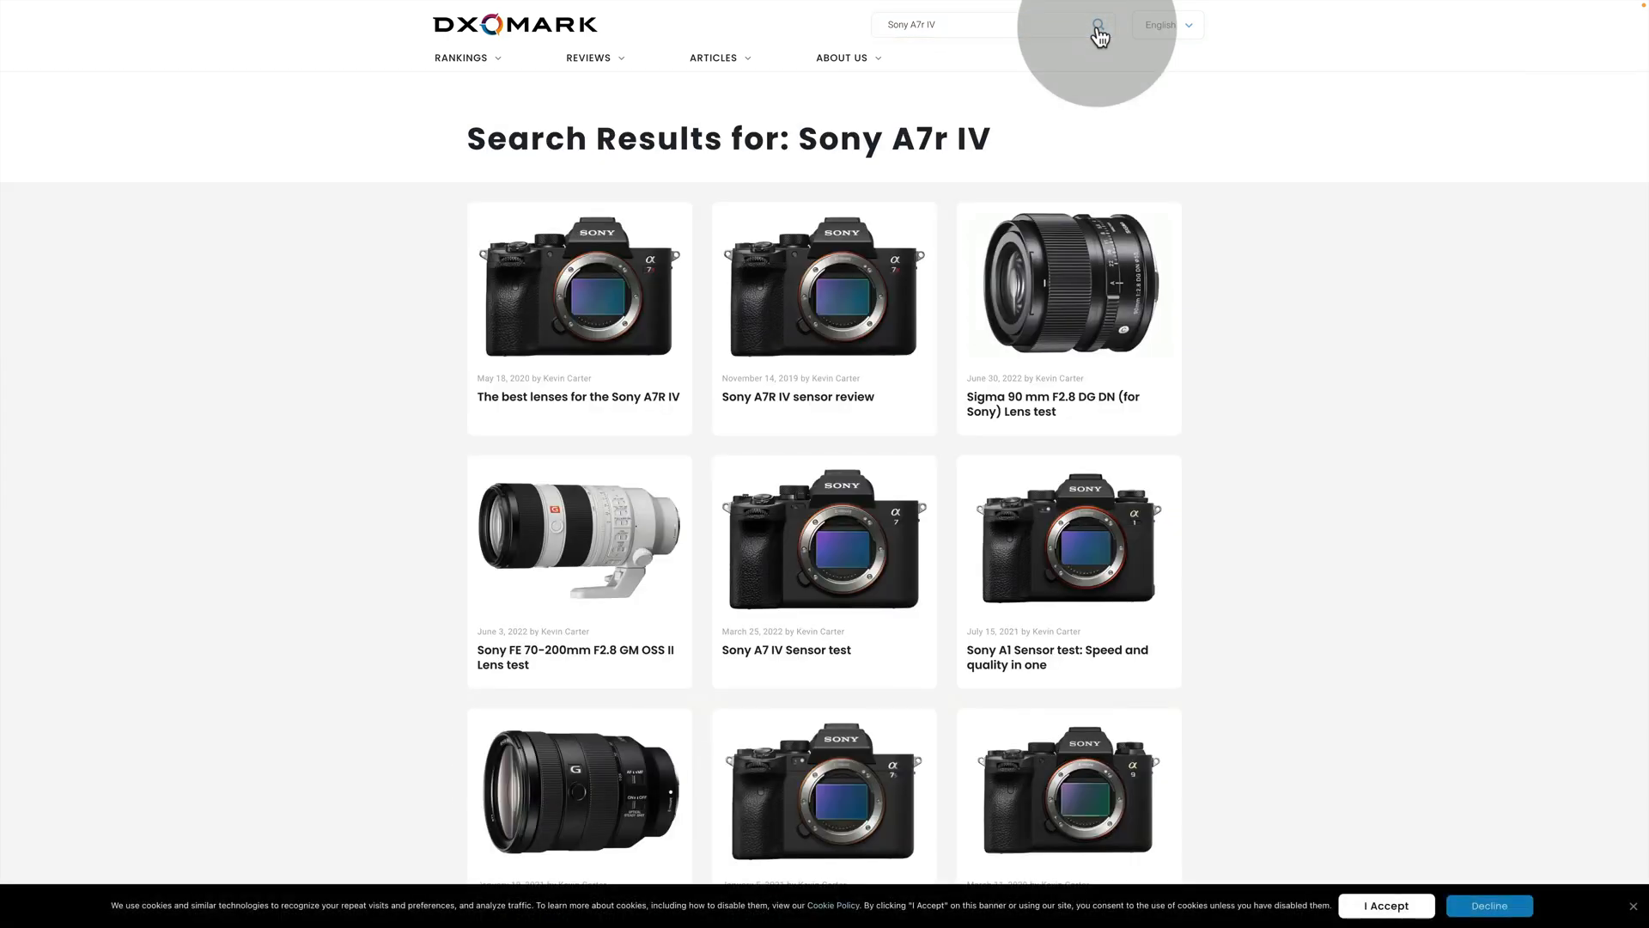
pyautogui.moveTo(859, 409)
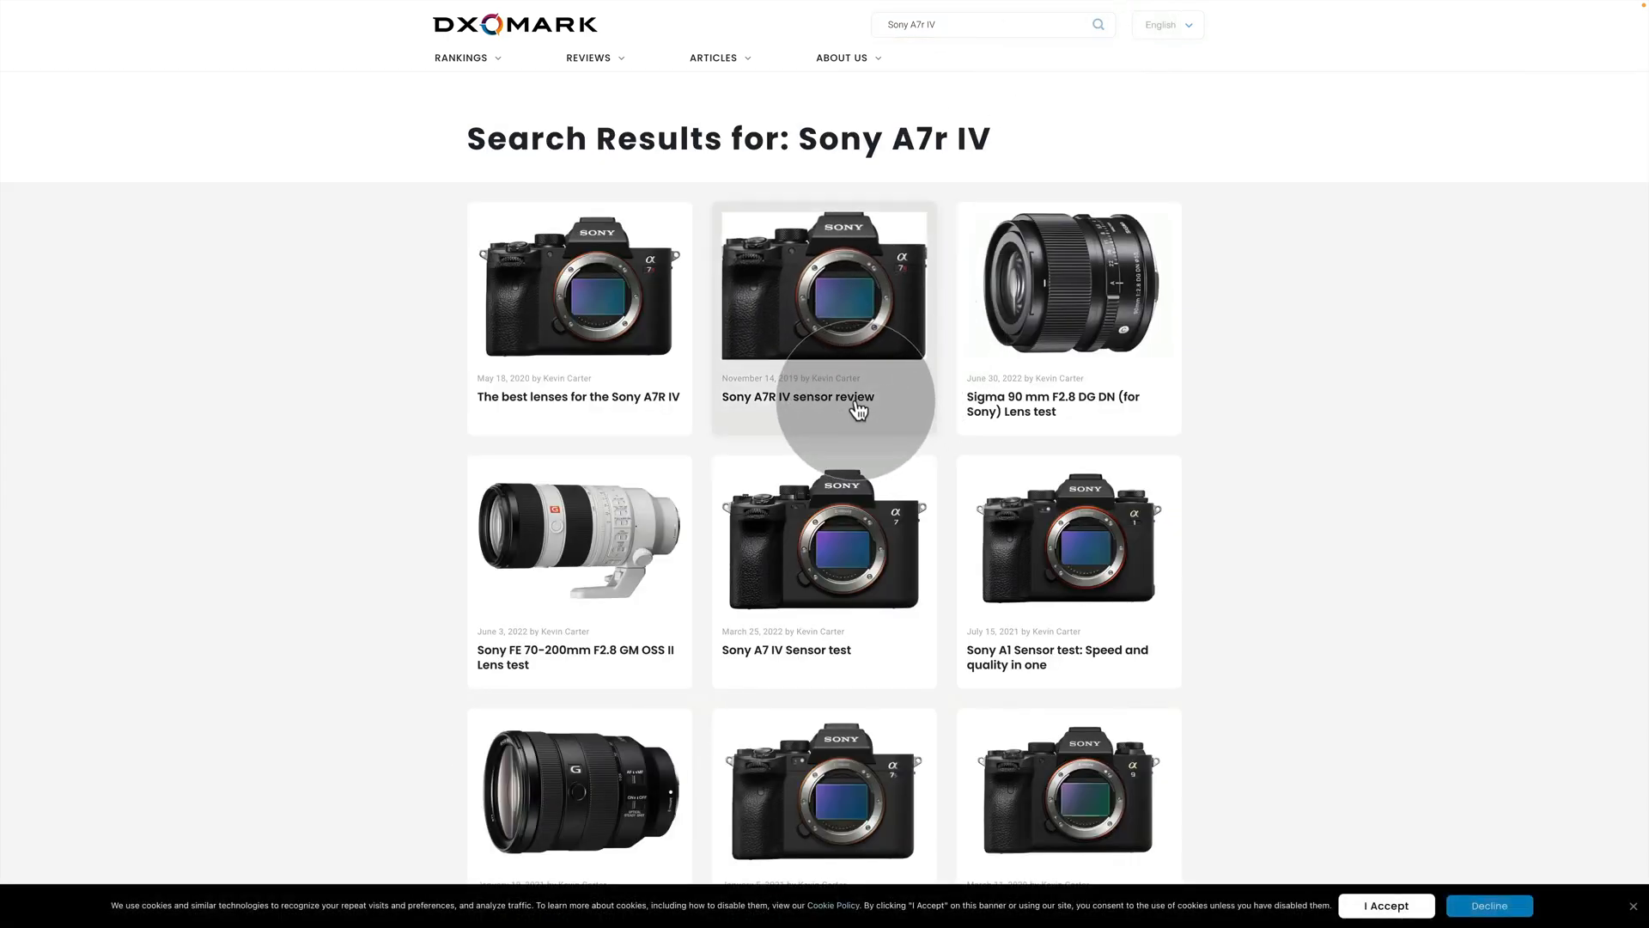
pyautogui.moveTo(855, 560)
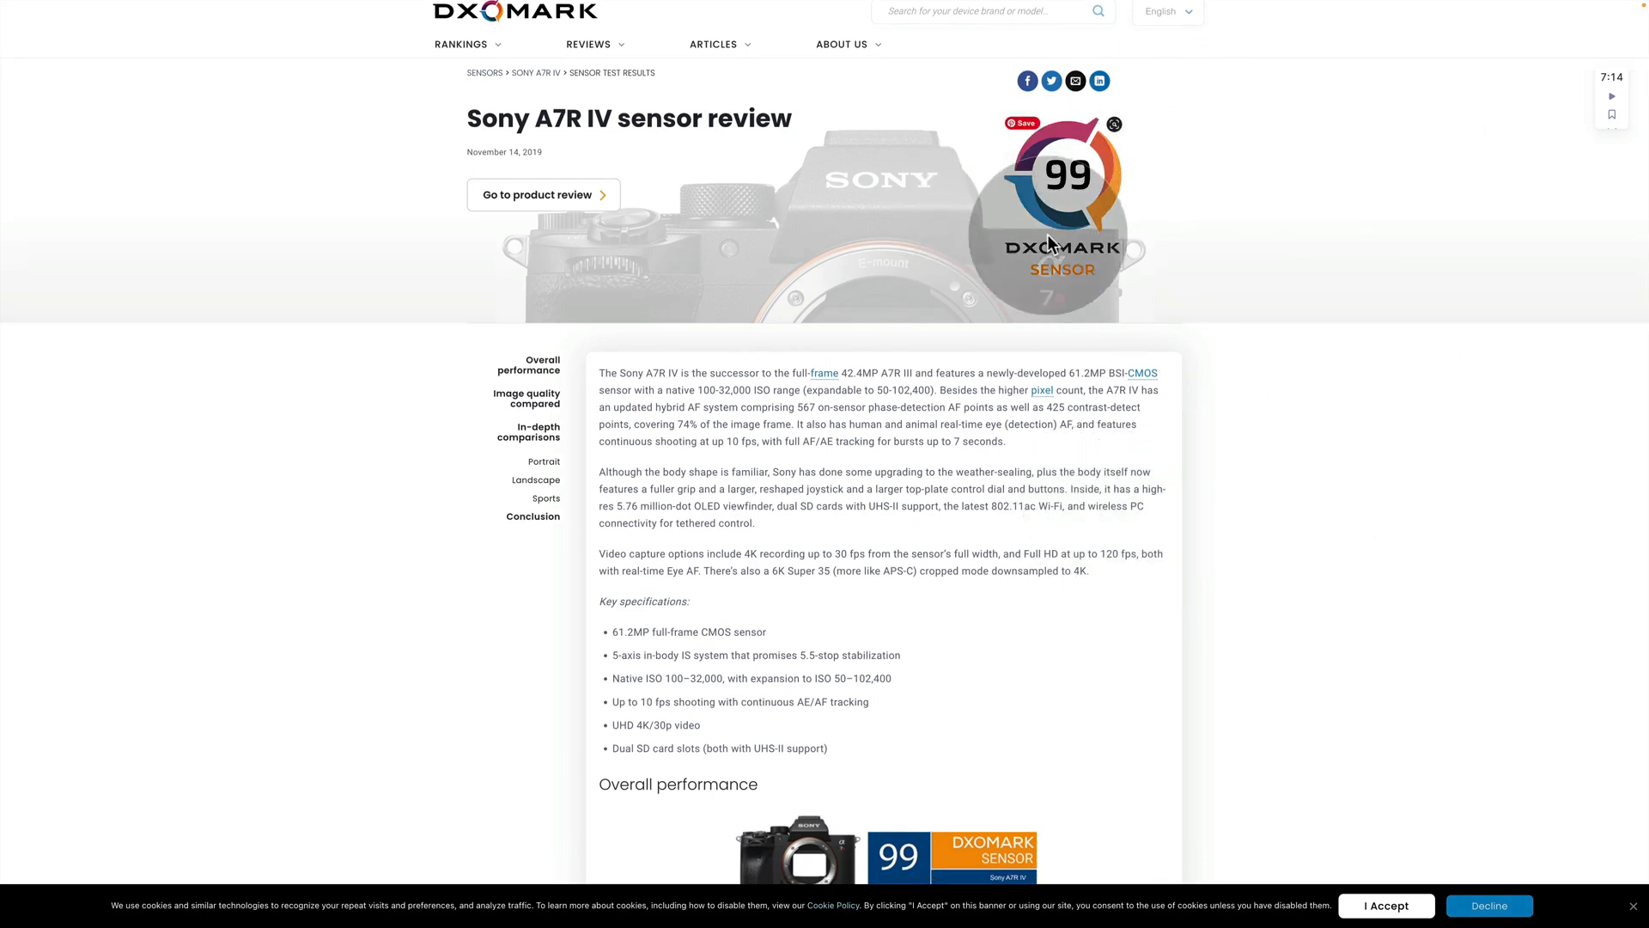
# Scroll the Sony A7R IV review down to the Overall performance score of 99 and sensor sub-scores
pyautogui.scroll(-3)
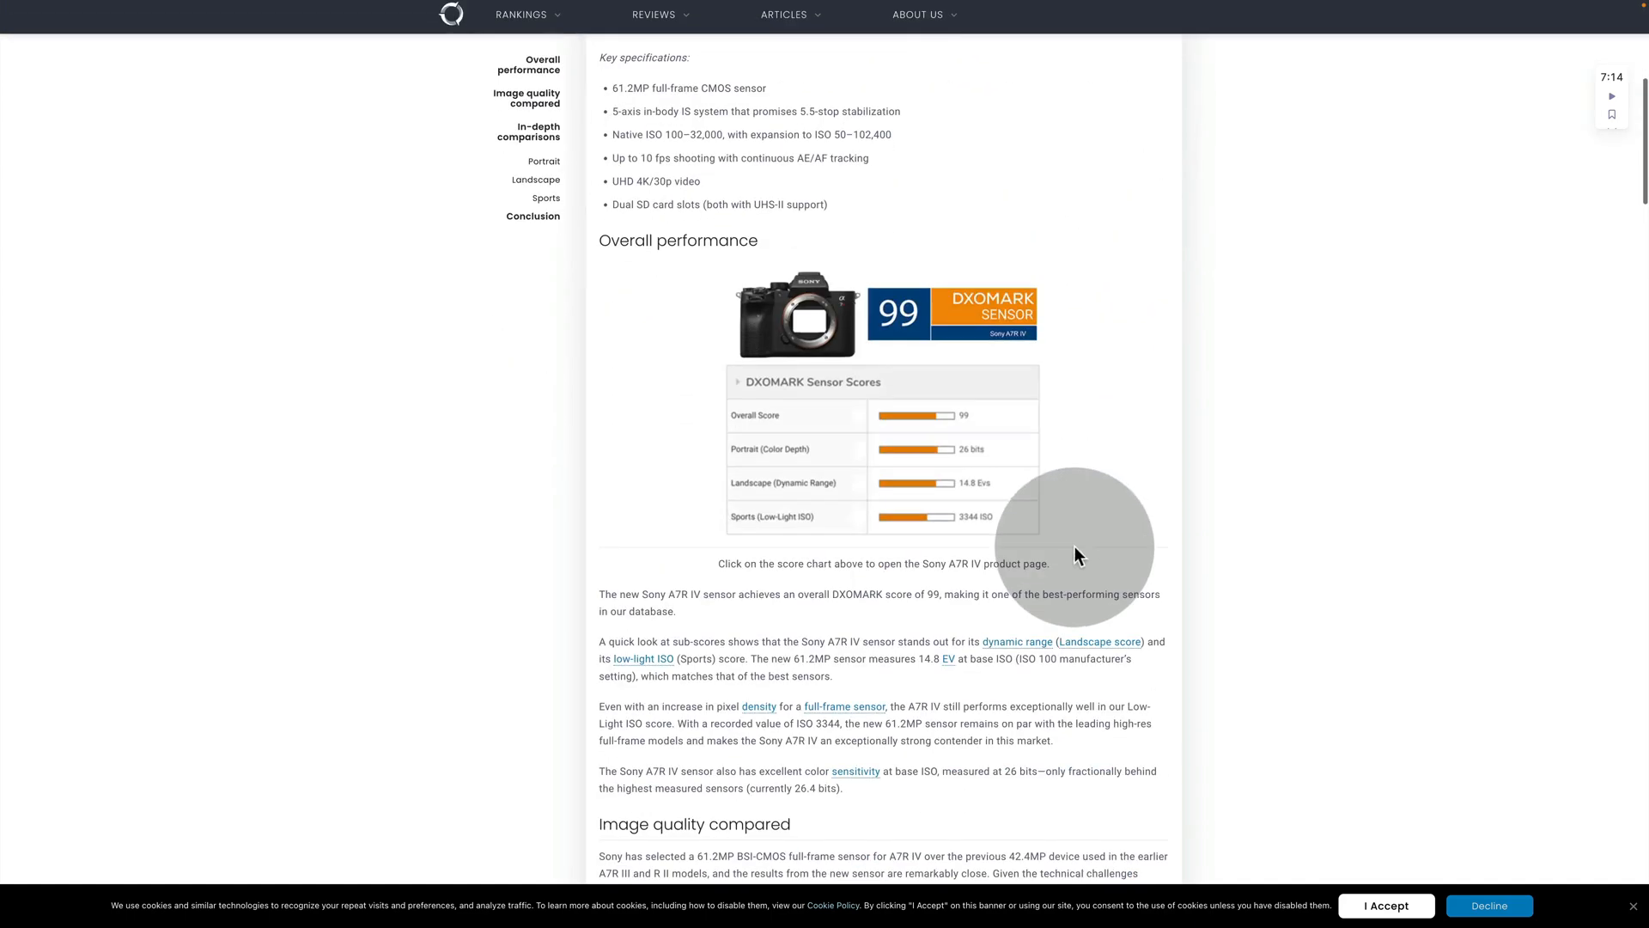
pyautogui.moveTo(1113, 556)
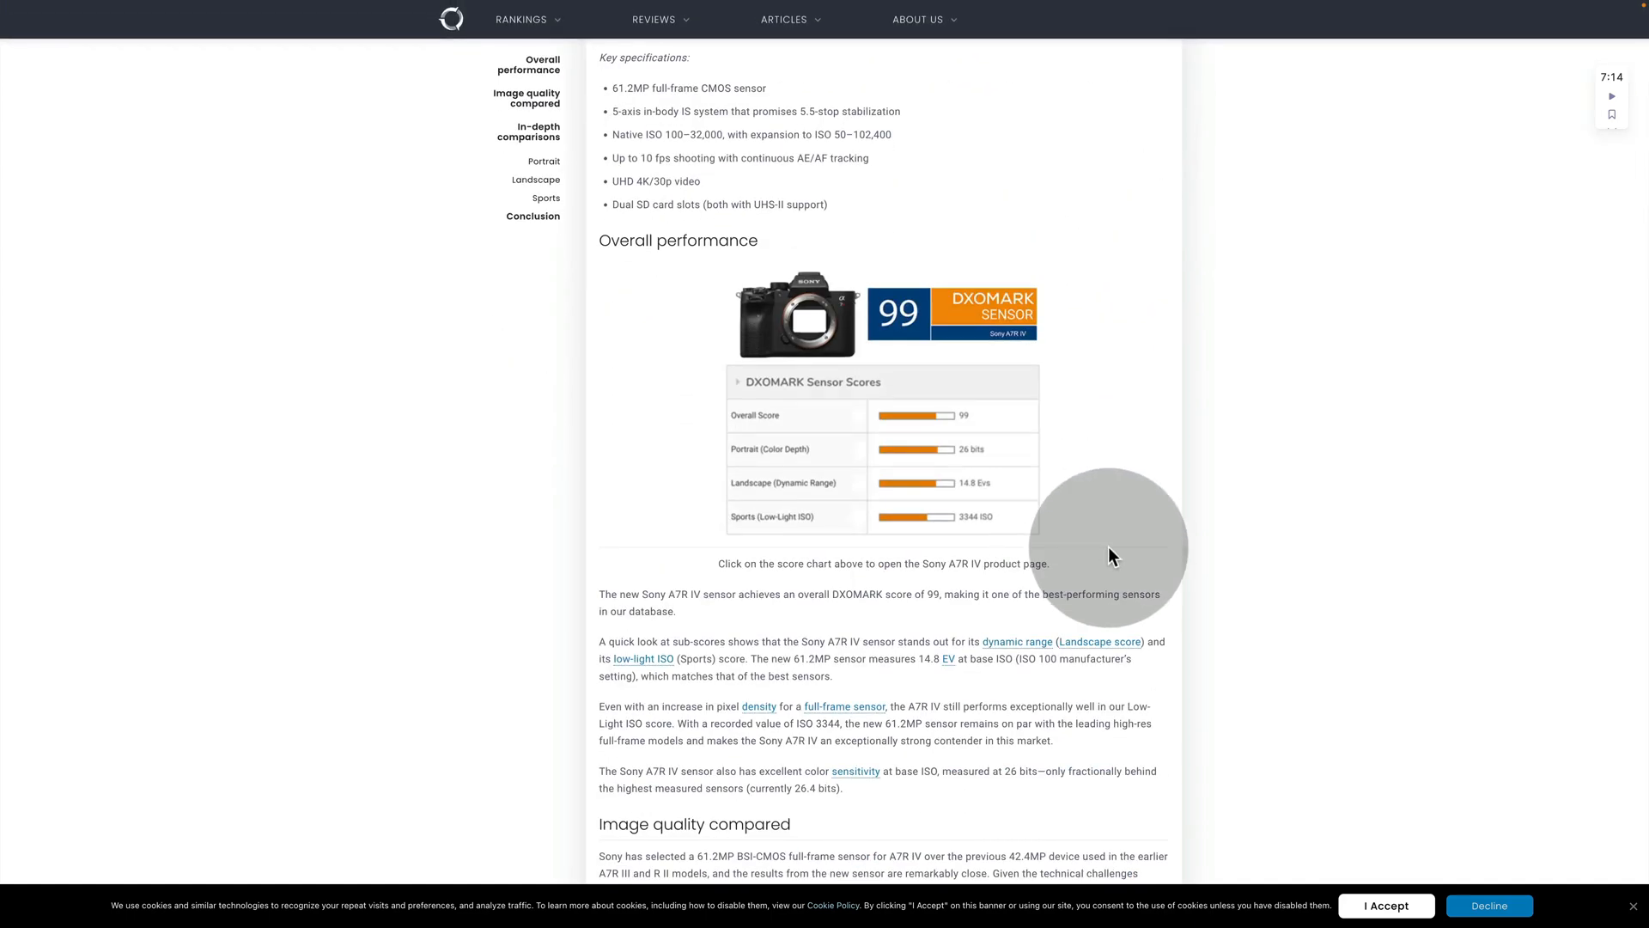
pyautogui.scroll(-3)
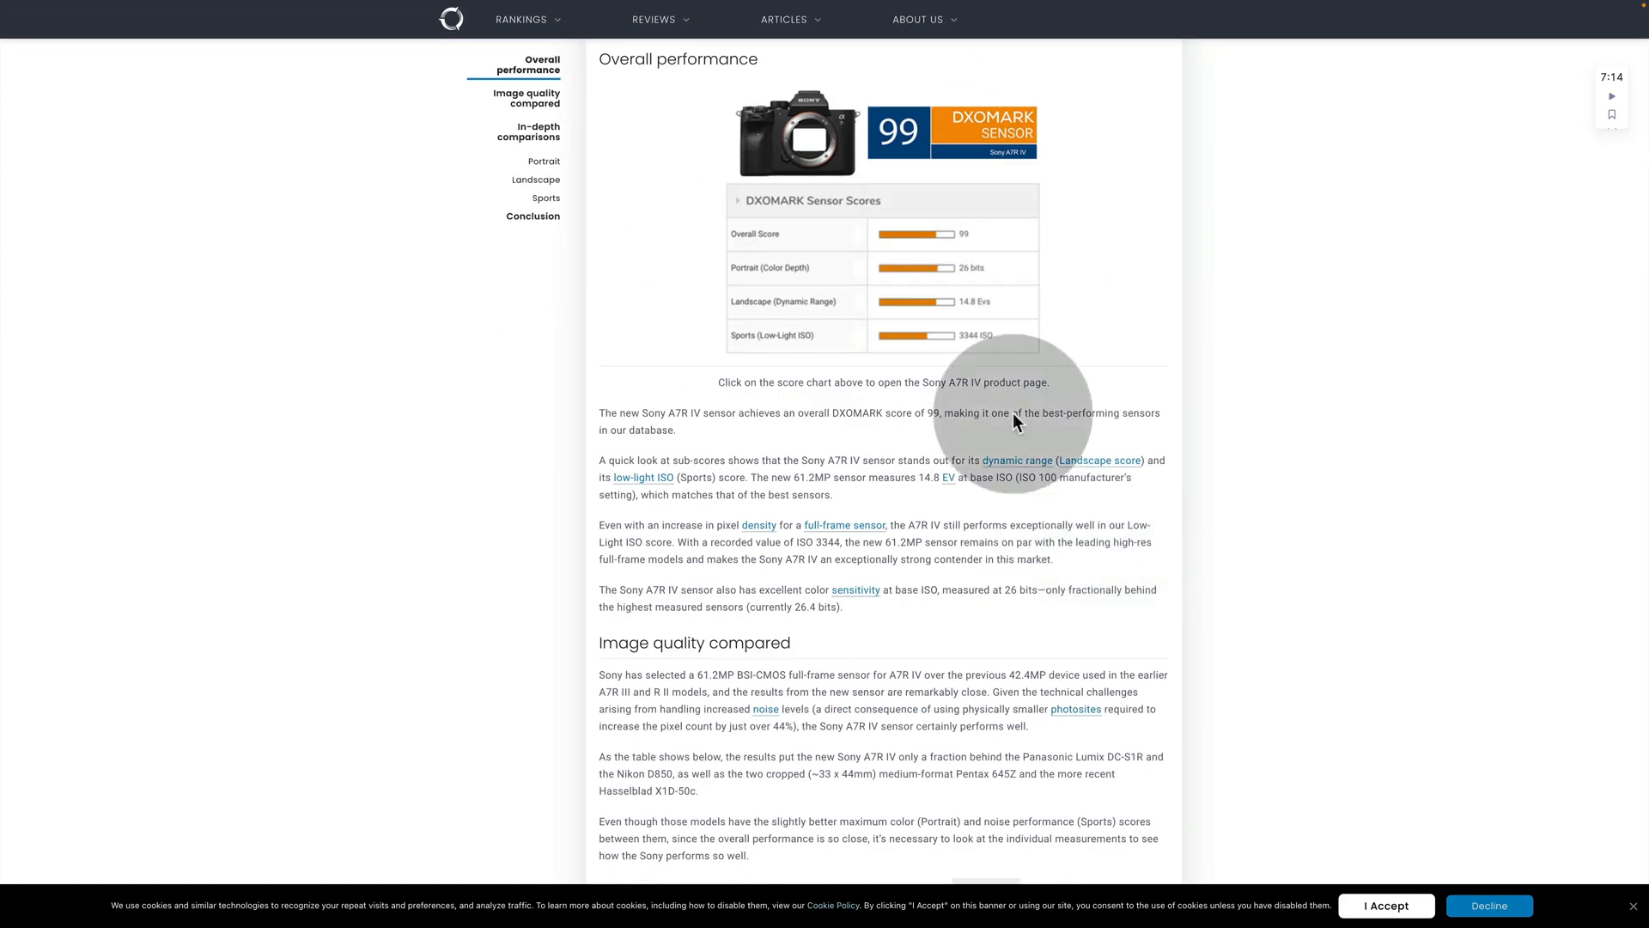
pyautogui.moveTo(989, 347)
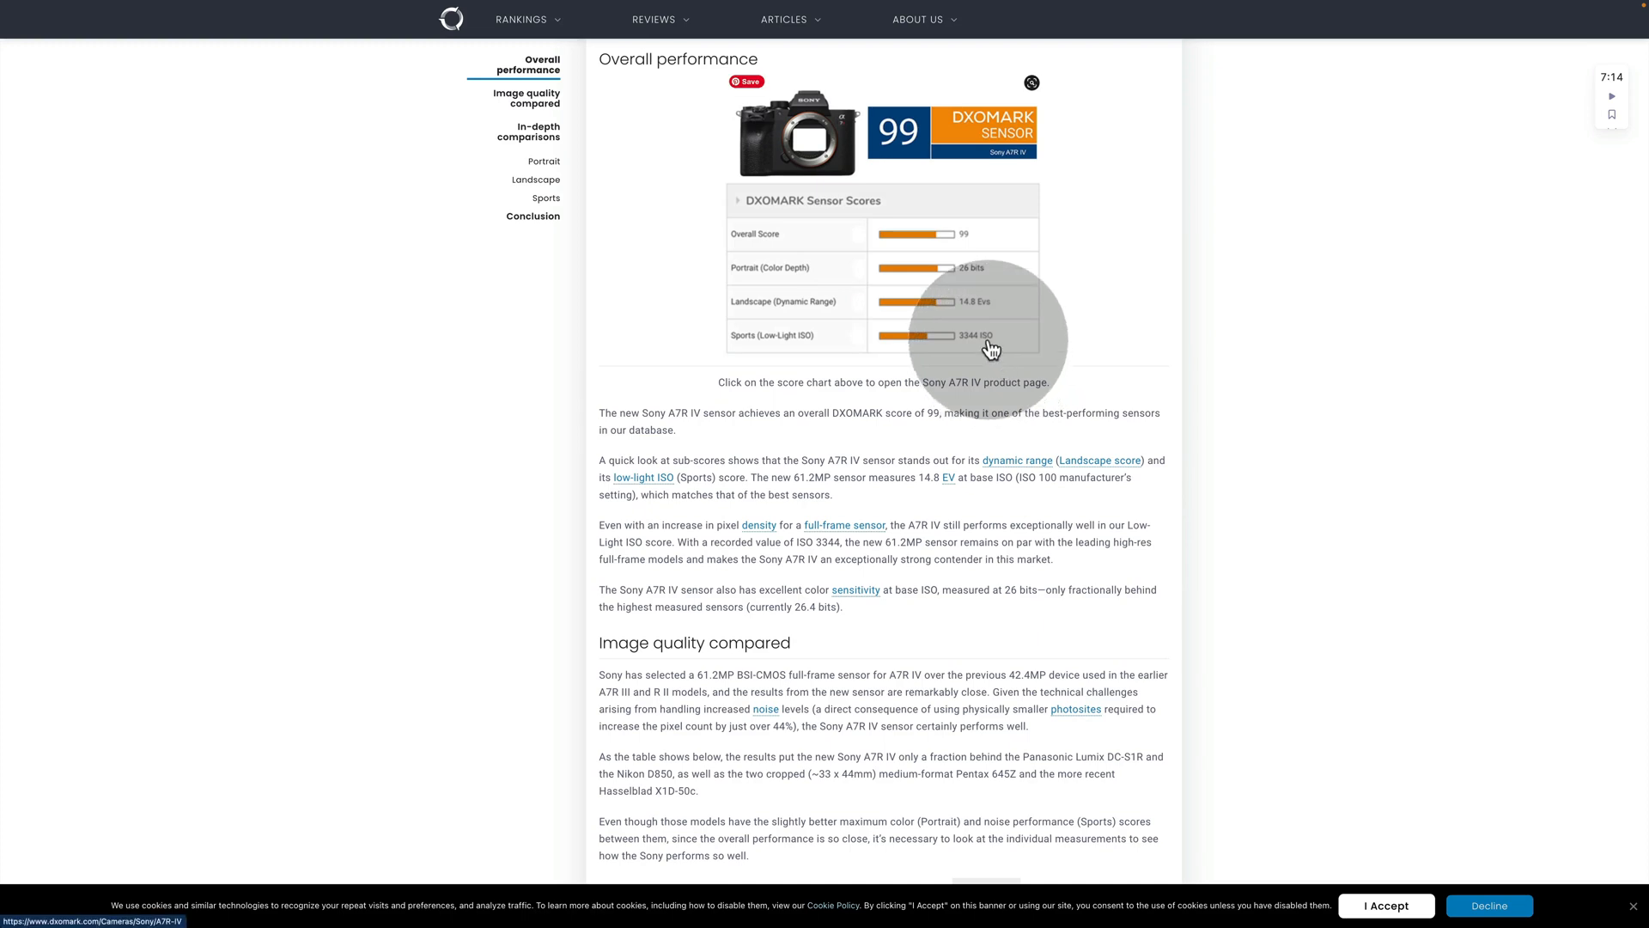